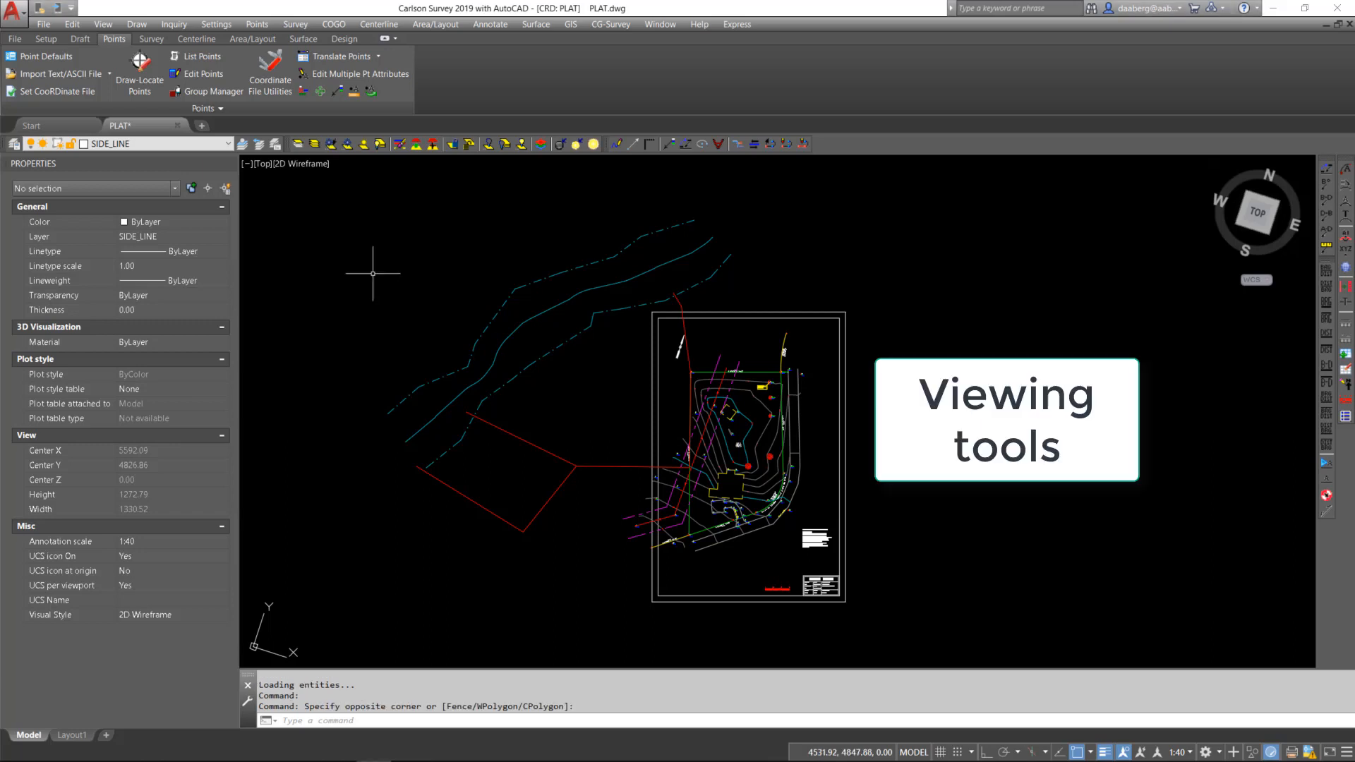
# - Bring up the View menu and browse its Zoom commands over the plat
pyautogui.click(103, 24)
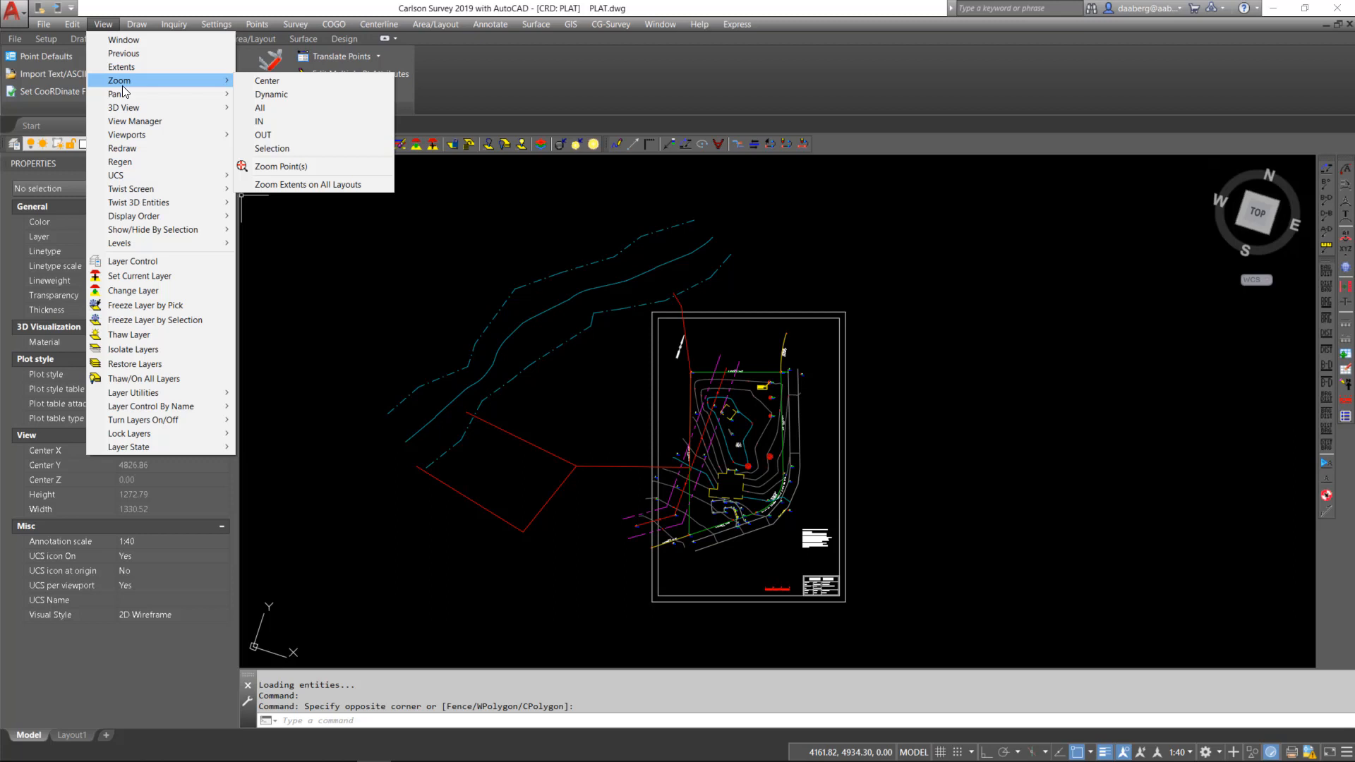
pyautogui.moveTo(302, 167)
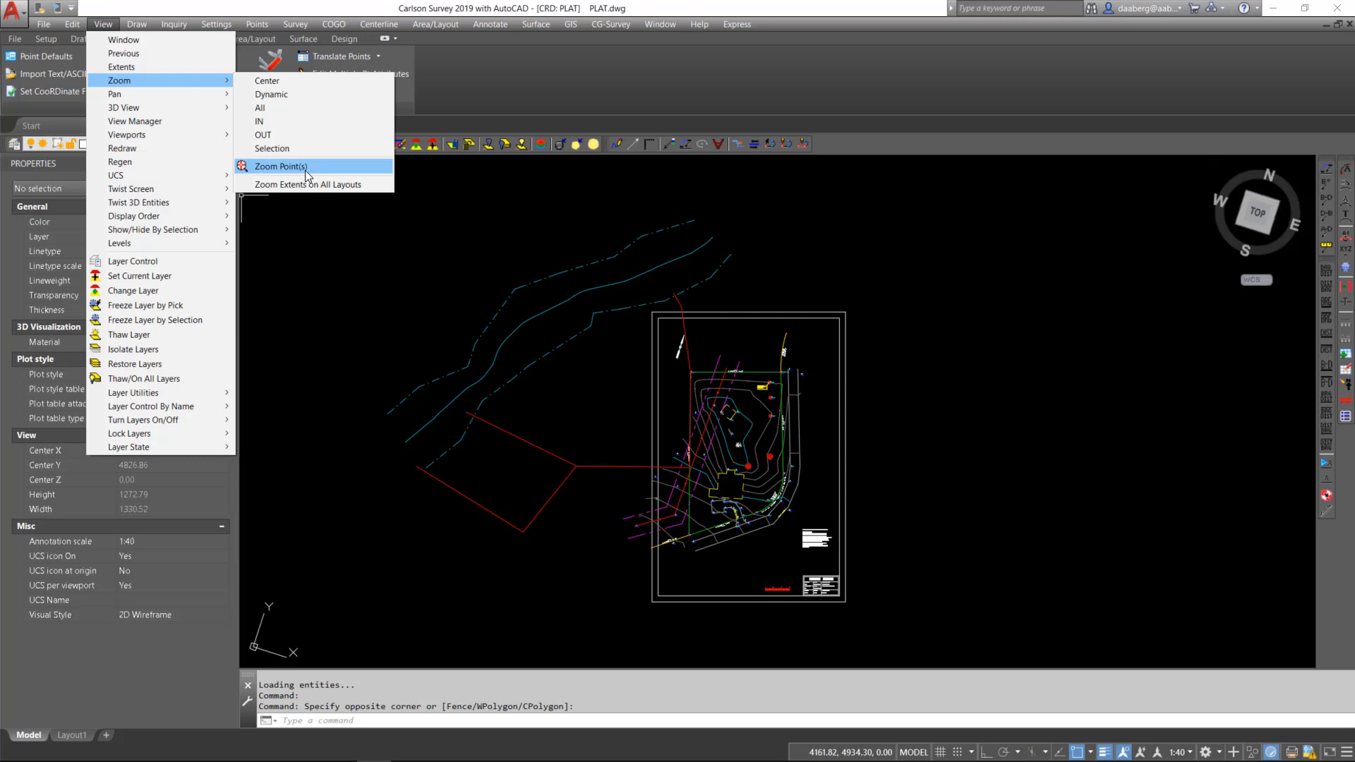
# - Zoom to survey point 8 (IP FL, 501.97) at height 50 via Zoom Point(s), answering N, 8, 50
pyautogui.click(280, 167)
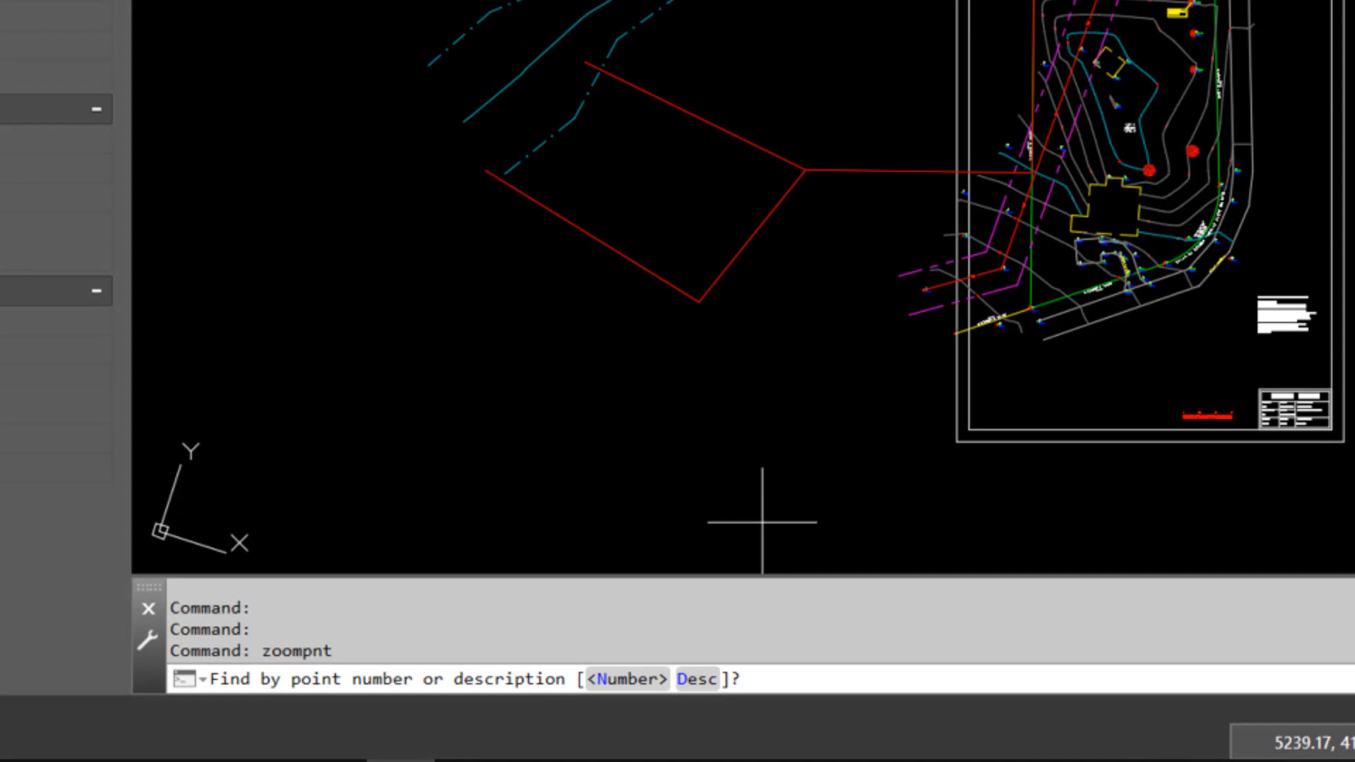
pyautogui.write('N')
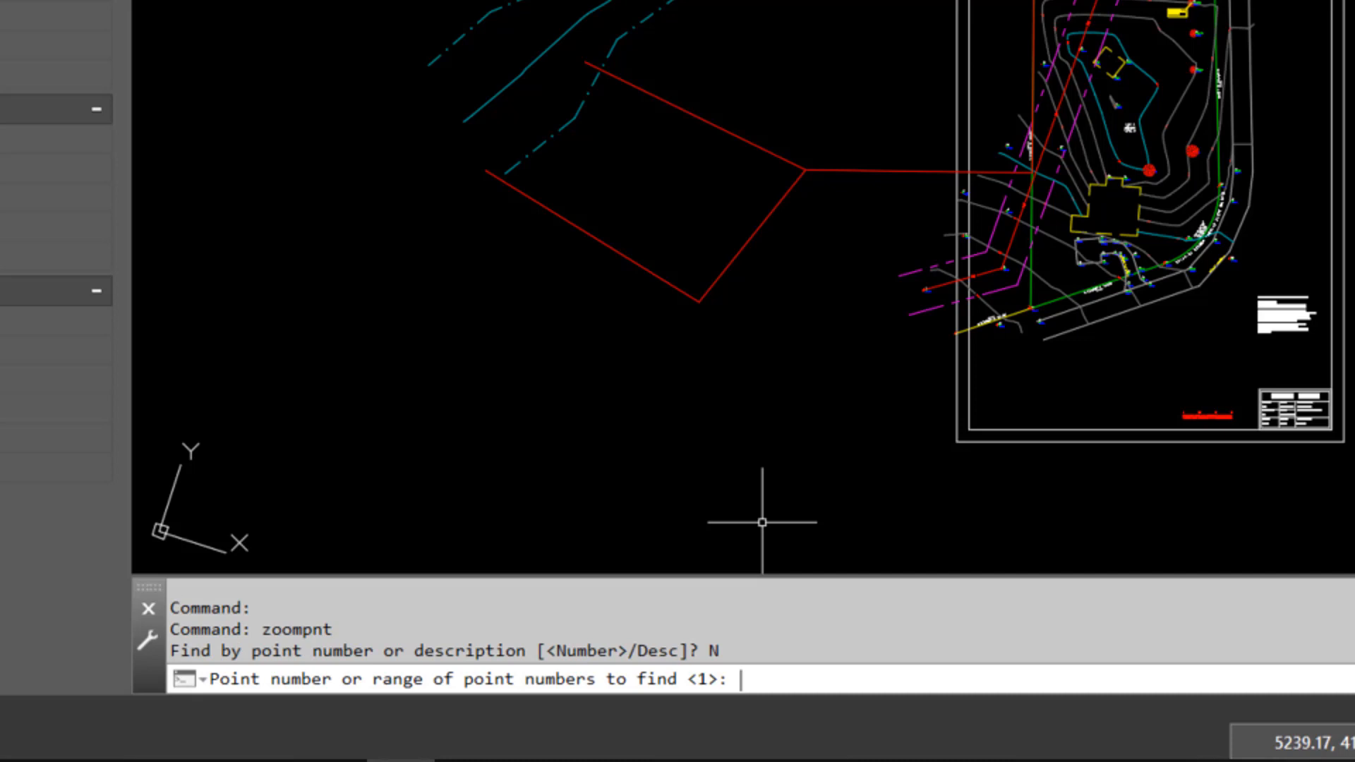
pyautogui.write('8')
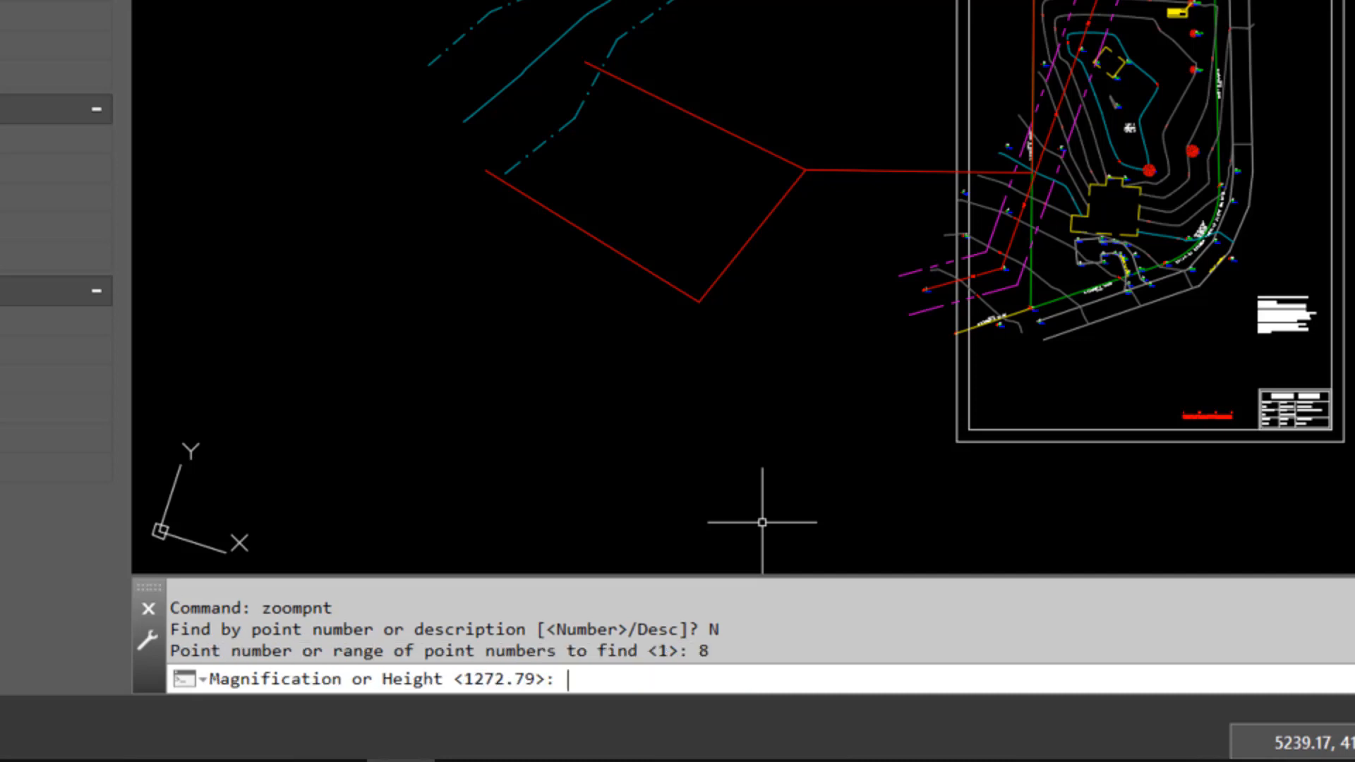
pyautogui.write('50')
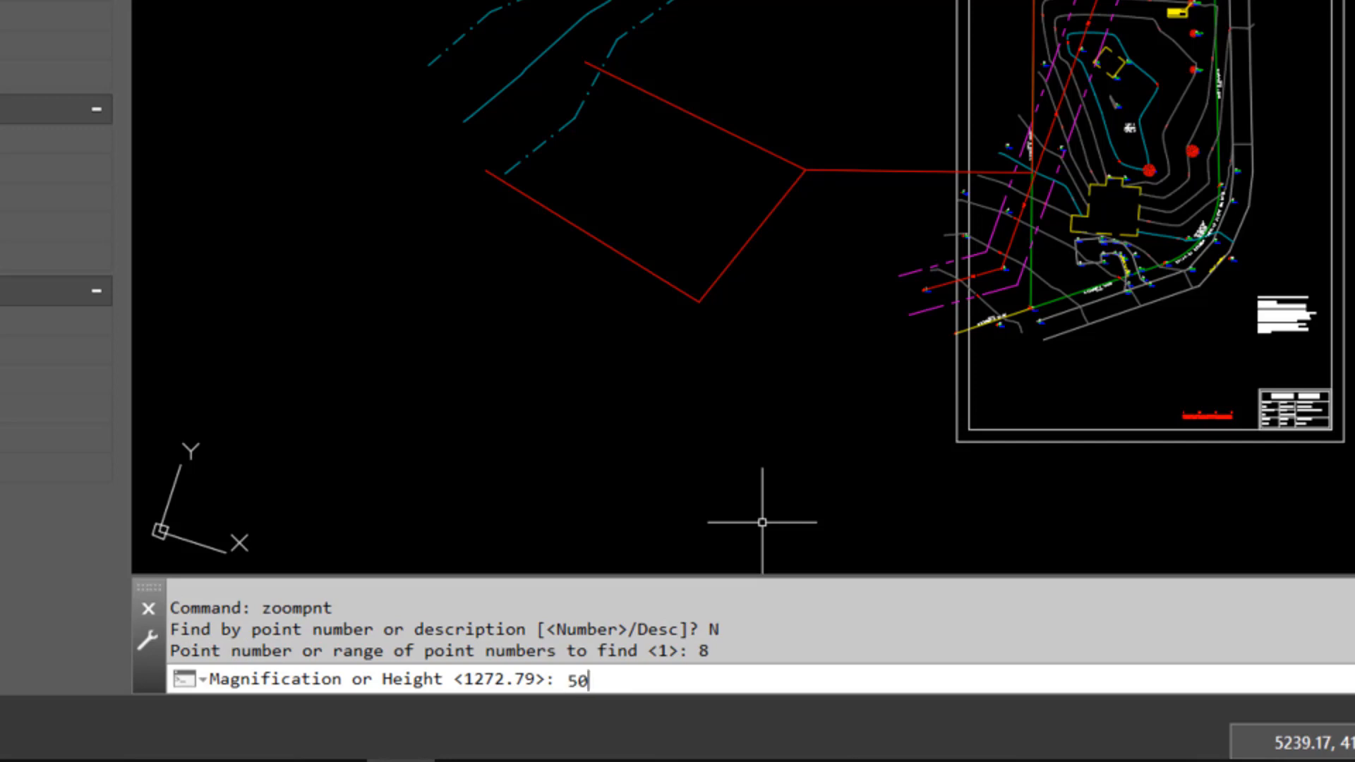
pyautogui.press('enter')
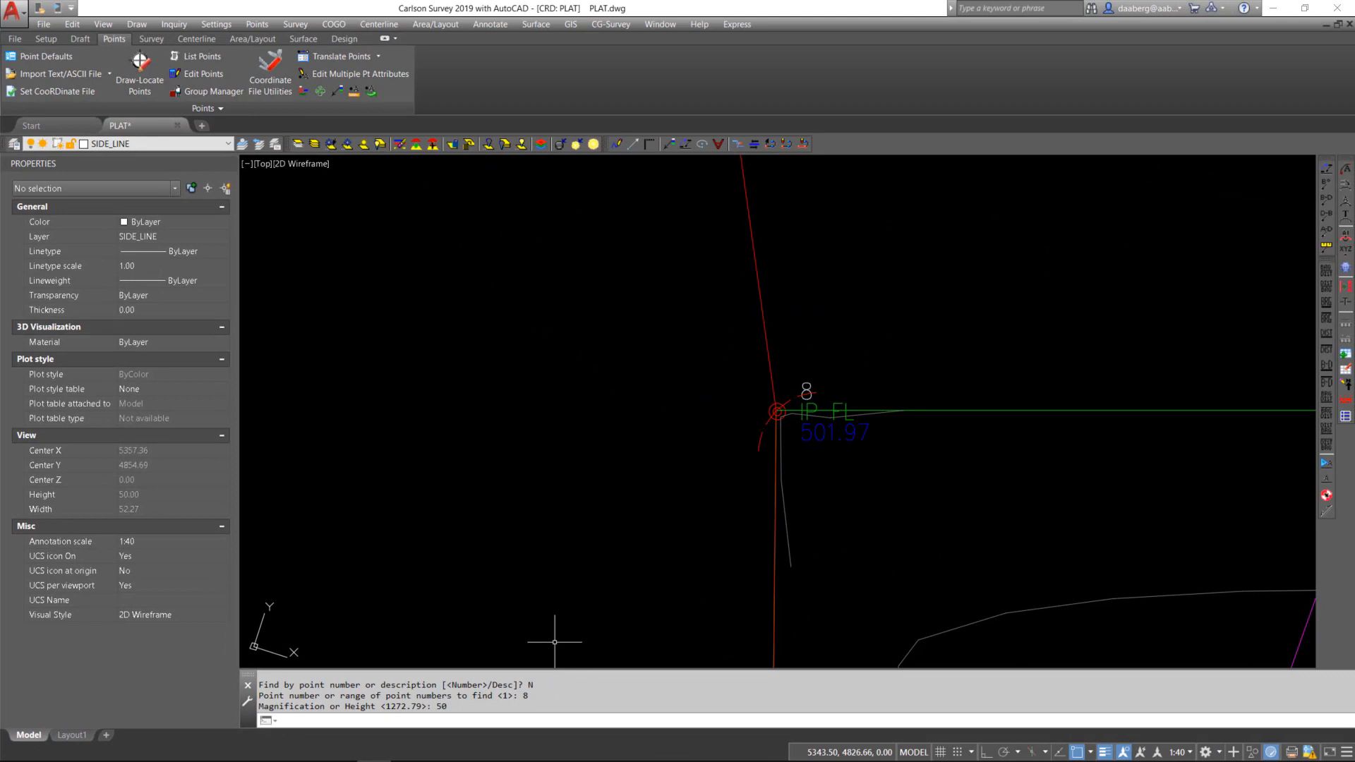
pyautogui.click(102, 24)
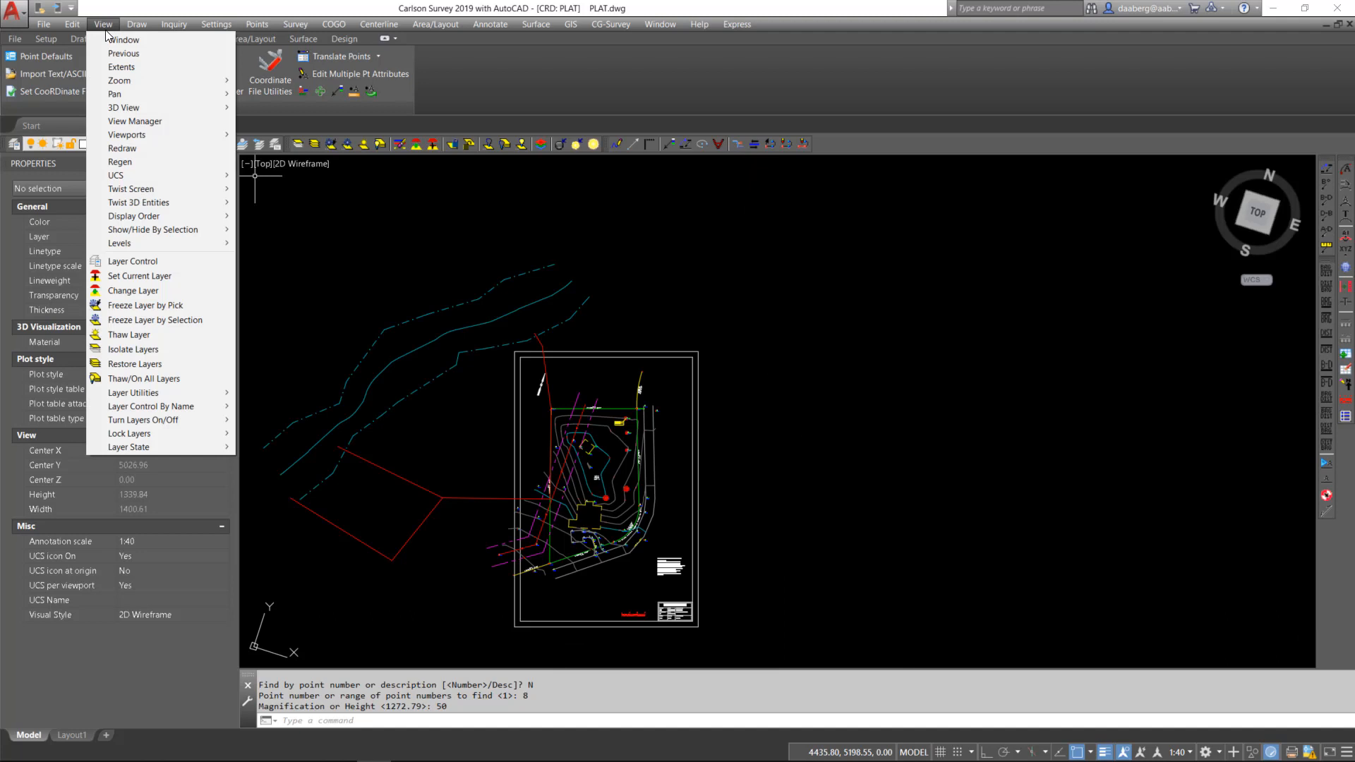
pyautogui.moveTo(123, 108)
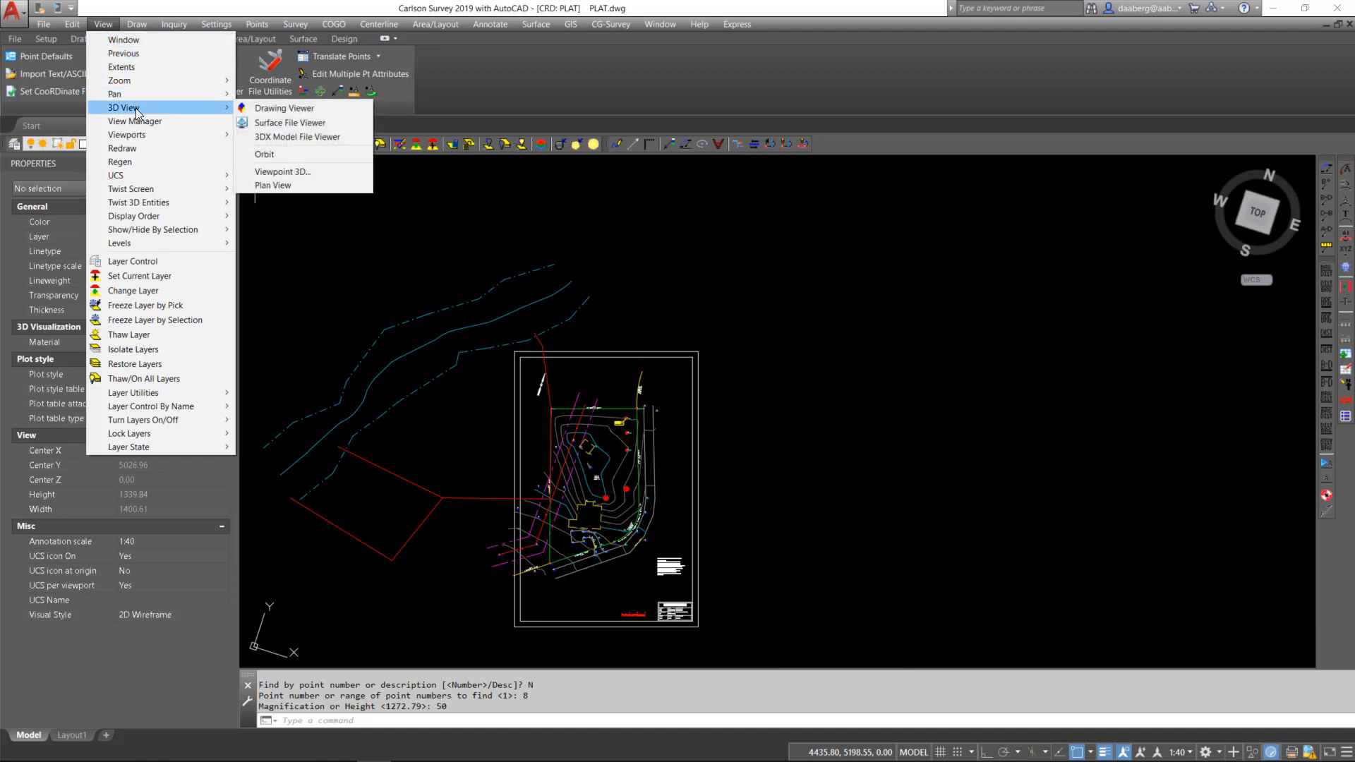
pyautogui.moveTo(284, 107)
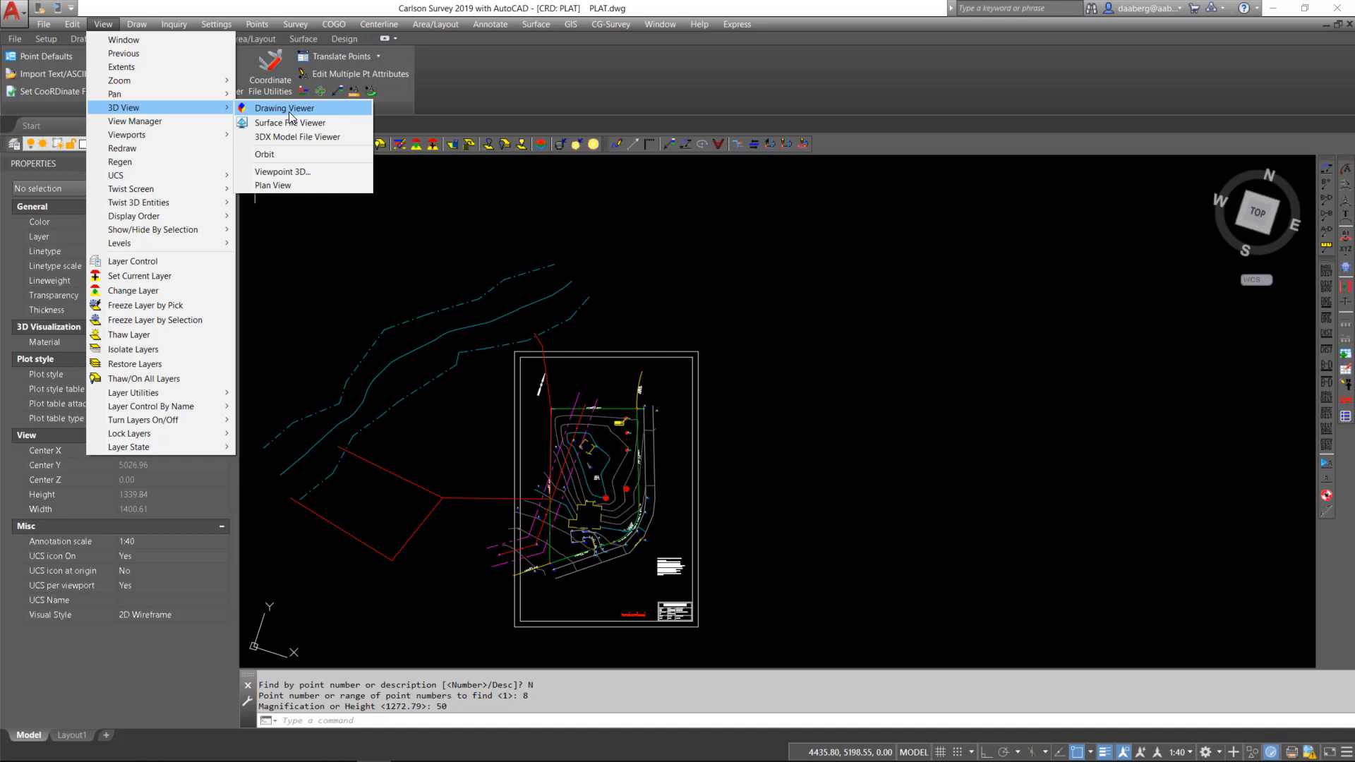
# - Launch the 3D Drawing Viewer and window-select every plat entity for the scene
pyautogui.click(285, 109)
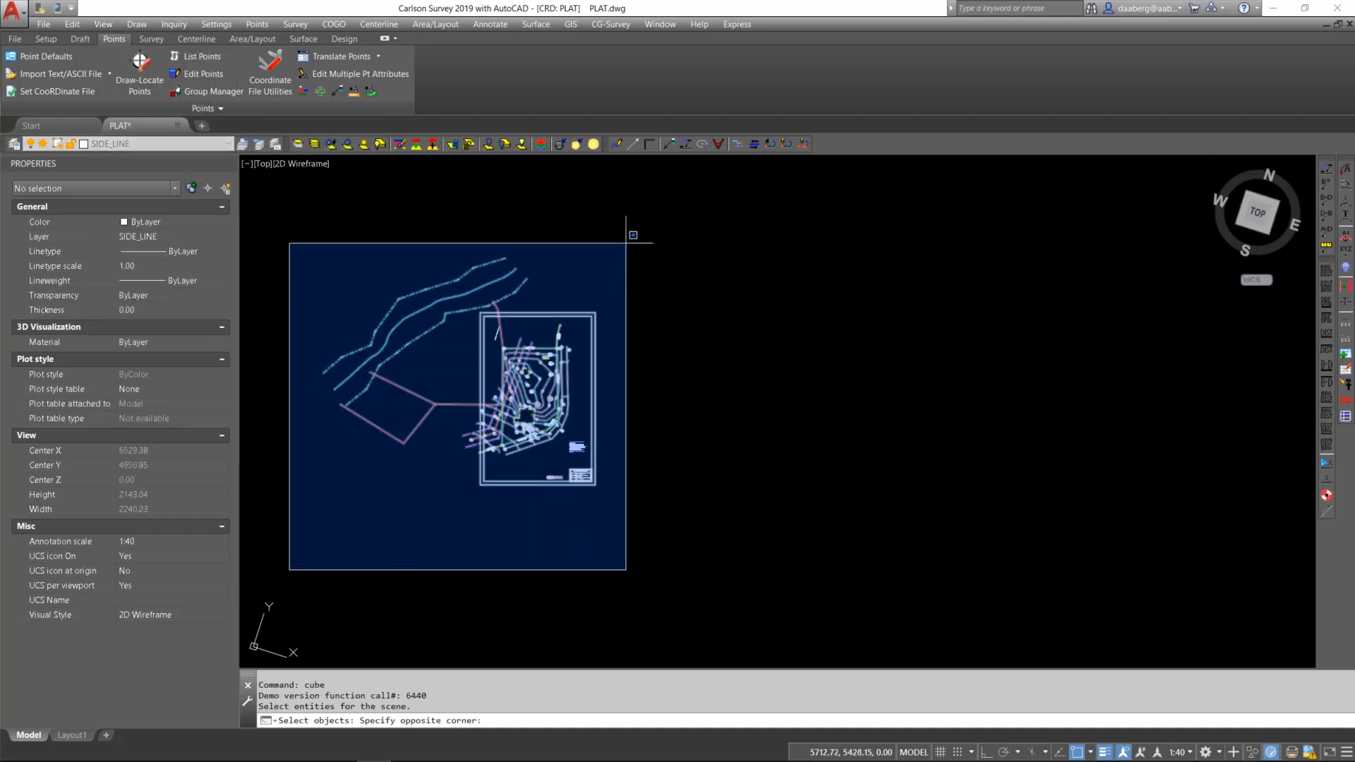
pyautogui.click(623, 236)
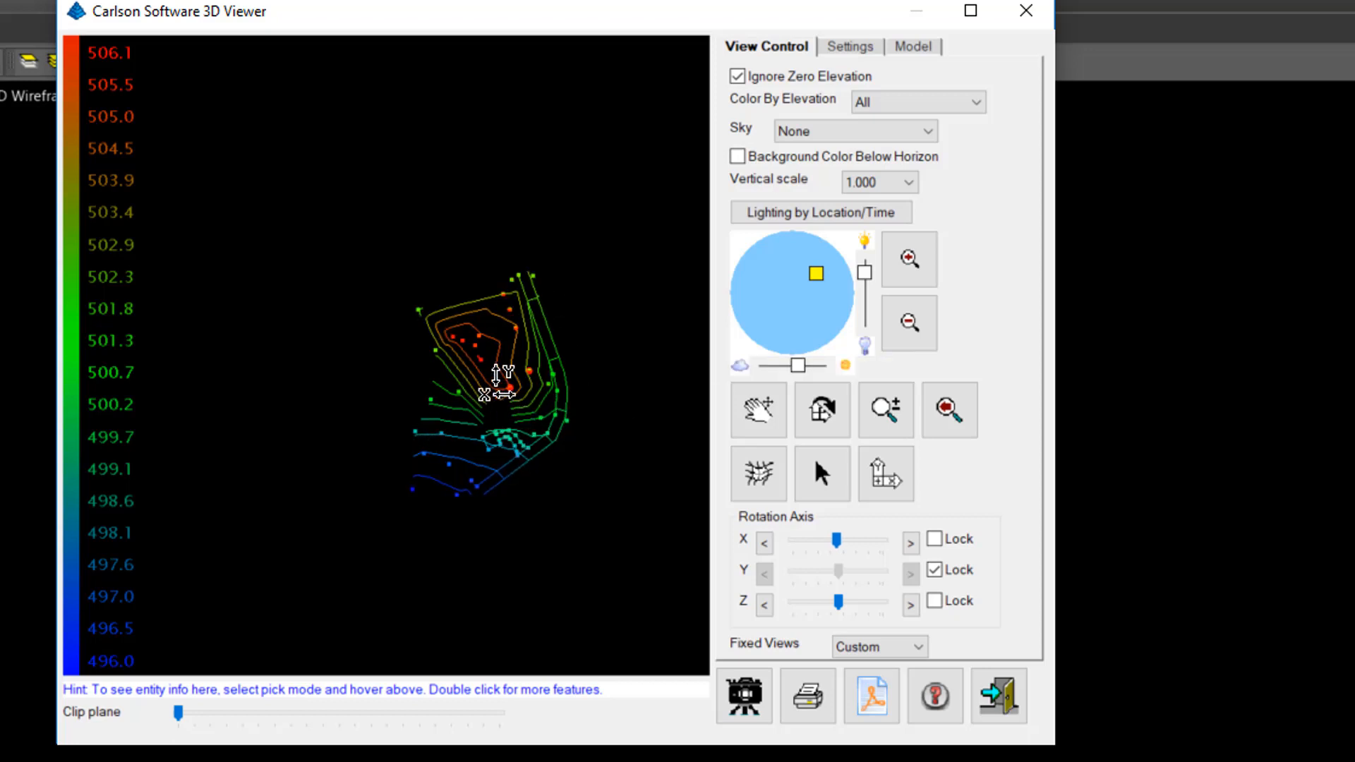
pyautogui.moveTo(822, 409)
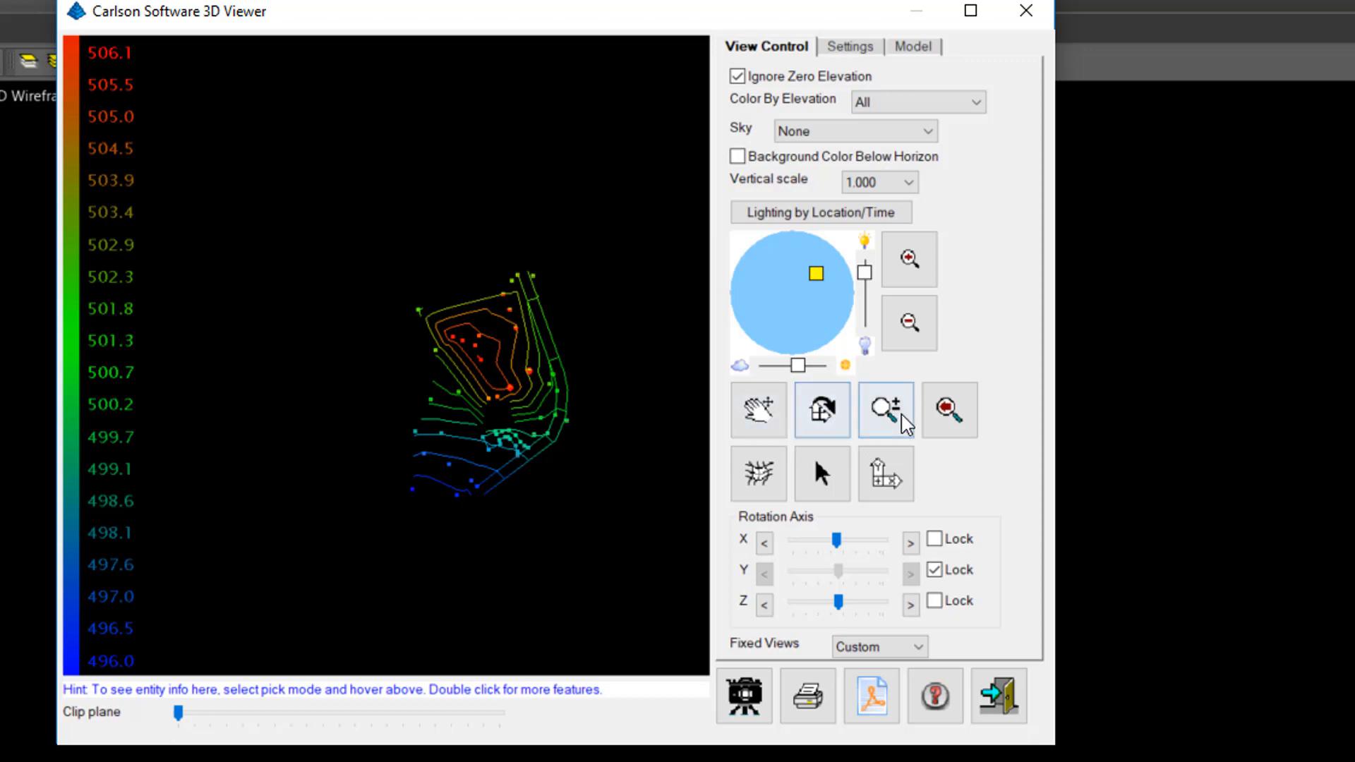
pyautogui.moveTo(884, 409)
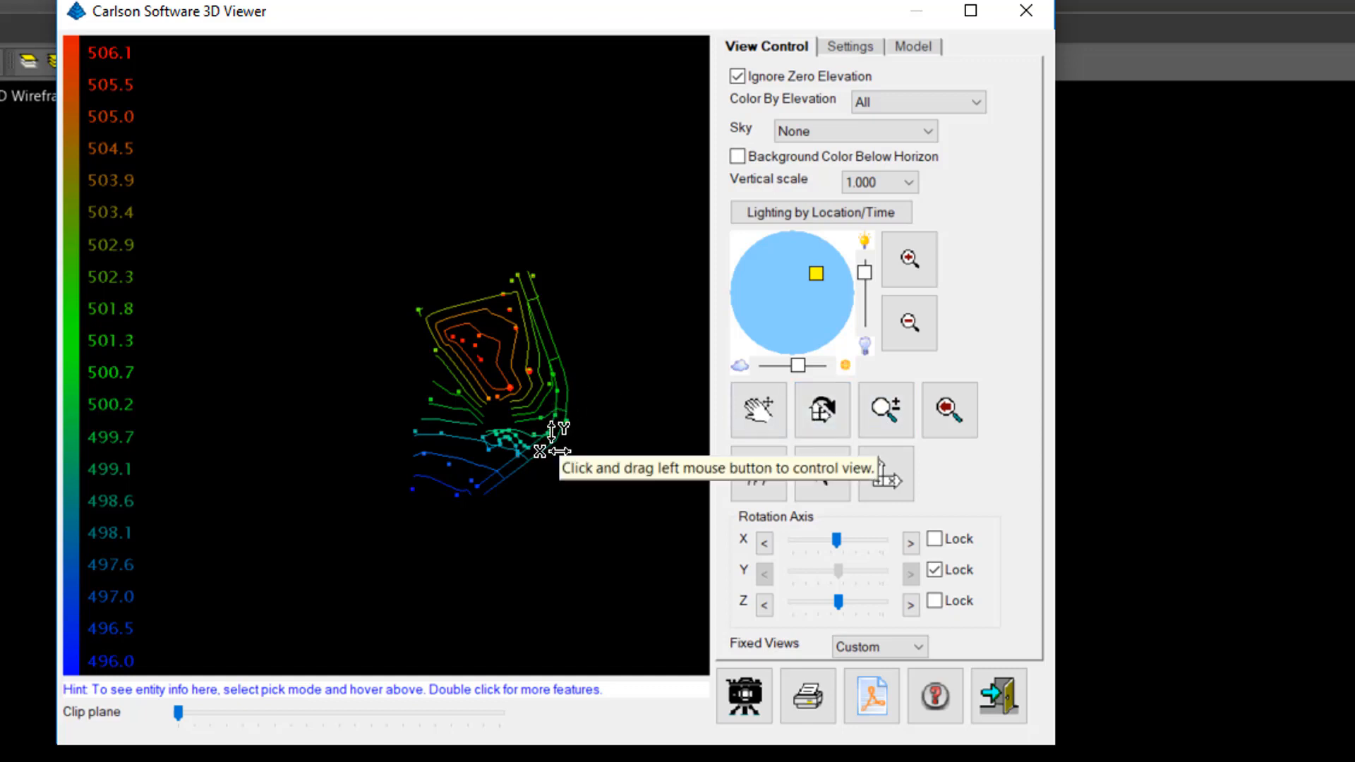
# - Orbit the colour-coded contour model into a tilted oblique view of the terrain
pyautogui.moveTo(553, 449); pyautogui.dragTo(424, 251)
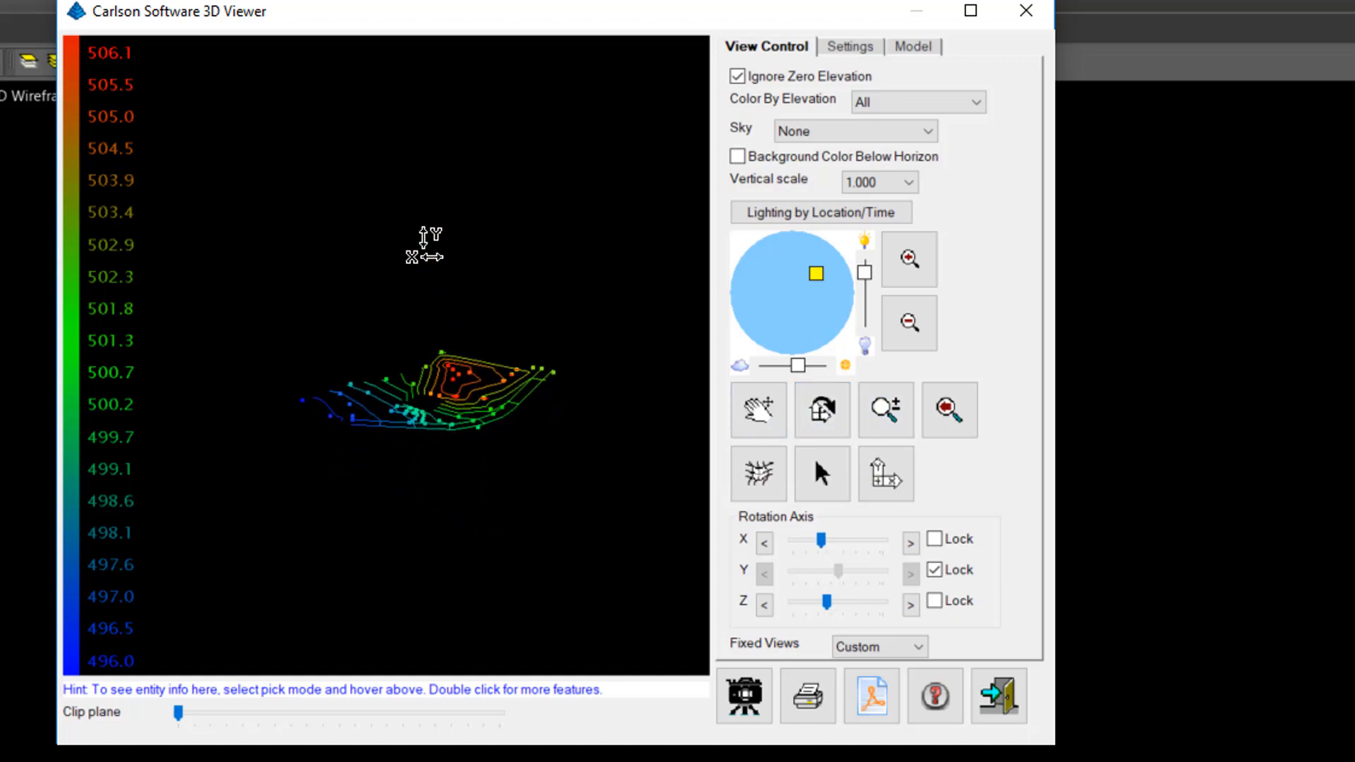
pyautogui.moveTo(424, 251); pyautogui.dragTo(361, 488)
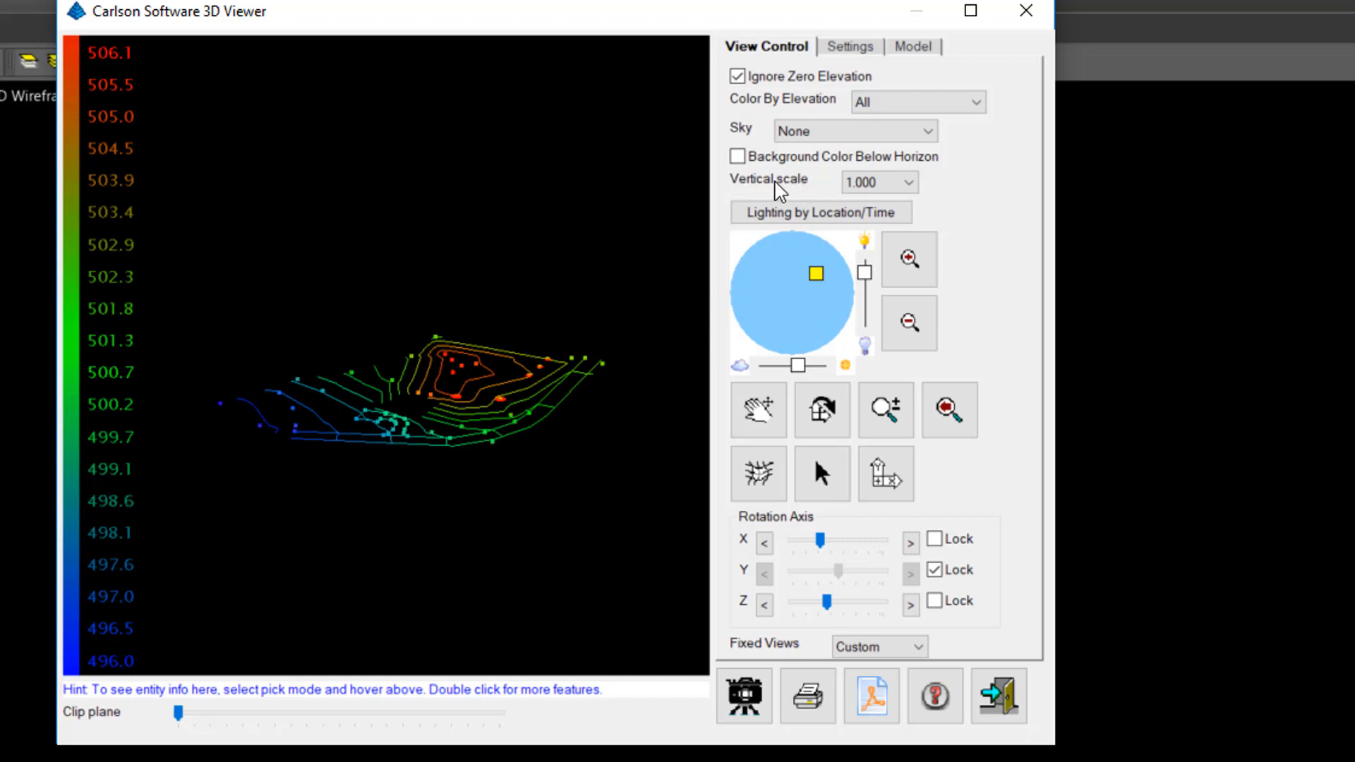
# - Set vertical scale to 5.000 and show zero-elevation entities beneath the exaggerated terrain
pyautogui.click(917, 182)
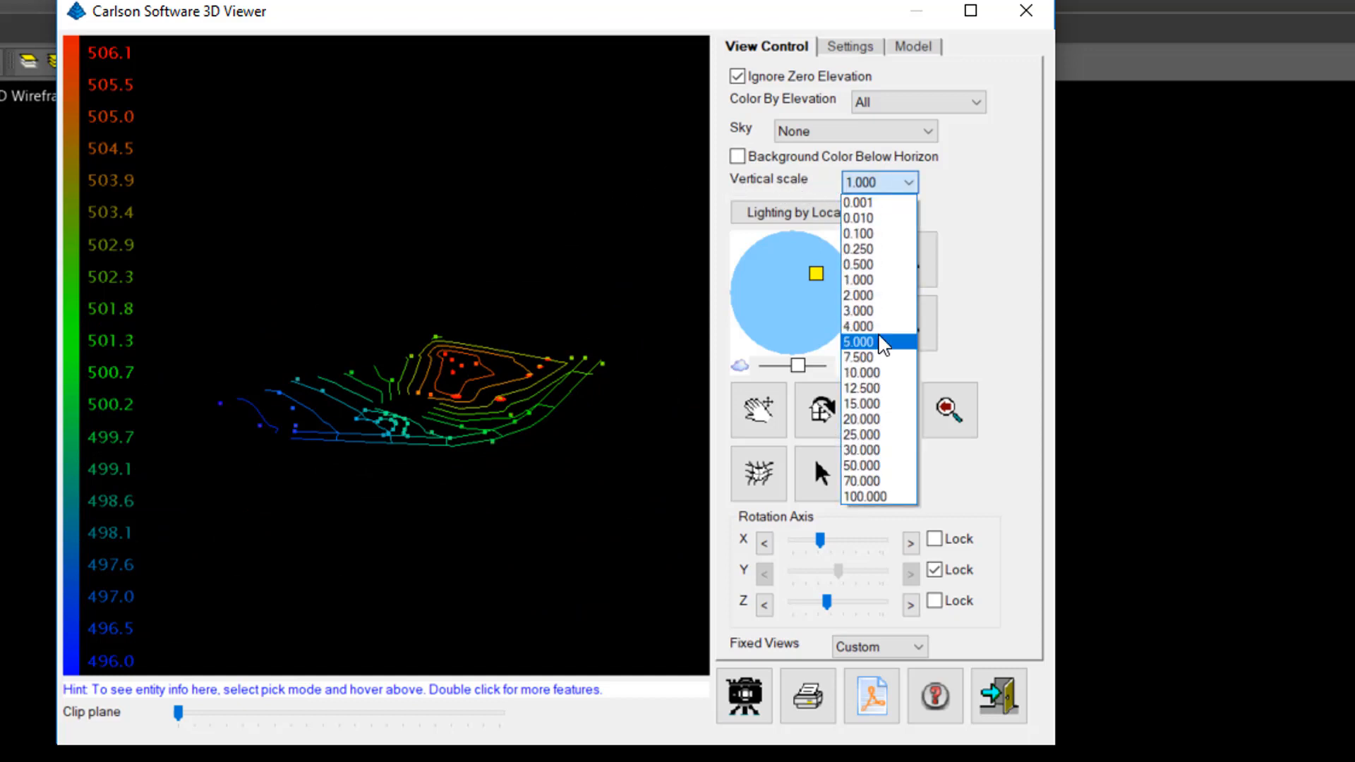
pyautogui.click(857, 342)
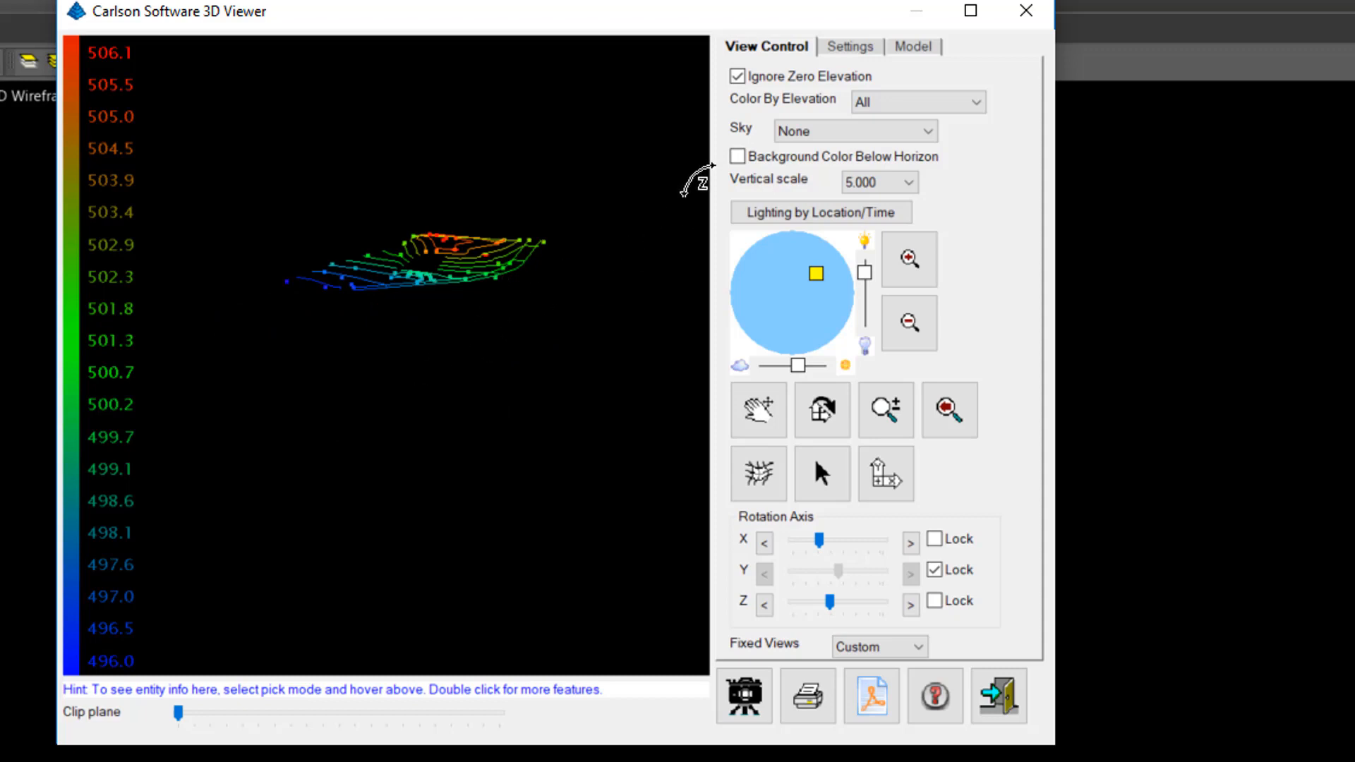
pyautogui.moveTo(736, 171)
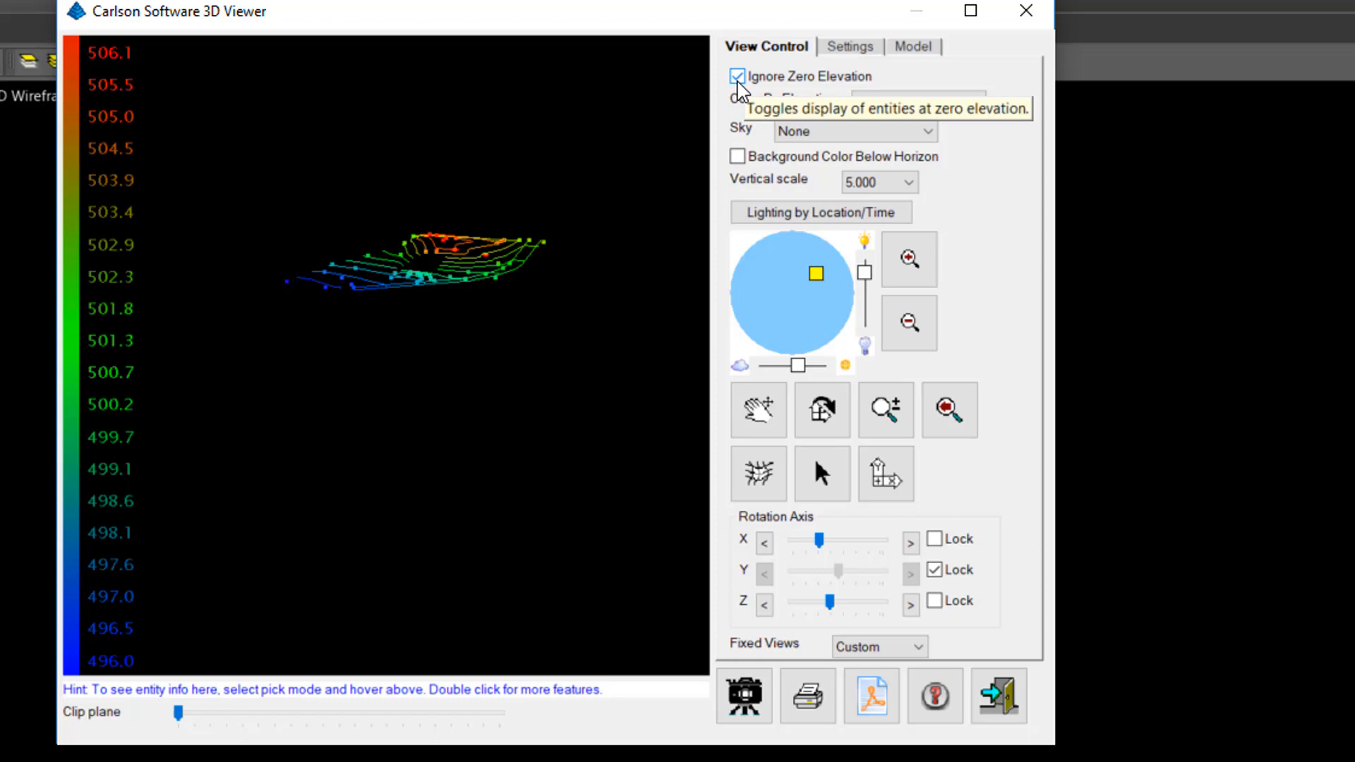
pyautogui.moveTo(741, 86)
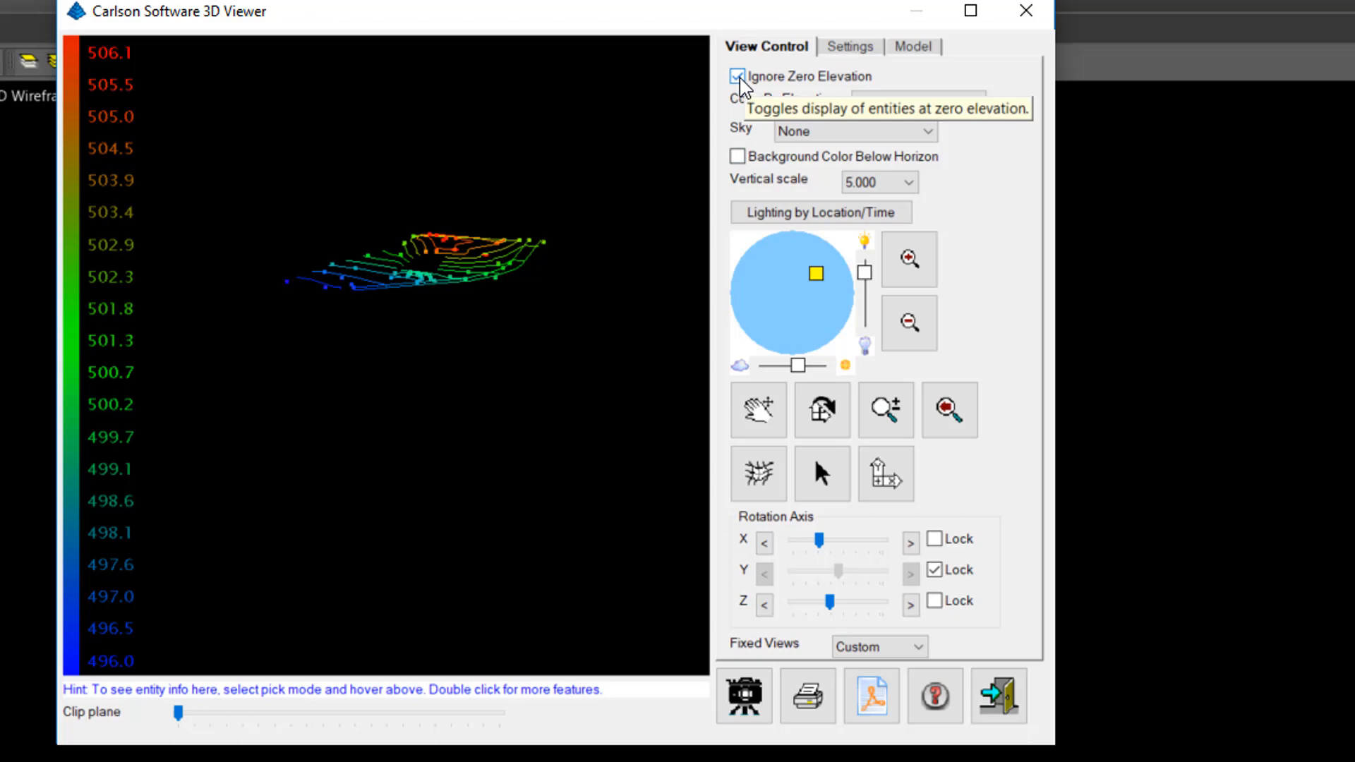
pyautogui.click(737, 76)
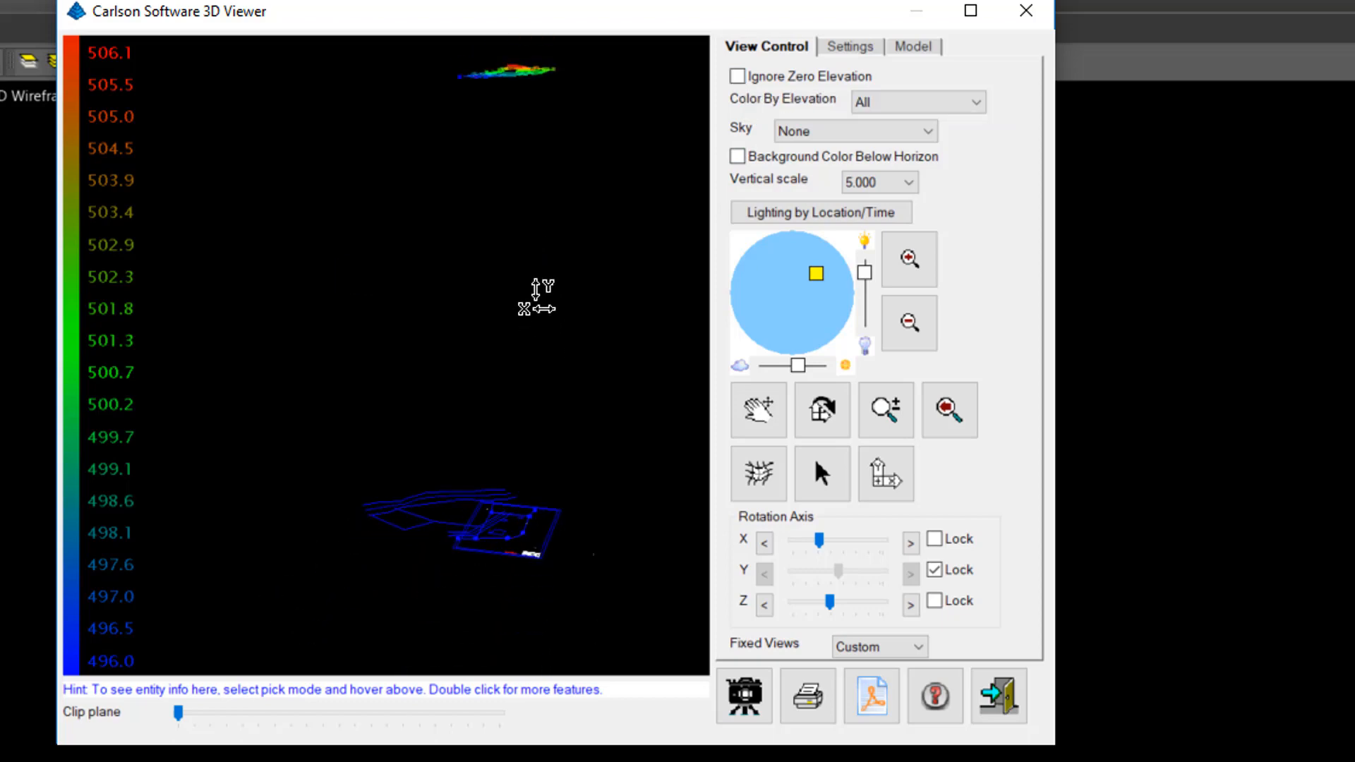
pyautogui.moveTo(536, 298); pyautogui.dragTo(471, 518)
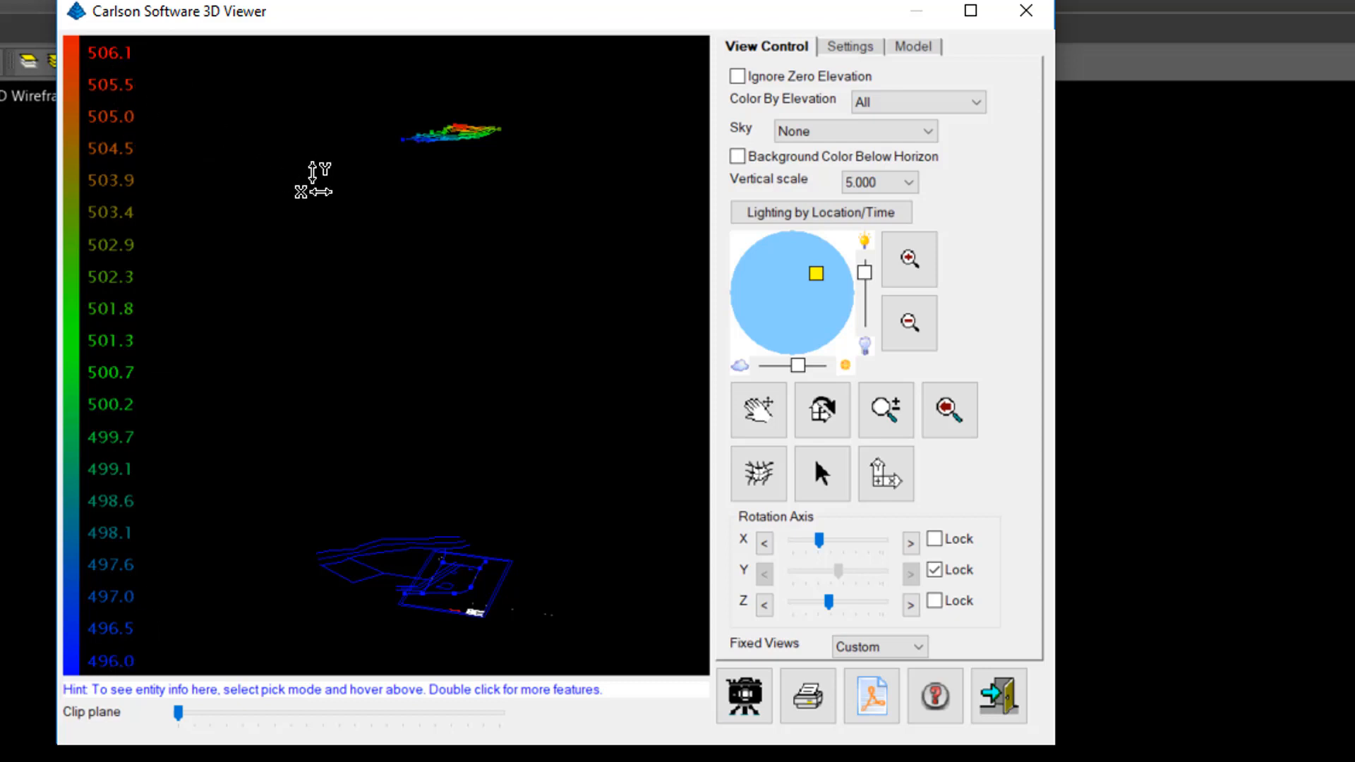
pyautogui.moveTo(336, 191)
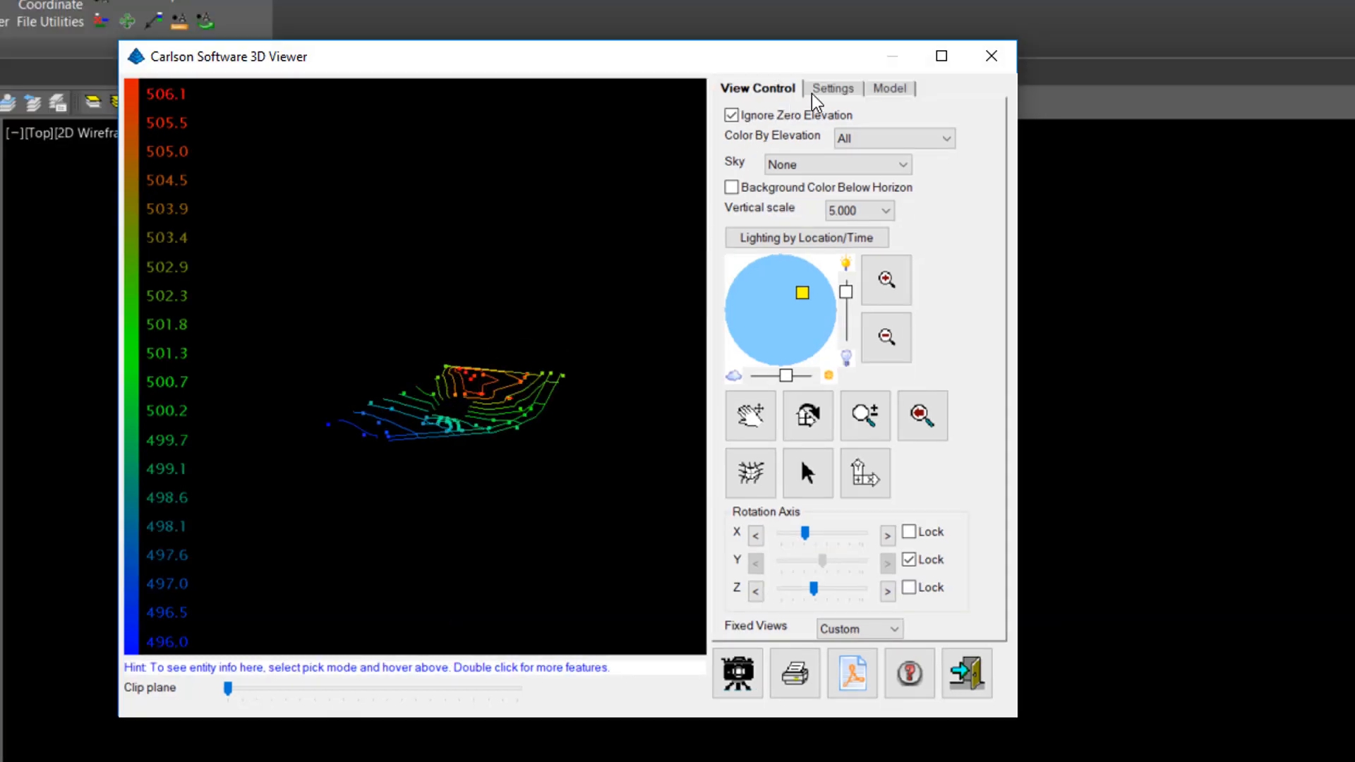
# - Reach the Model settings and the surface-file picker listing EXISTING.tin and PAD.tin
pyautogui.click(831, 87)
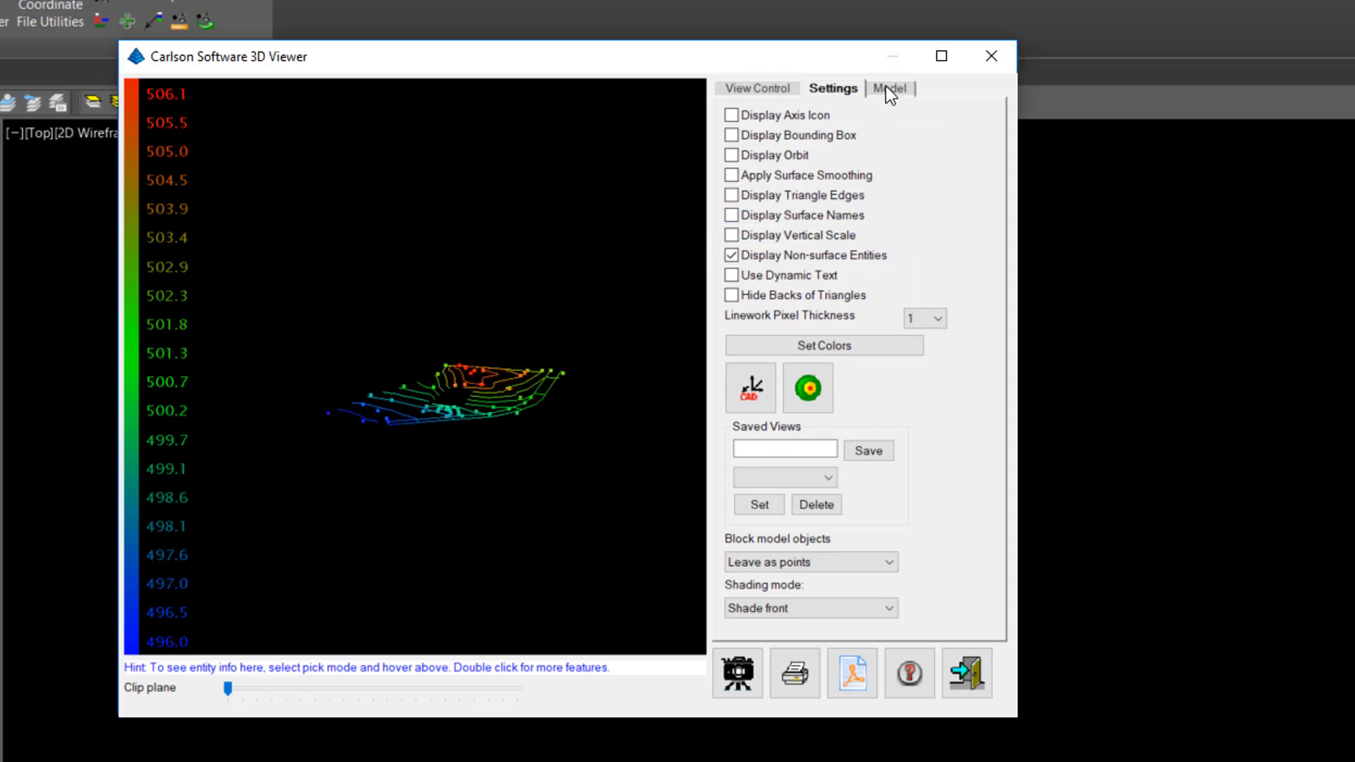
pyautogui.click(890, 87)
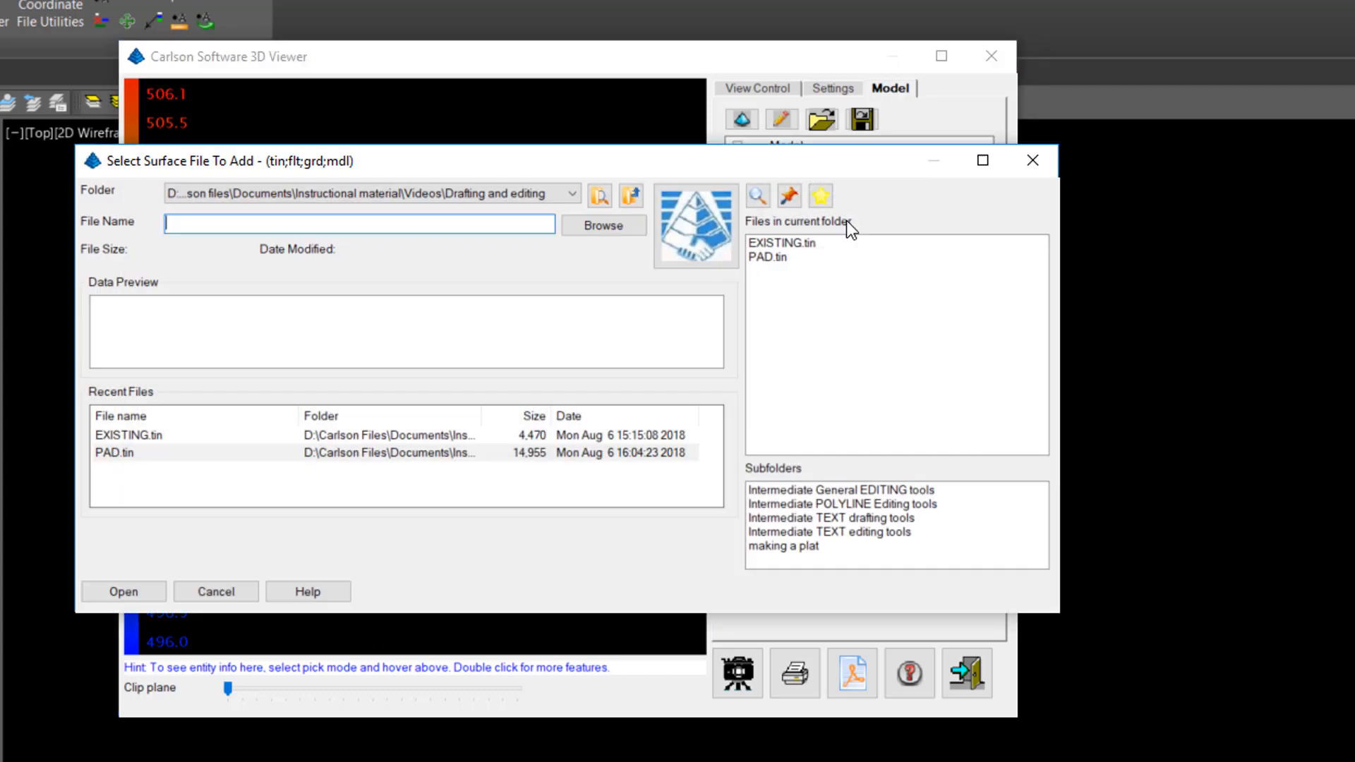
# - Add EXISTING.tin as a shaded elevation surface and confirm saving the view to an image file
pyautogui.click(780, 243)
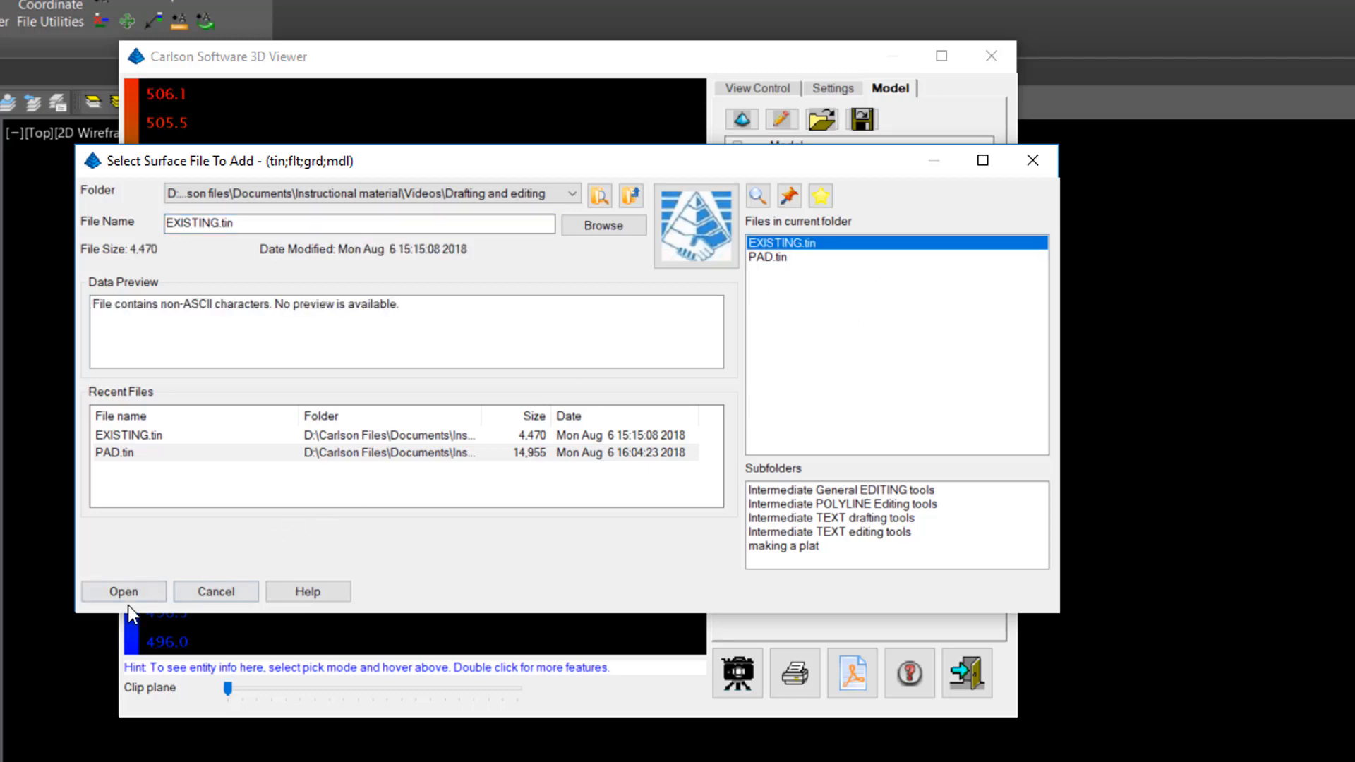
pyautogui.click(123, 591)
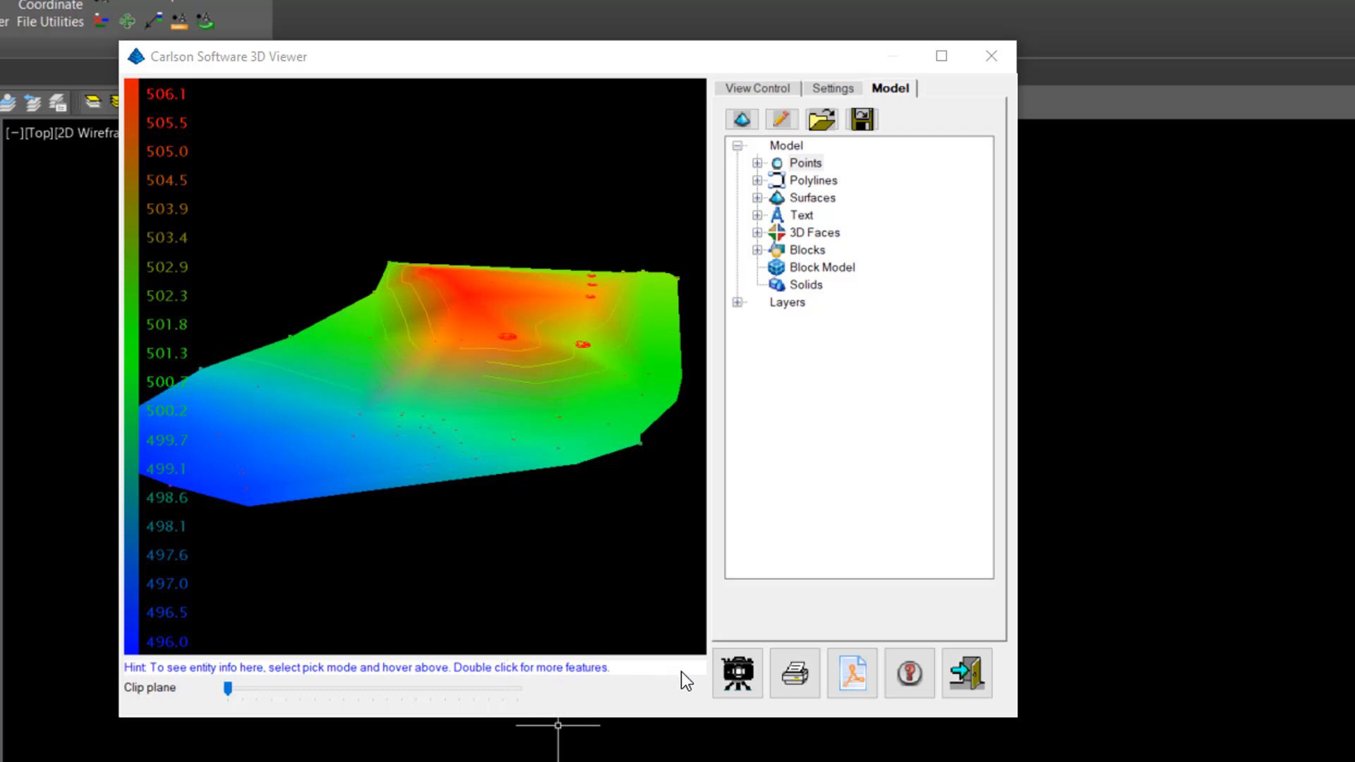
pyautogui.moveTo(737, 672)
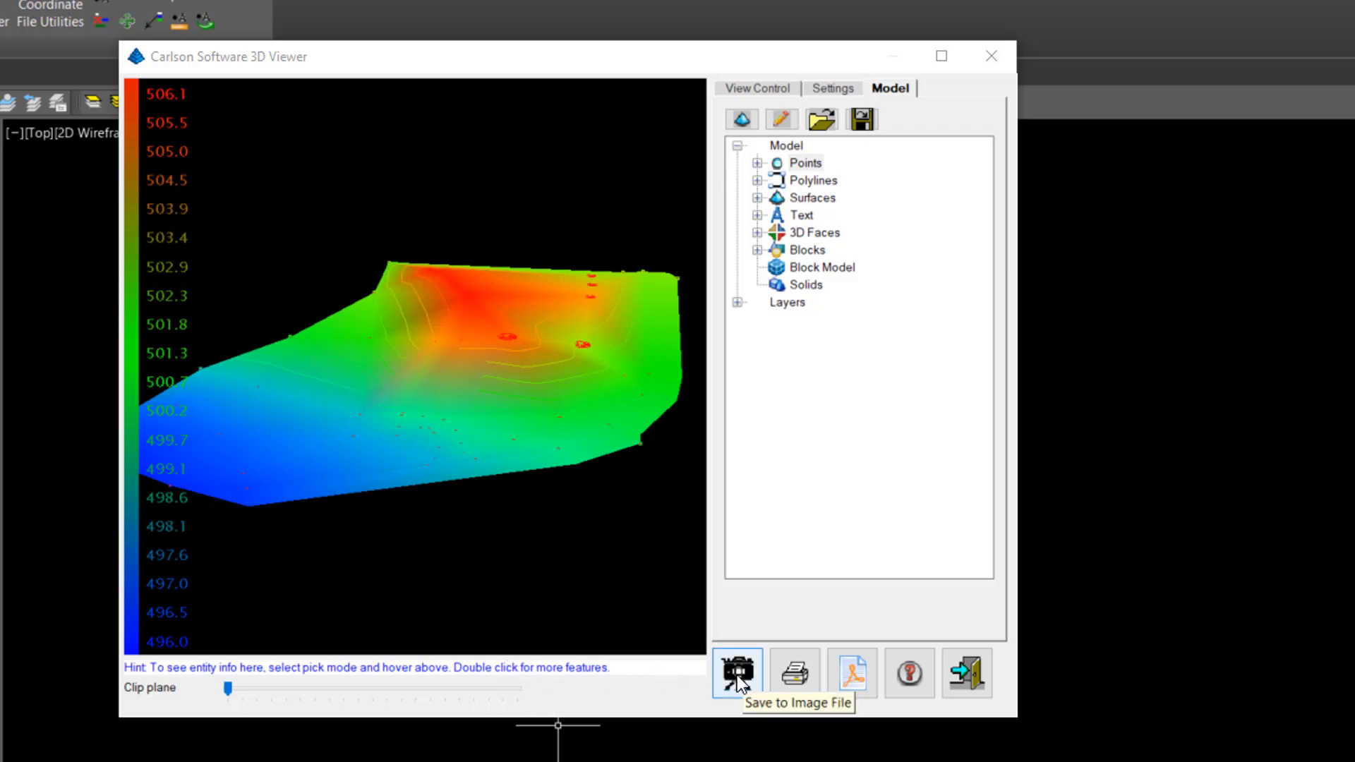
pyautogui.click(736, 672)
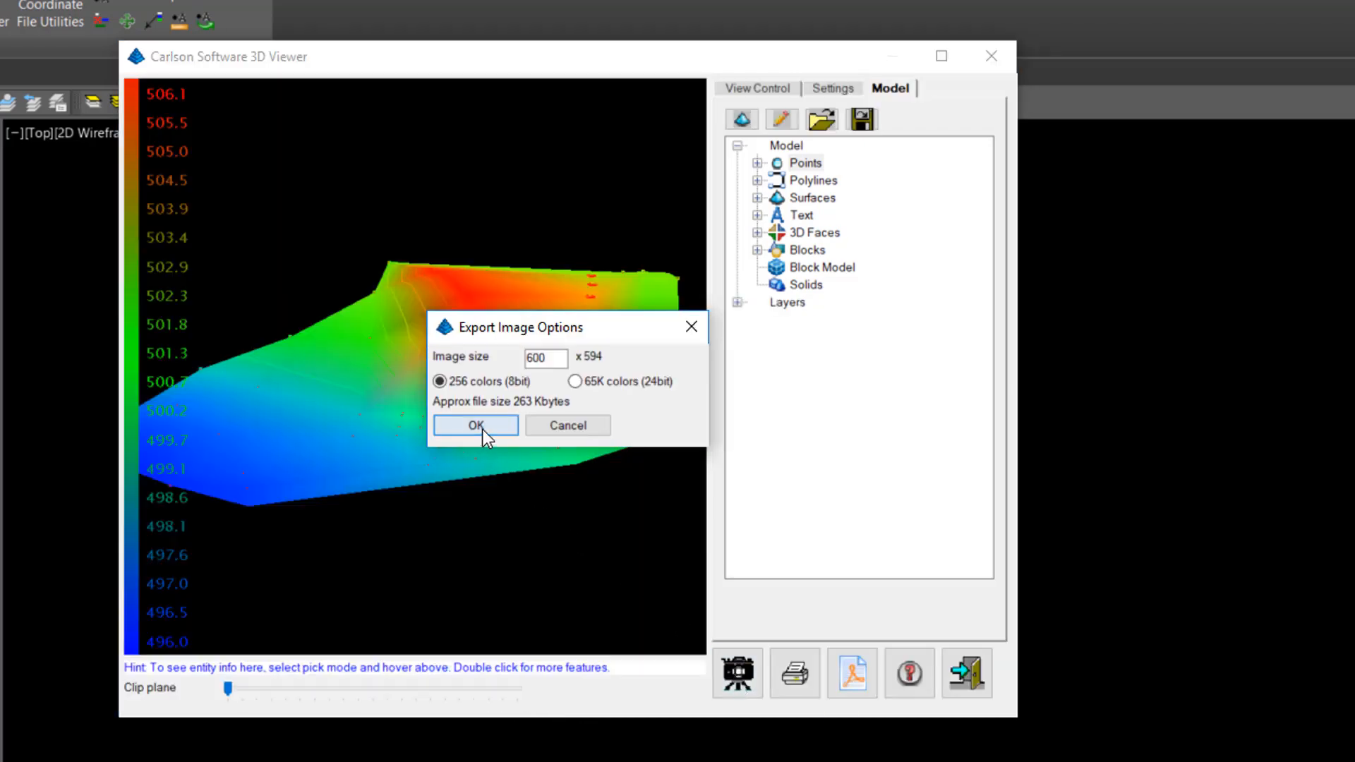
pyautogui.click(475, 425)
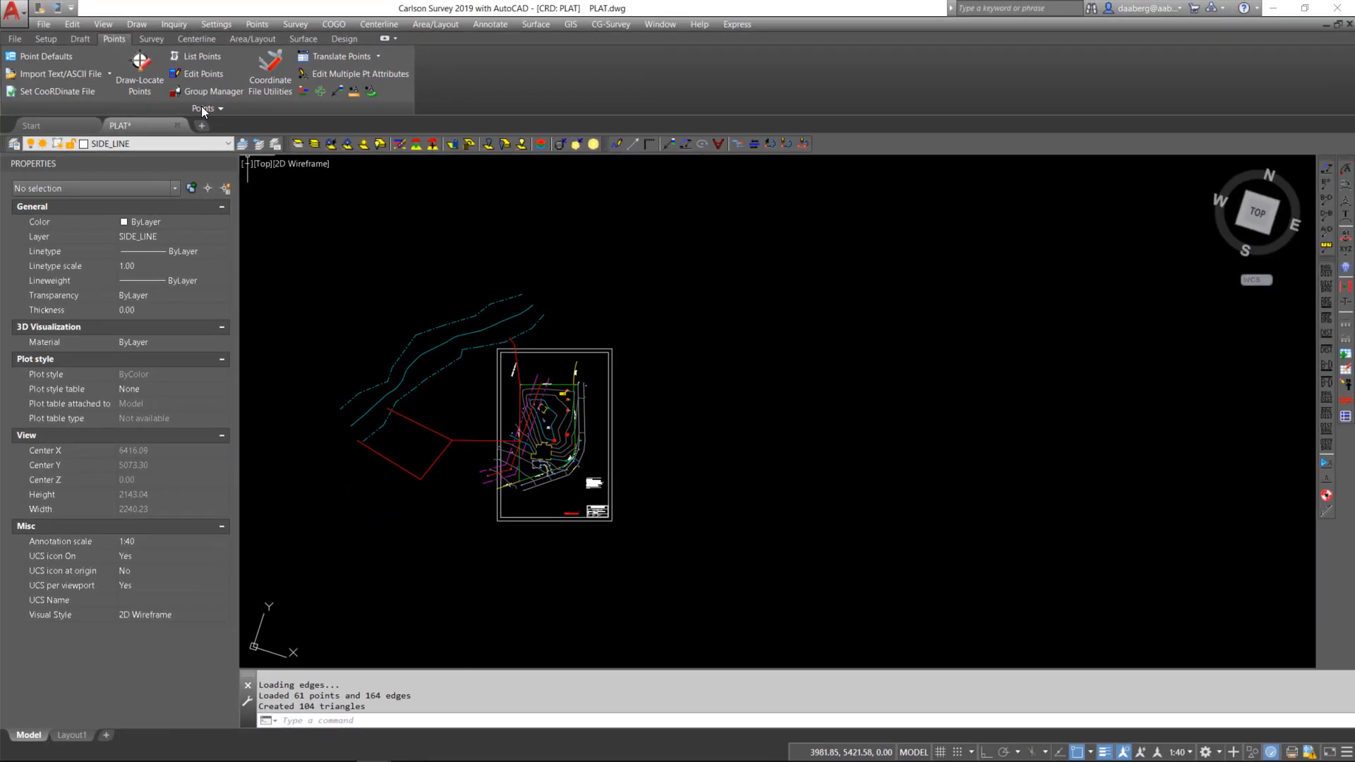
# - Back at PLAT.dwg in top view, browse the View menu's layer commands
pyautogui.click(103, 24)
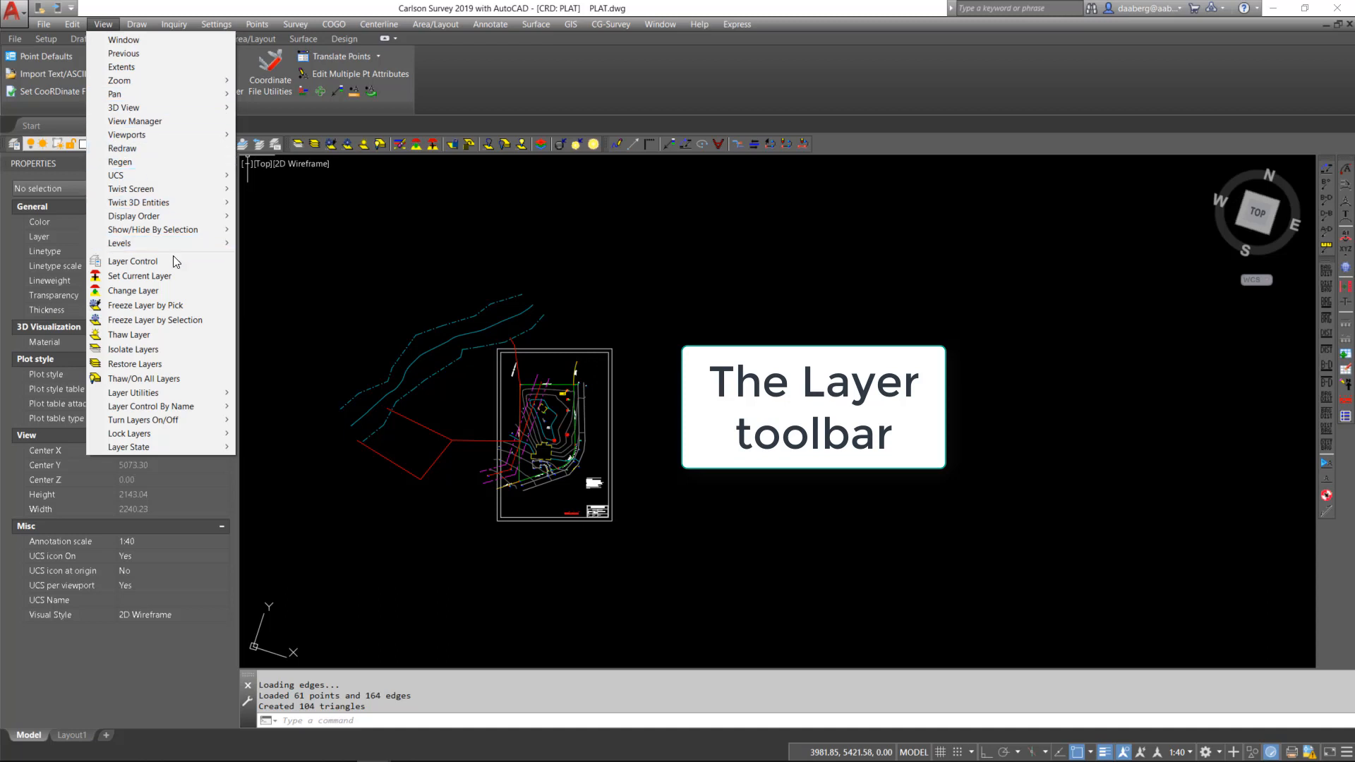
pyautogui.moveTo(133, 261)
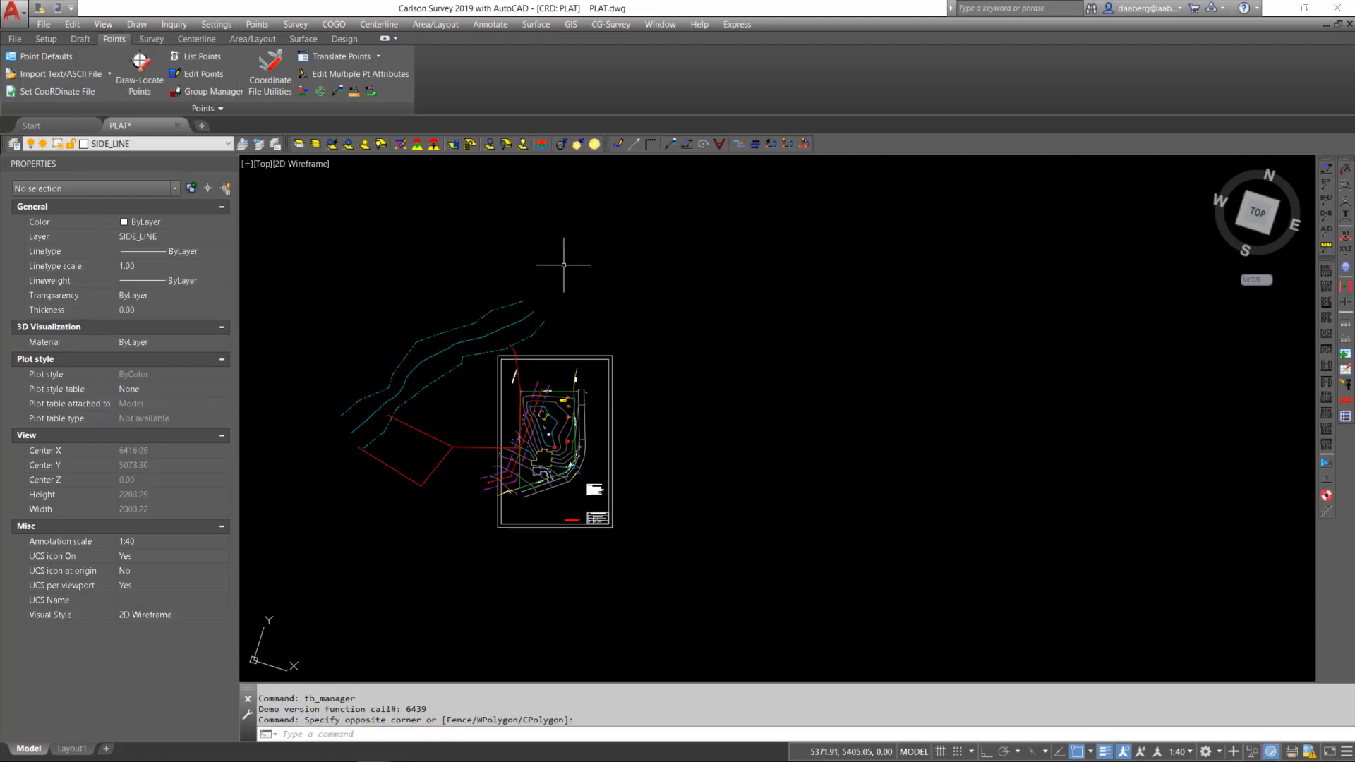
pyautogui.moveTo(924, 166)
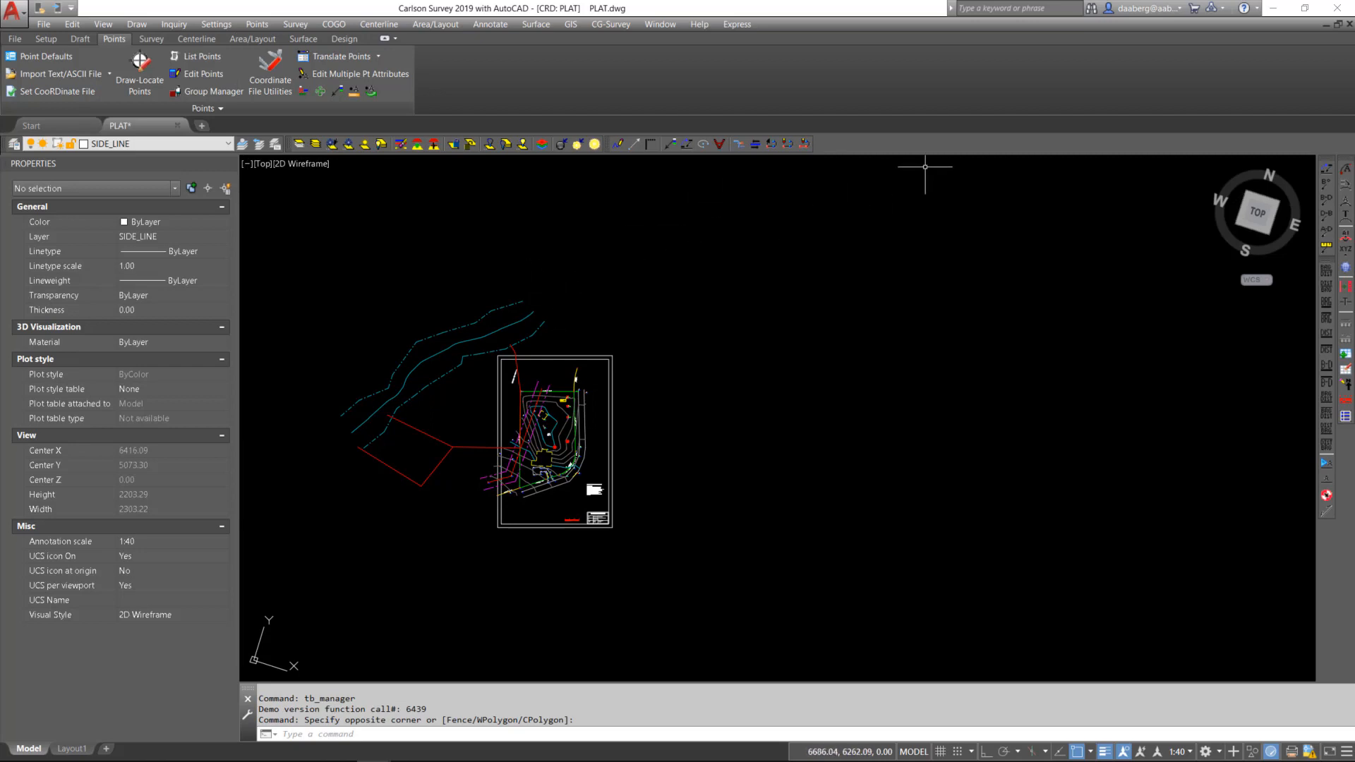
pyautogui.moveTo(884, 147)
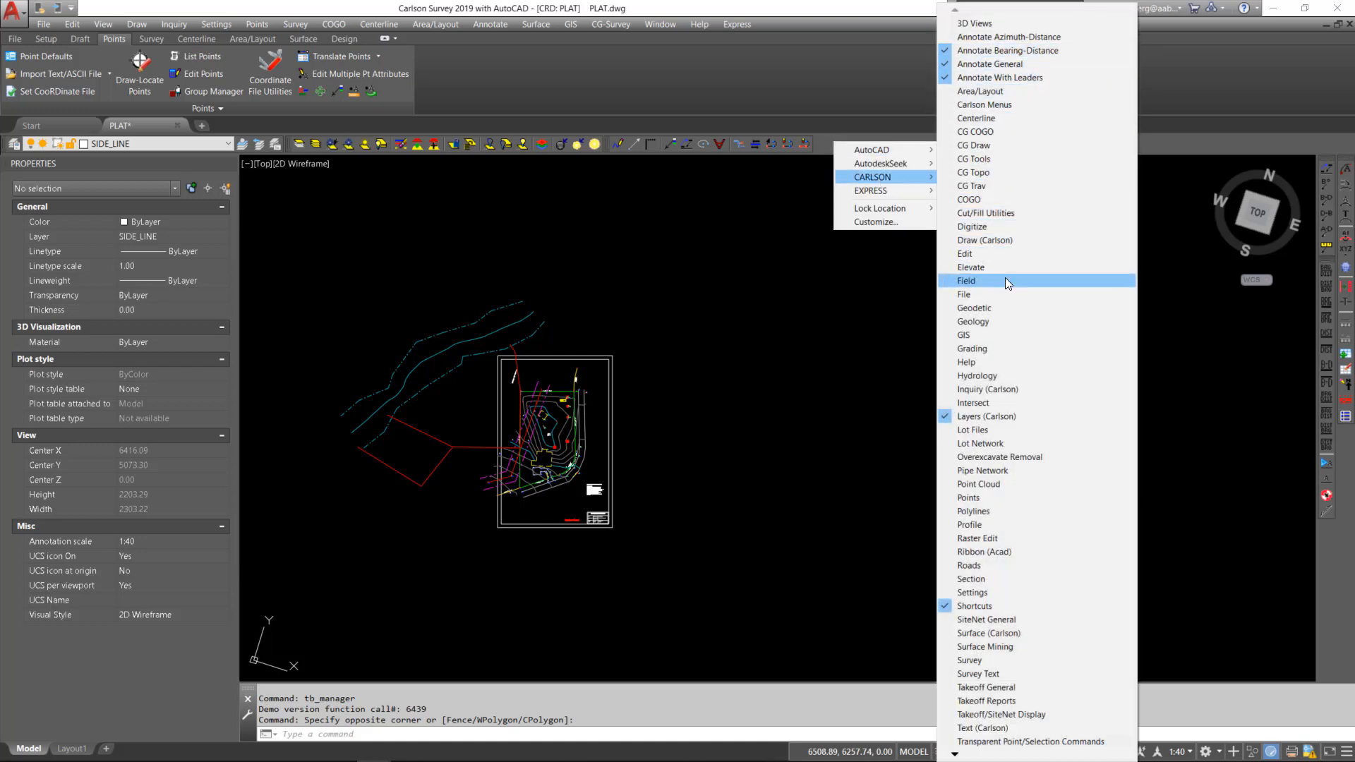
pyautogui.moveTo(986, 415)
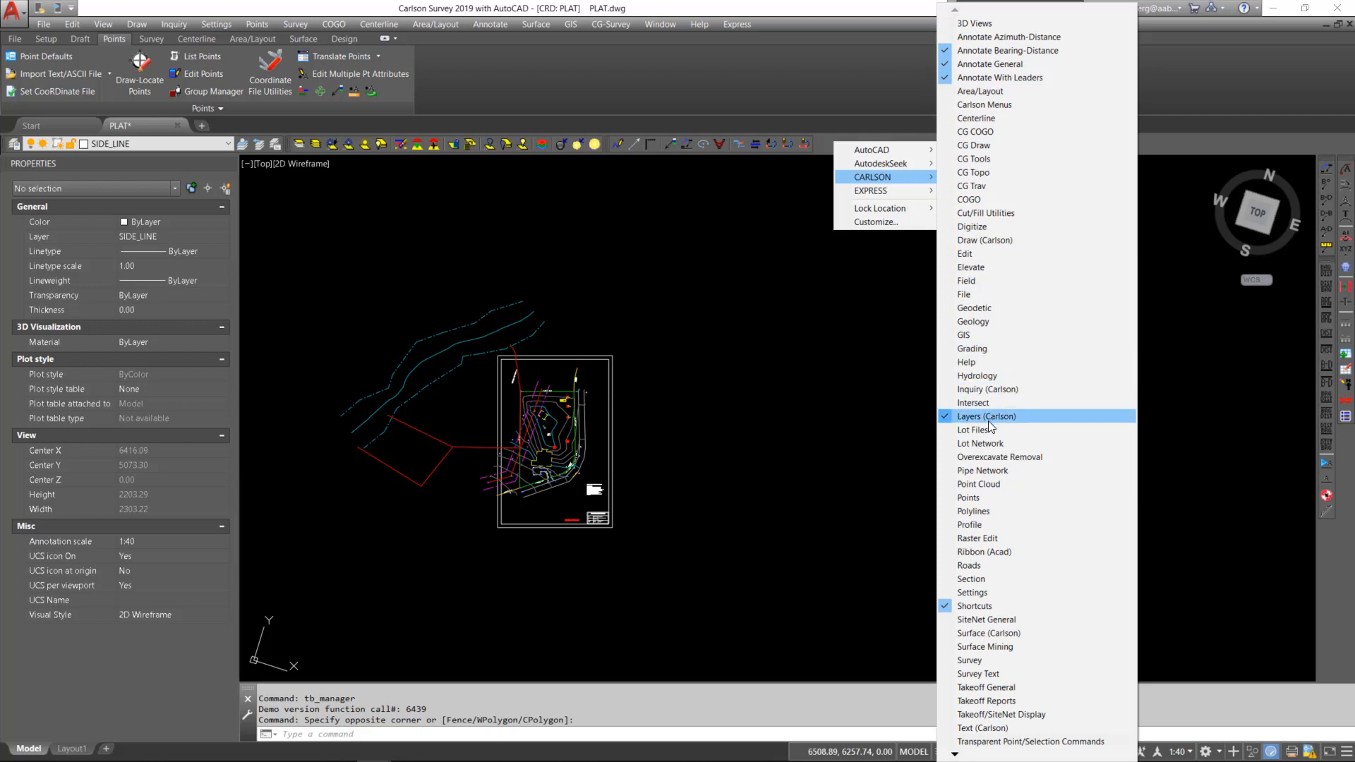
pyautogui.moveTo(985, 424)
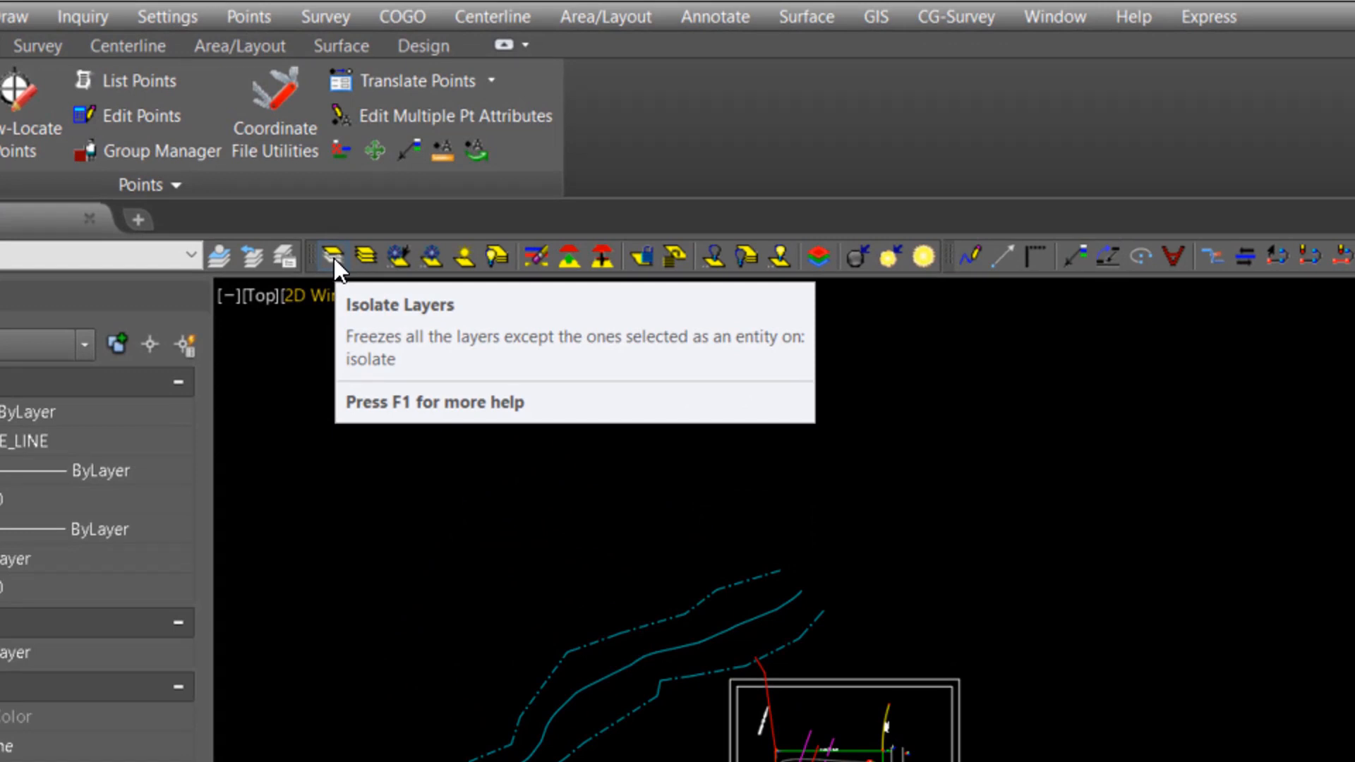
pyautogui.moveTo(370, 259)
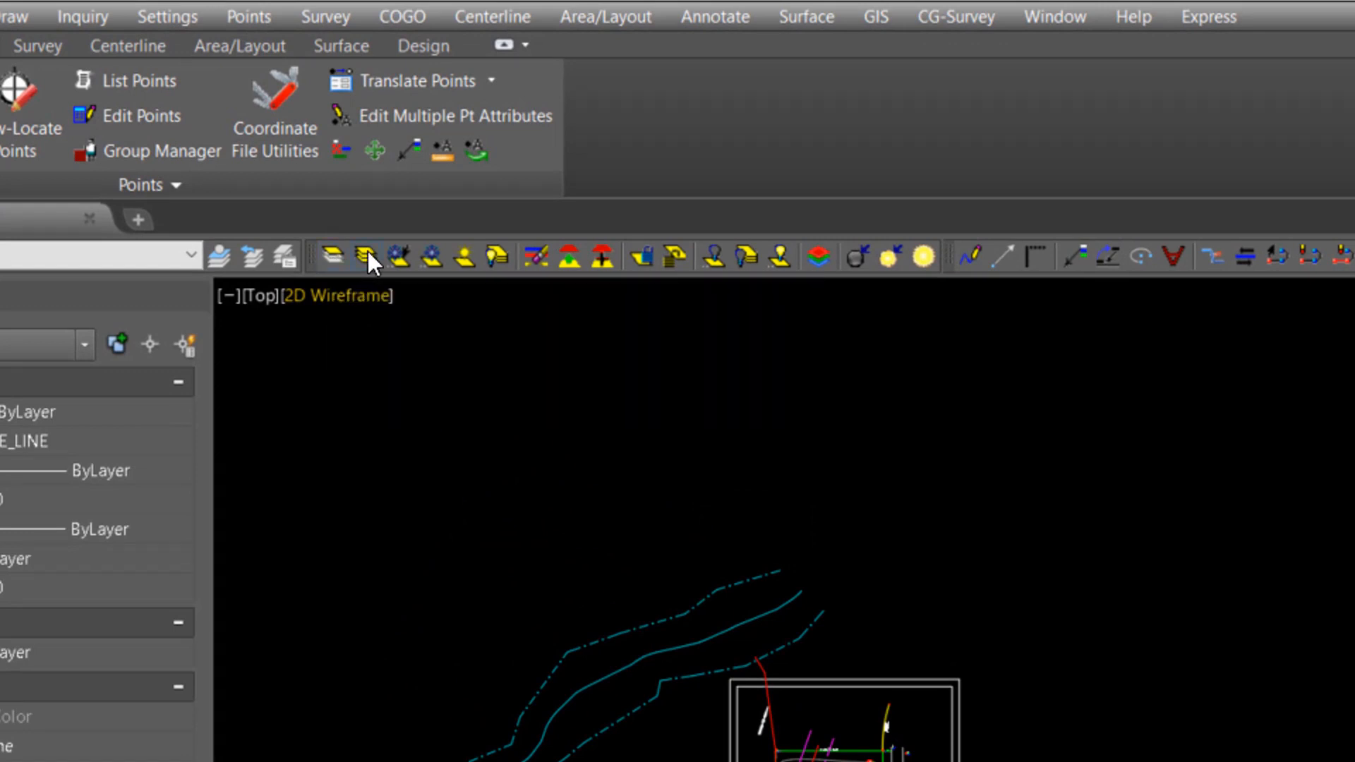
pyautogui.moveTo(420, 272)
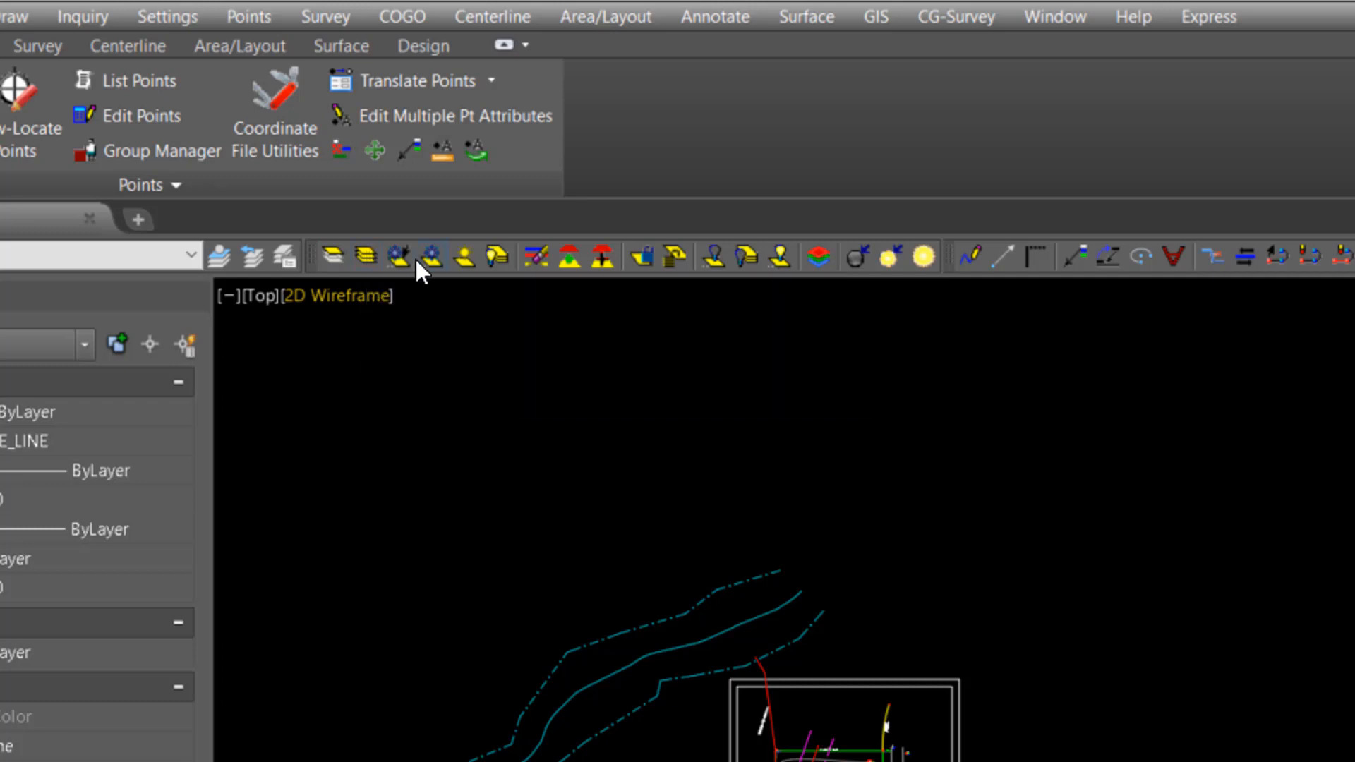
pyautogui.moveTo(399, 255)
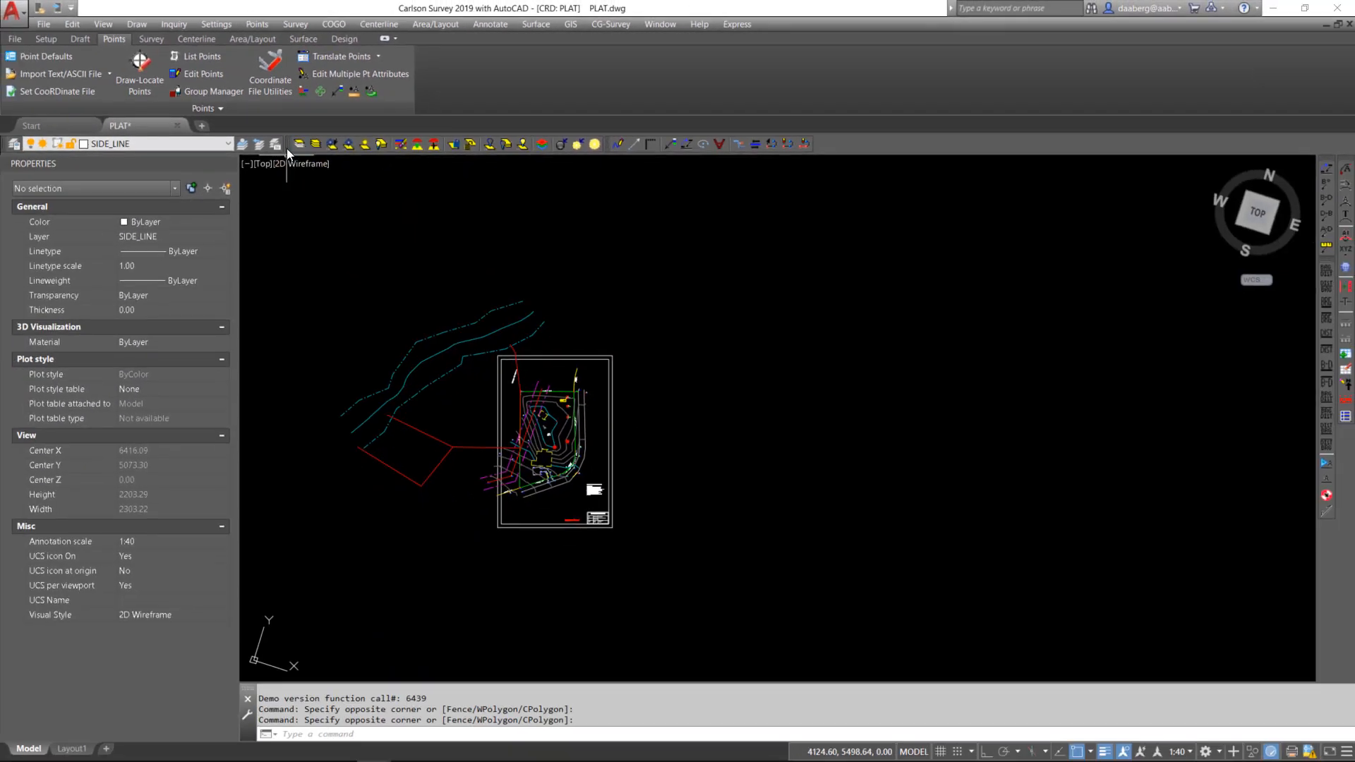
pyautogui.moveTo(301, 144)
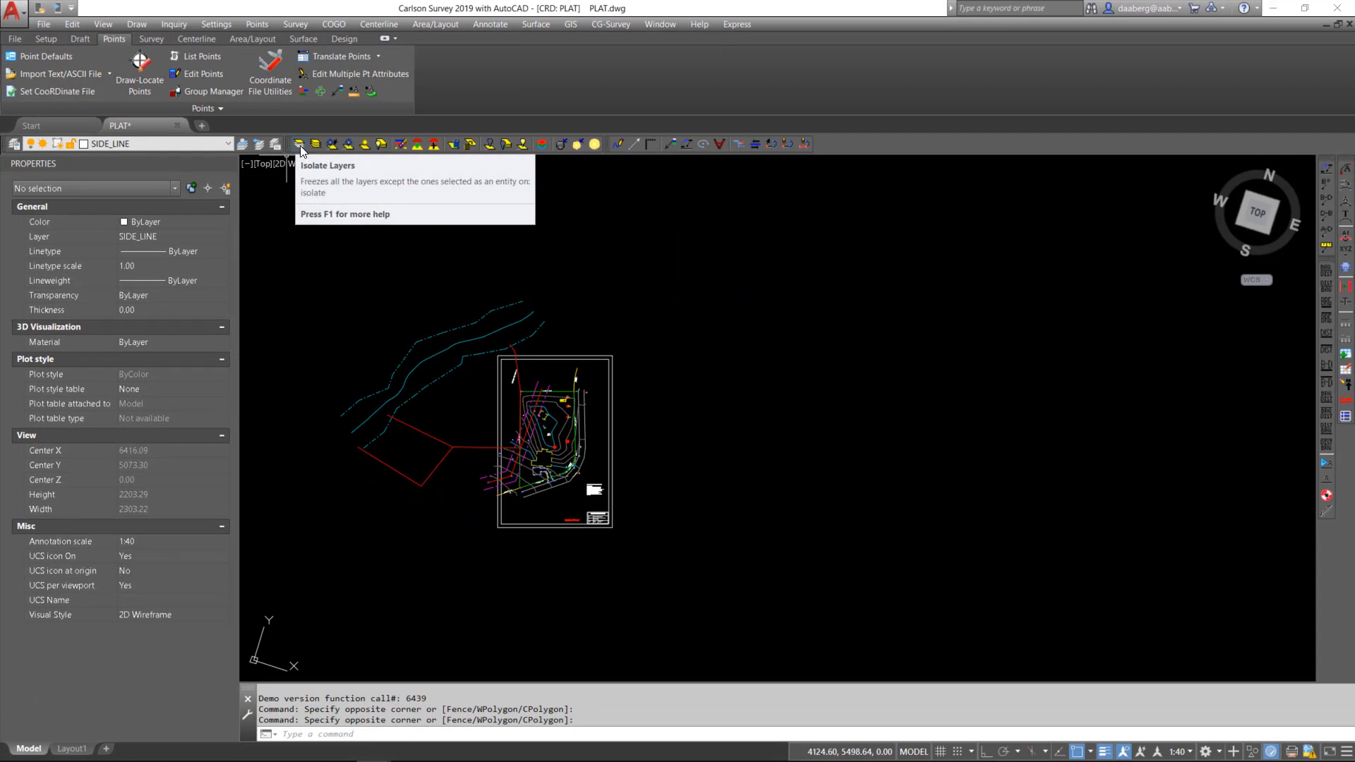
pyautogui.click(297, 143)
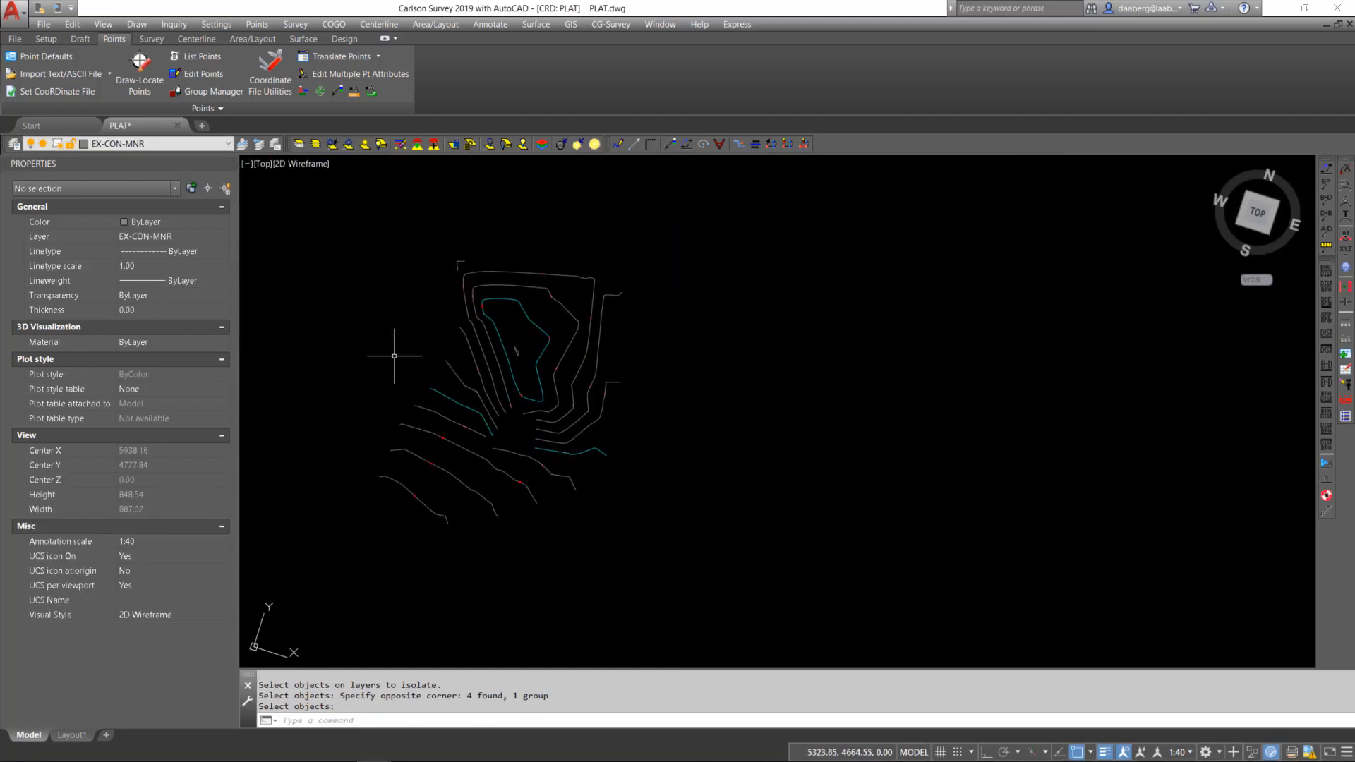
pyautogui.moveTo(317, 249)
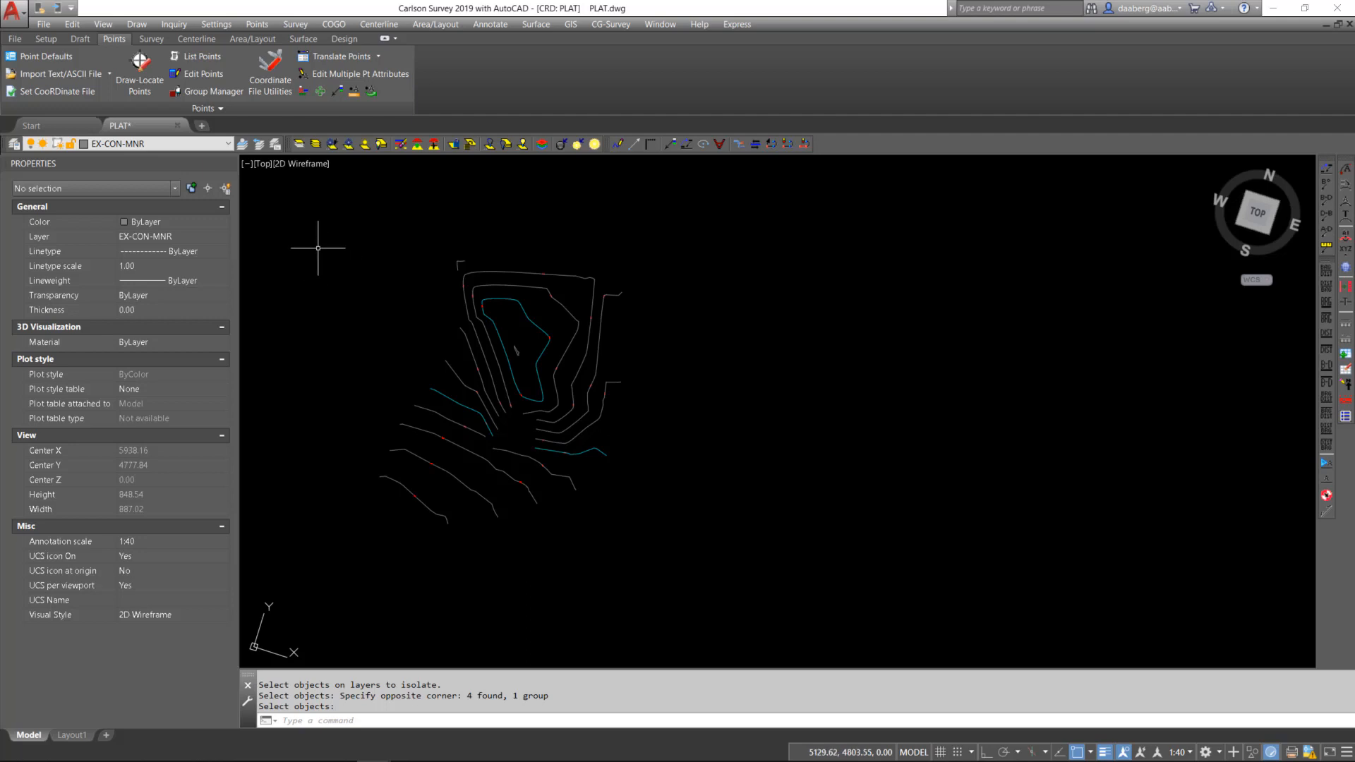
pyautogui.moveTo(313, 144)
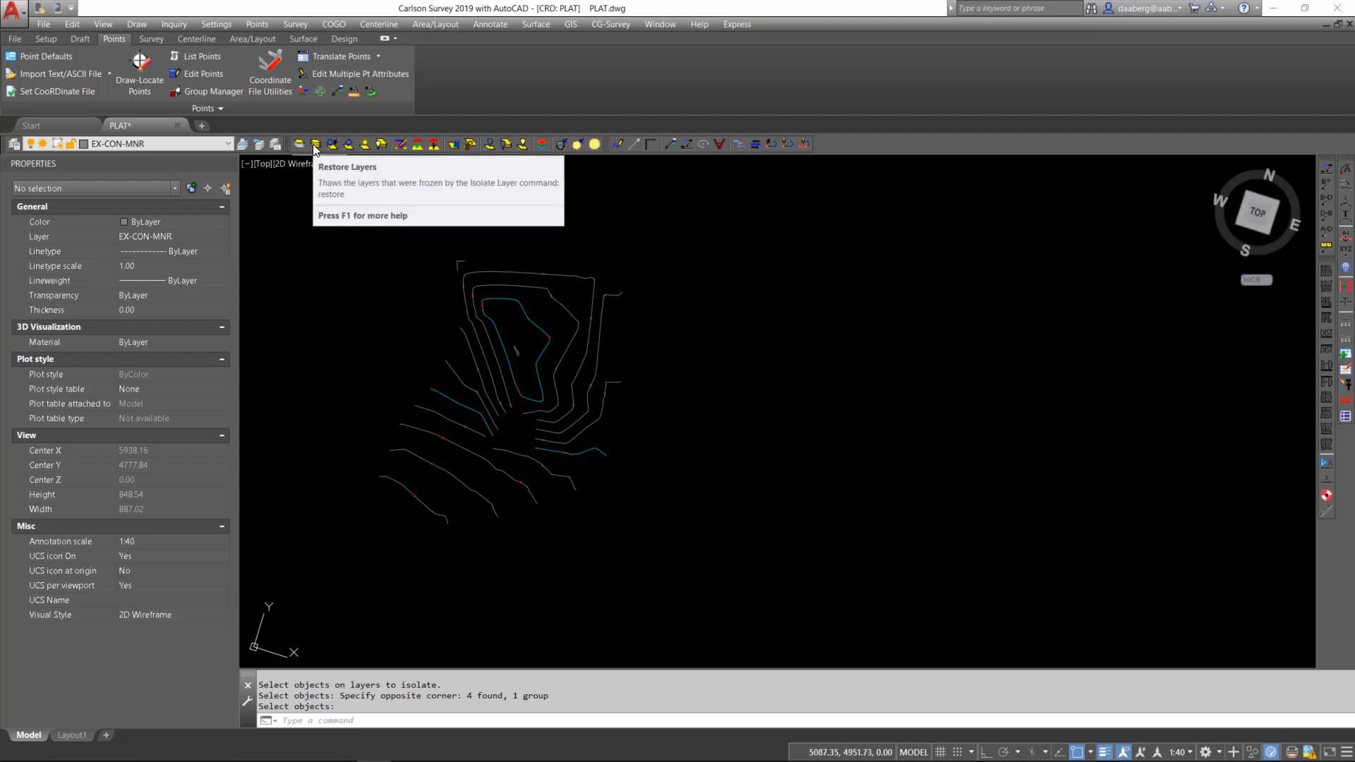
pyautogui.click(315, 144)
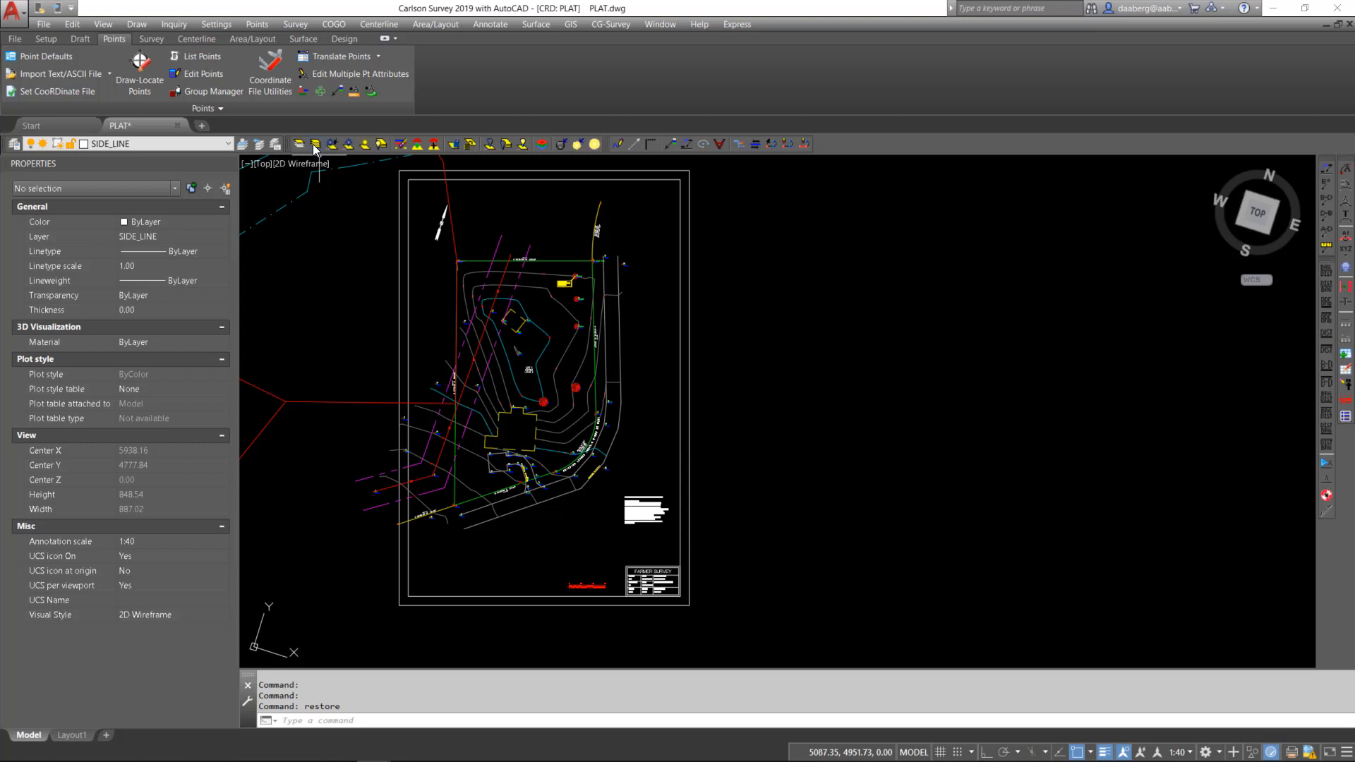
pyautogui.moveTo(331, 144)
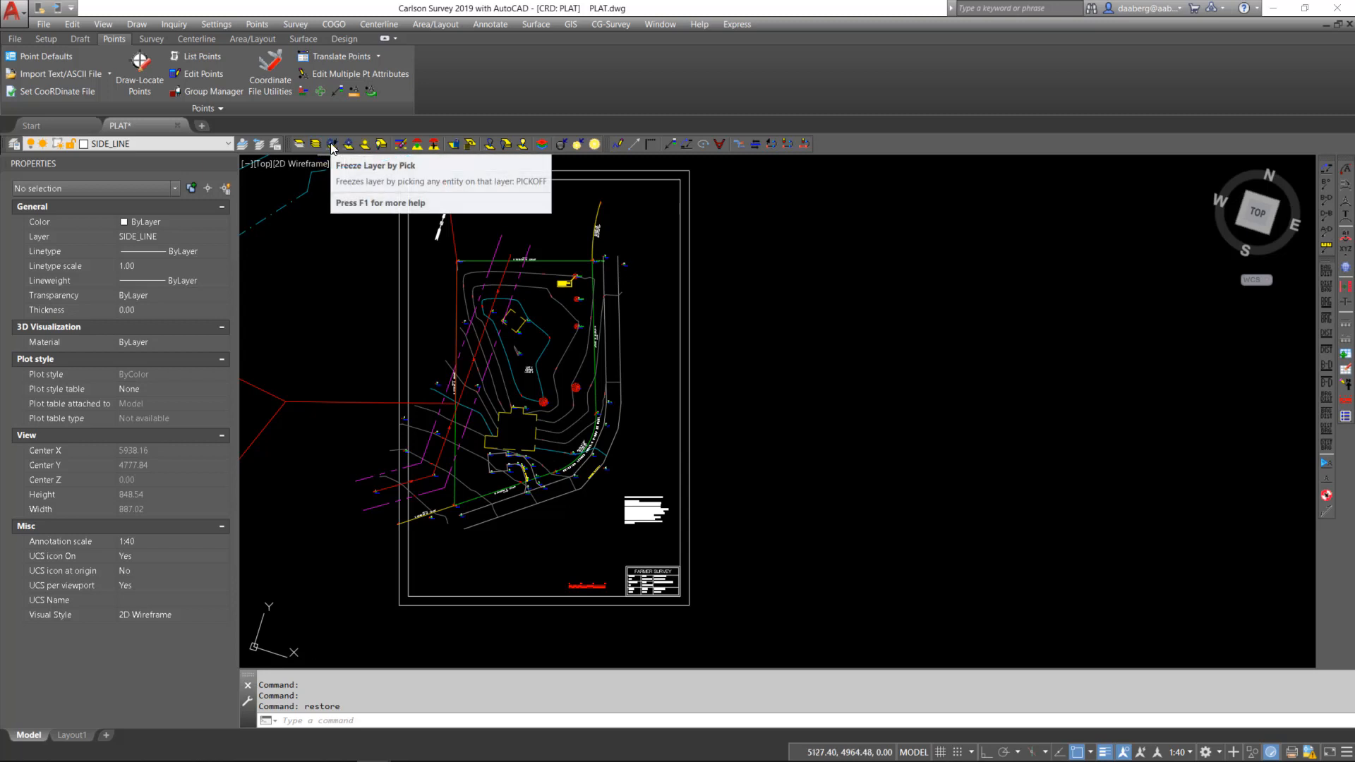
pyautogui.click(331, 143)
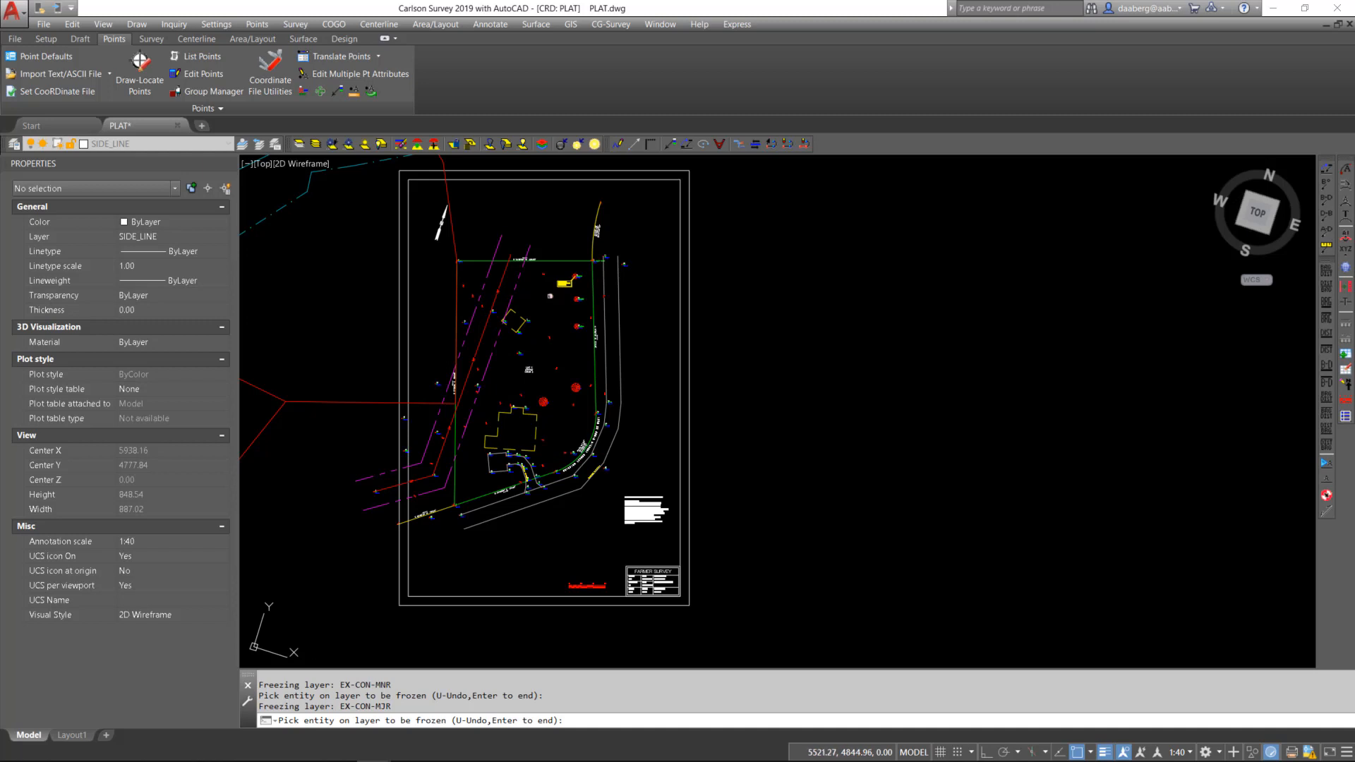
pyautogui.click(550, 295)
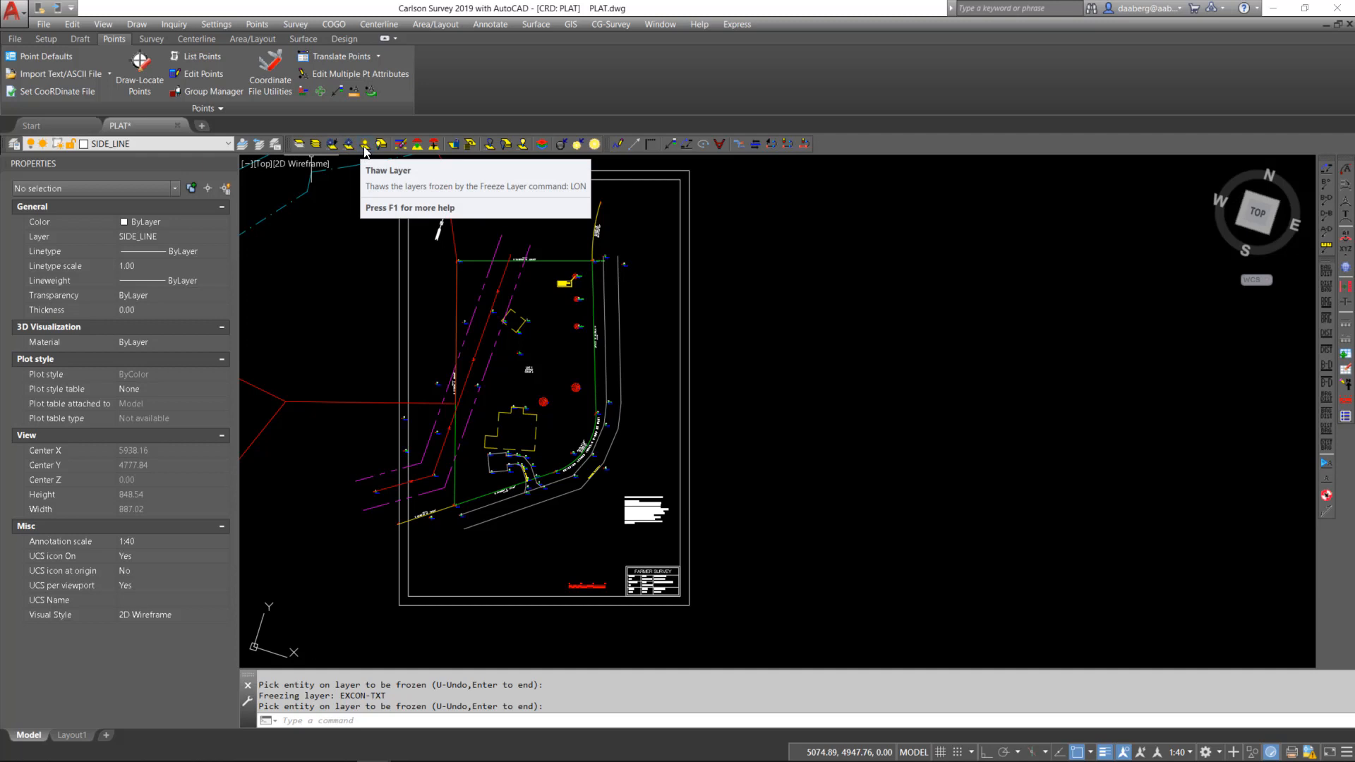
pyautogui.click(362, 144)
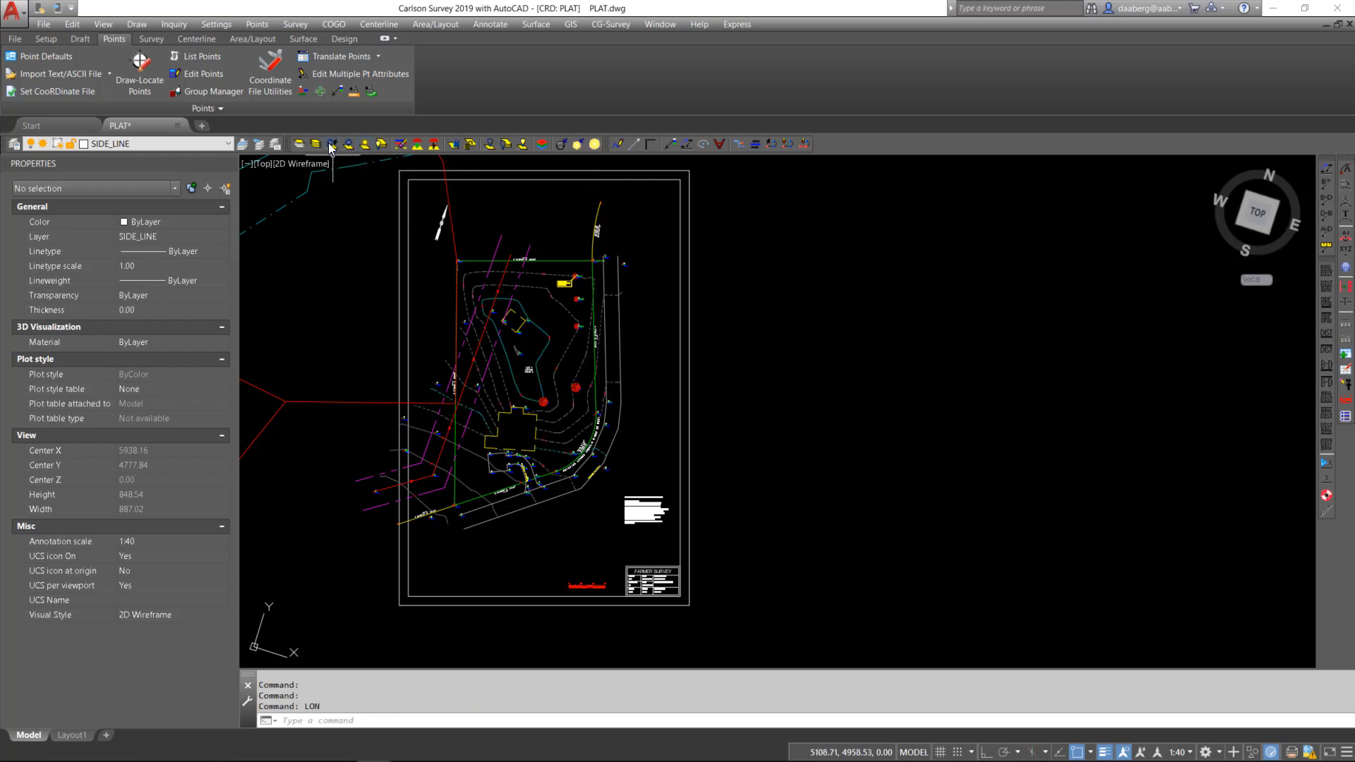
pyautogui.moveTo(331, 144)
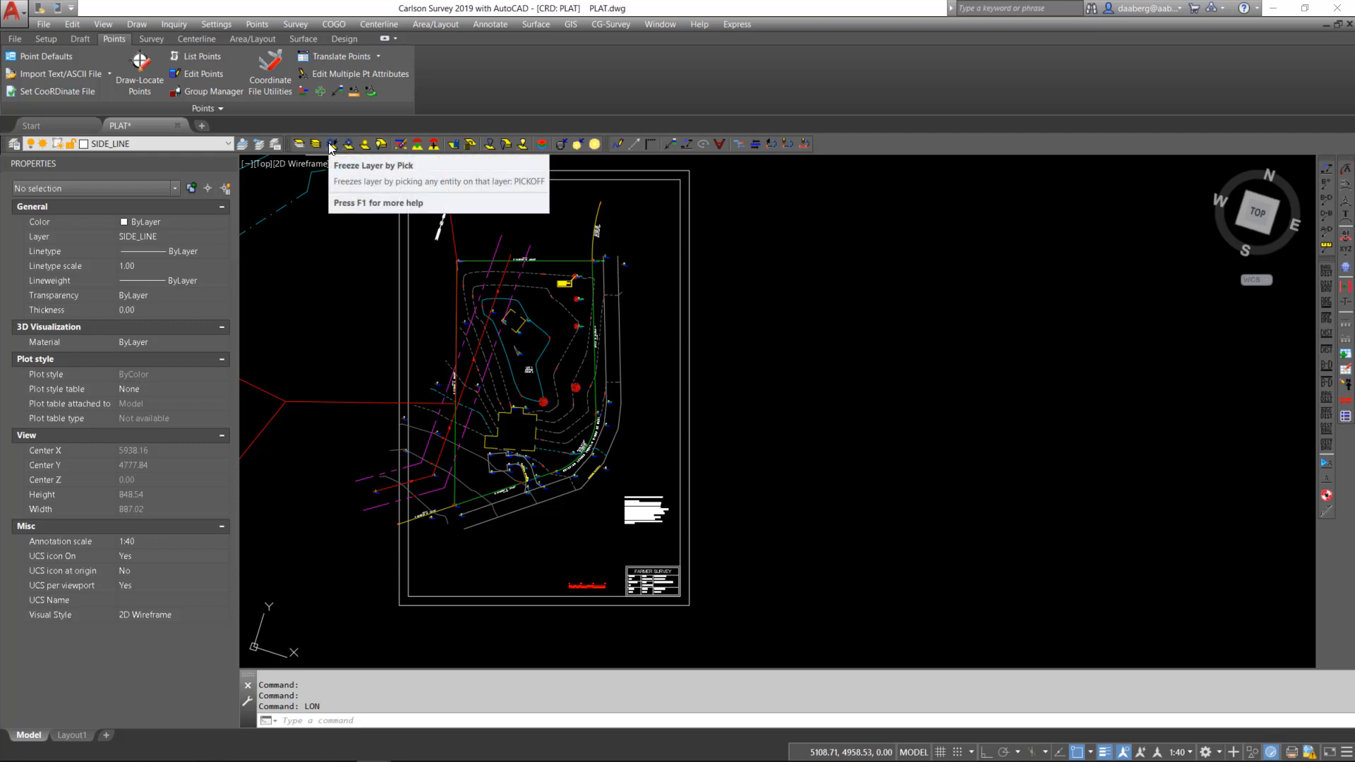
pyautogui.moveTo(398, 144)
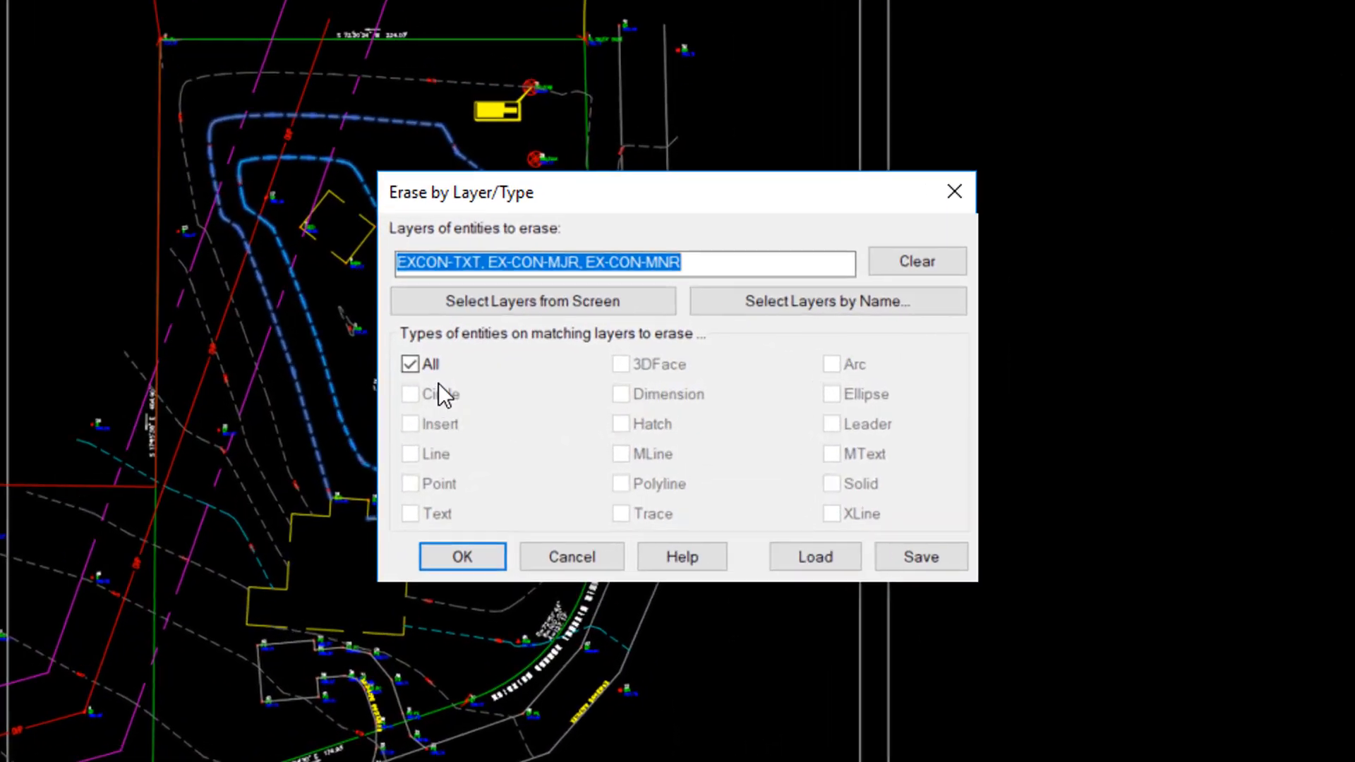
# - Erase all entity types on layers EXCON-TXT, EX-CON-MJR and EX-CON-MNR
pyautogui.click(411, 364)
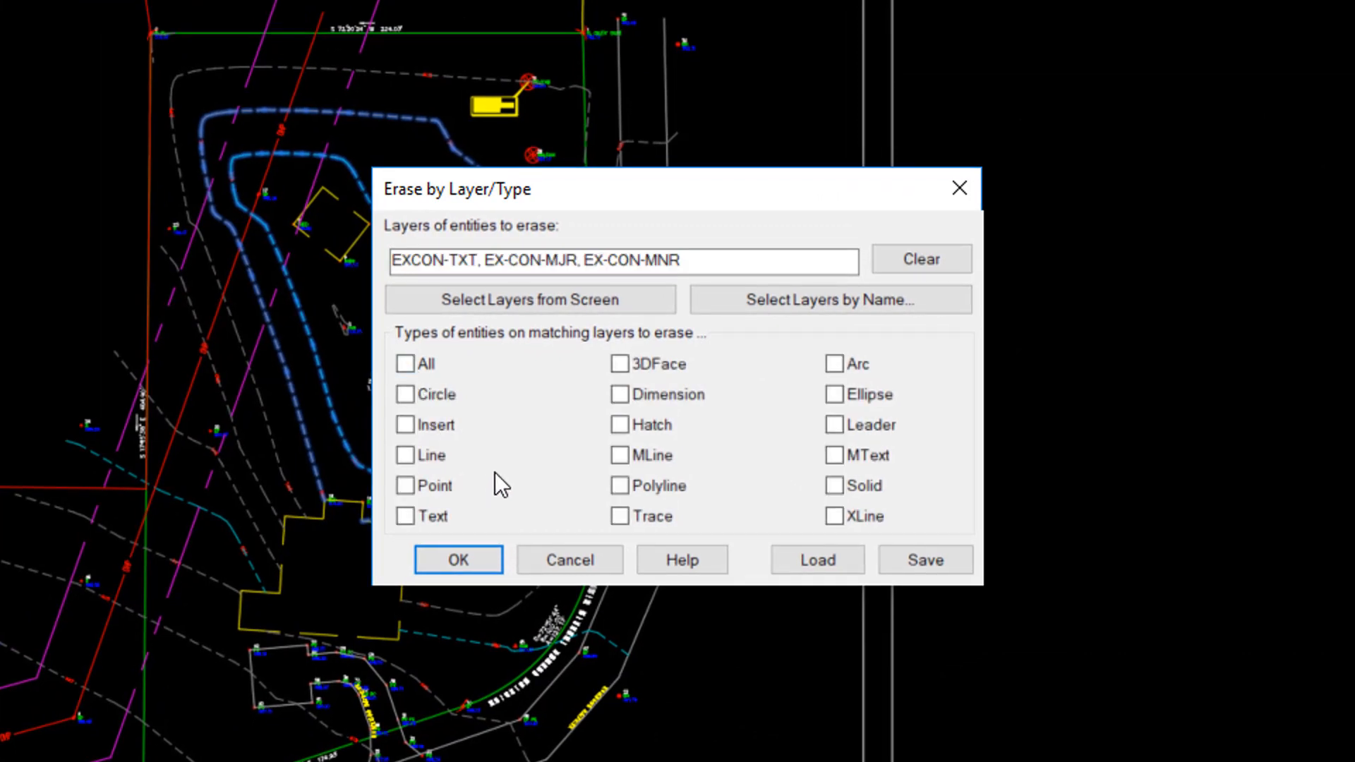
pyautogui.moveTo(868, 493)
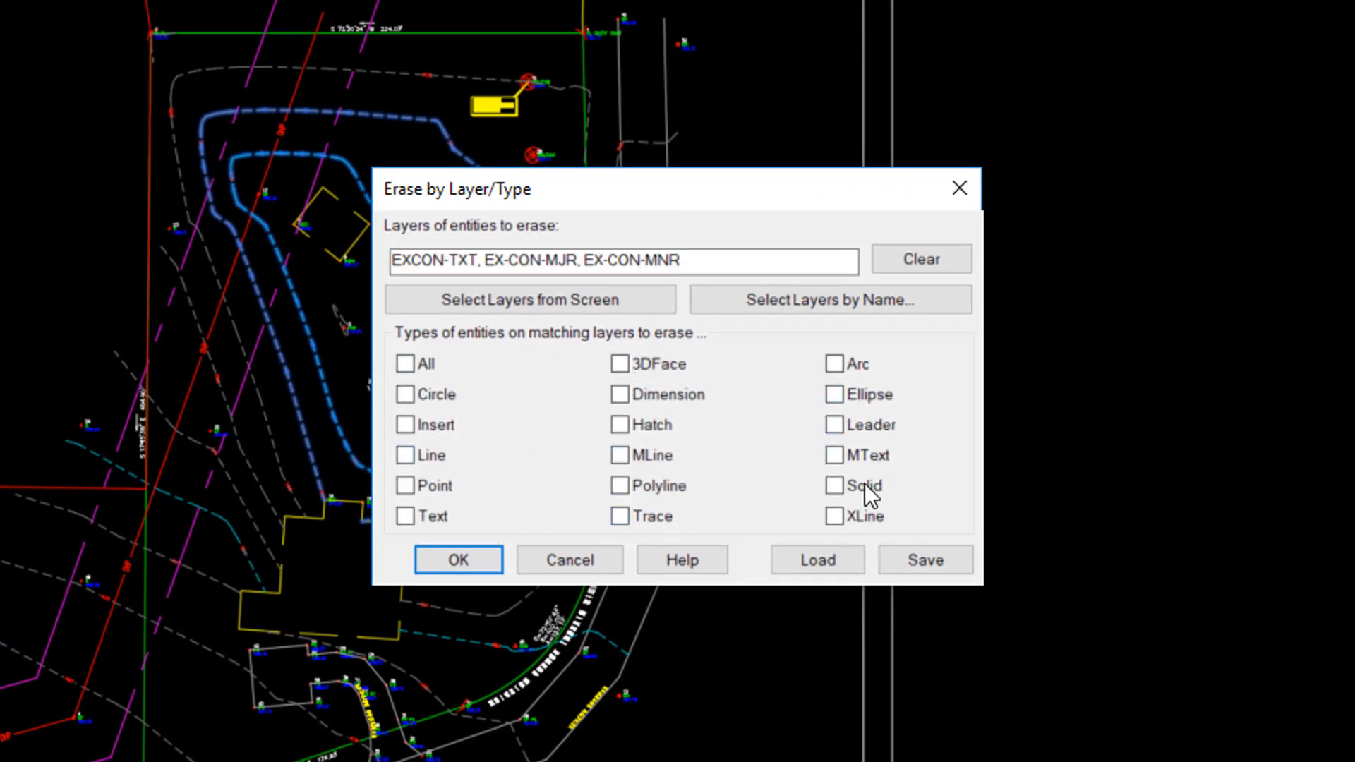
pyautogui.click(405, 363)
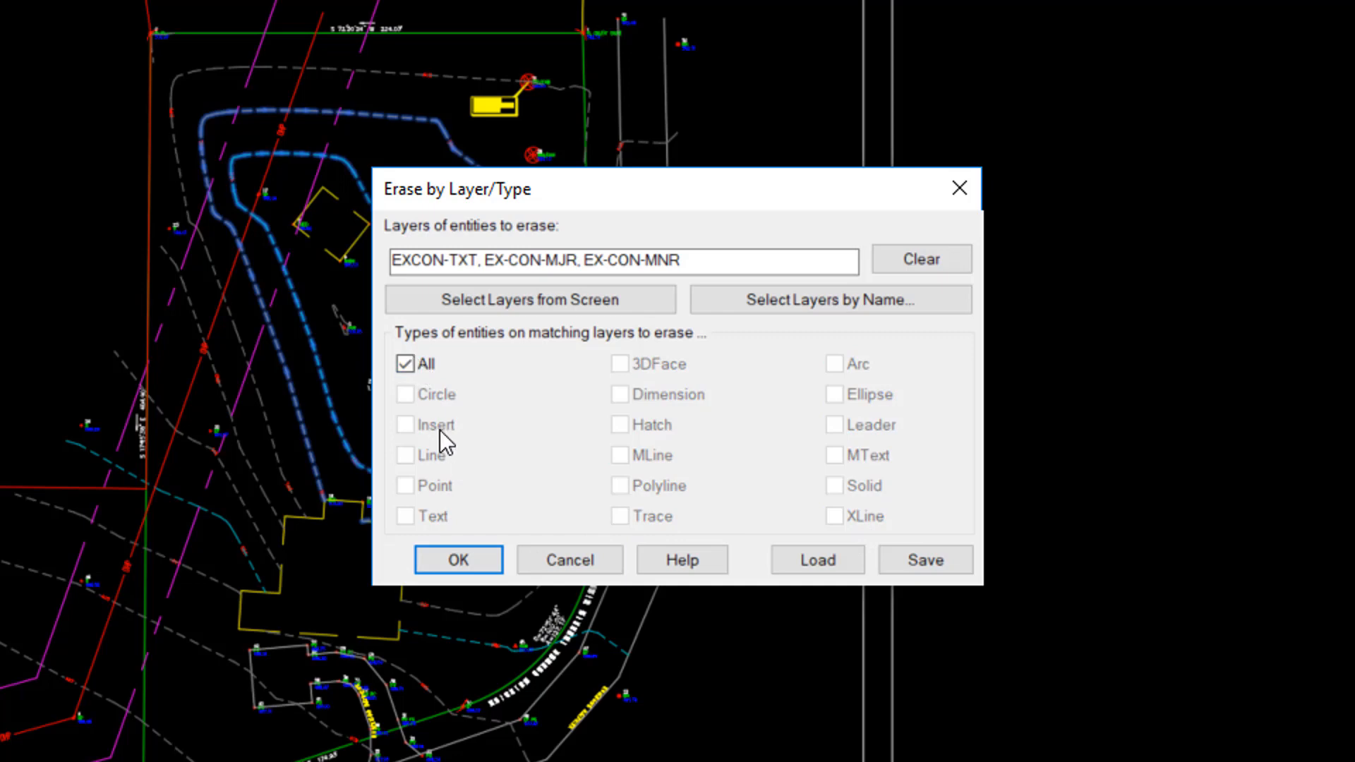
pyautogui.moveTo(503, 469)
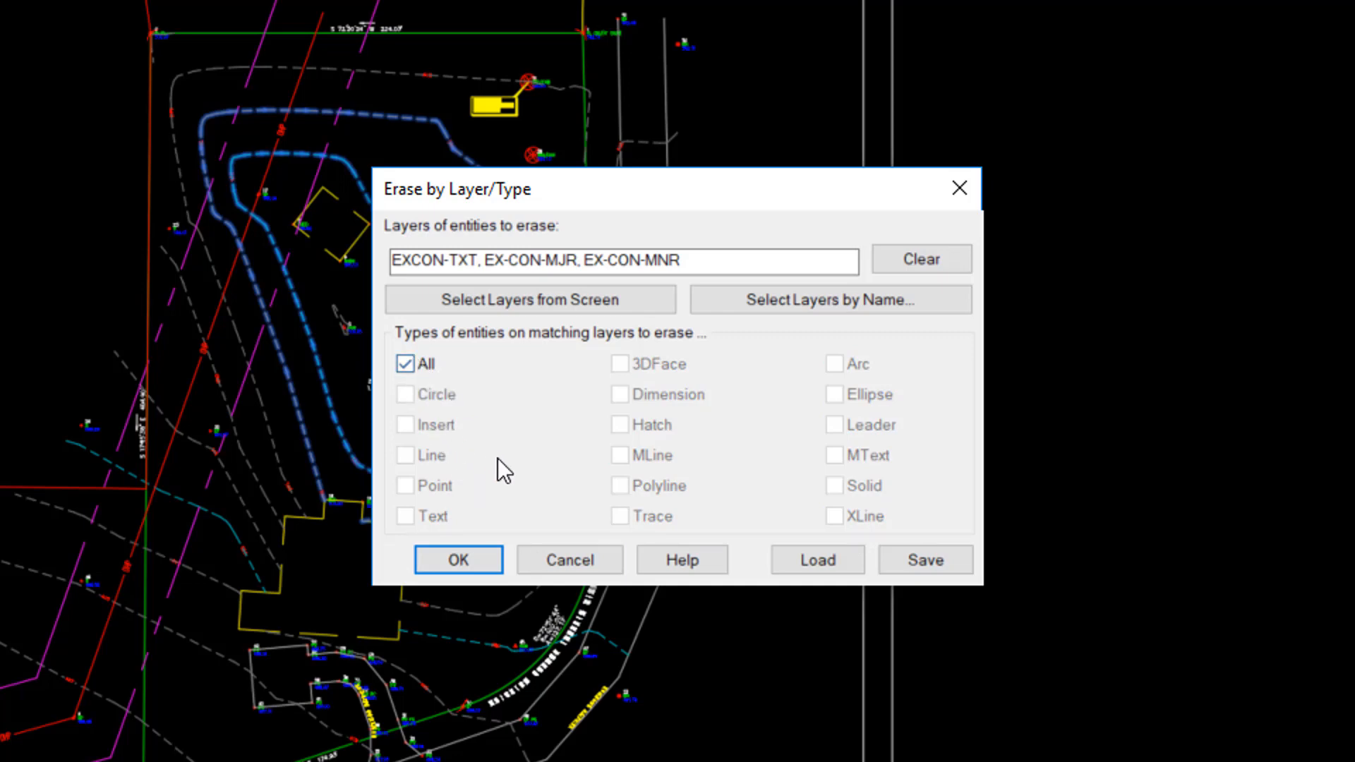
pyautogui.click(458, 559)
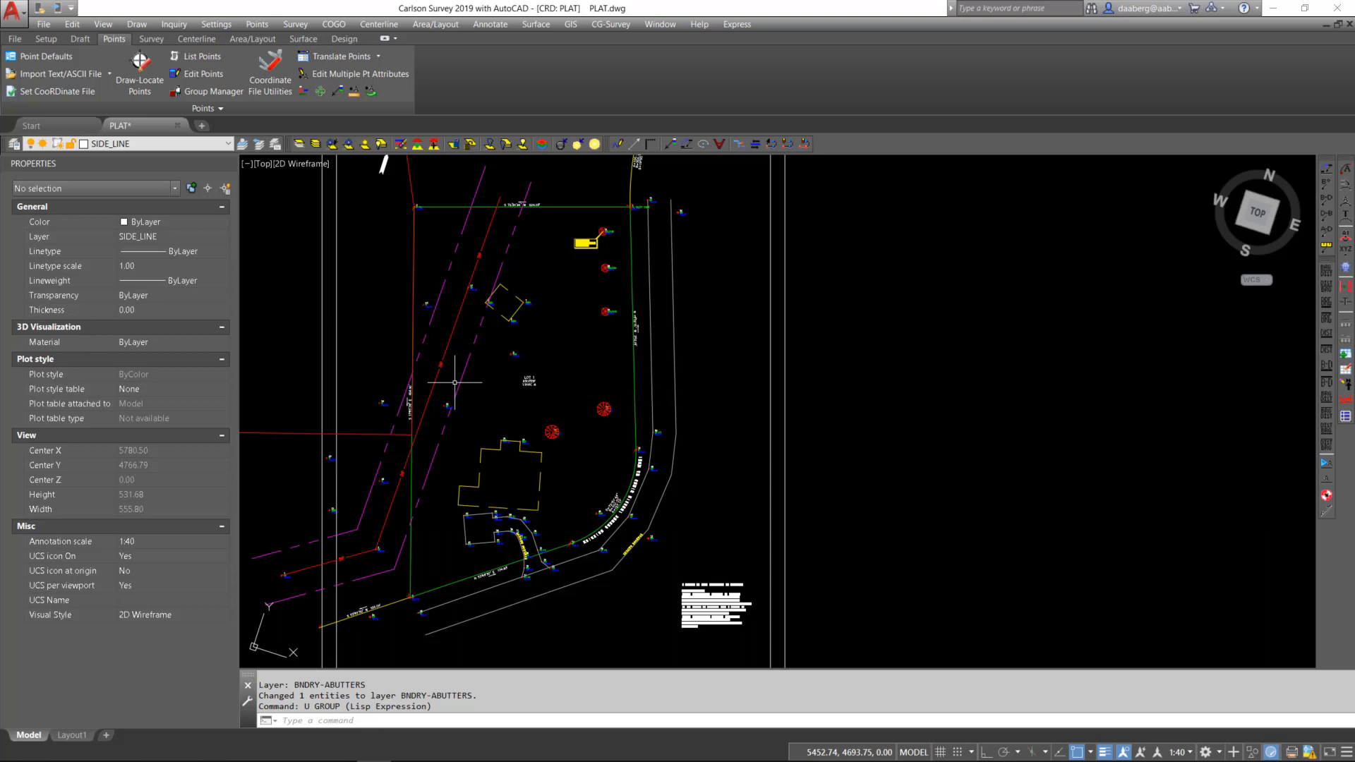
pyautogui.moveTo(467, 376)
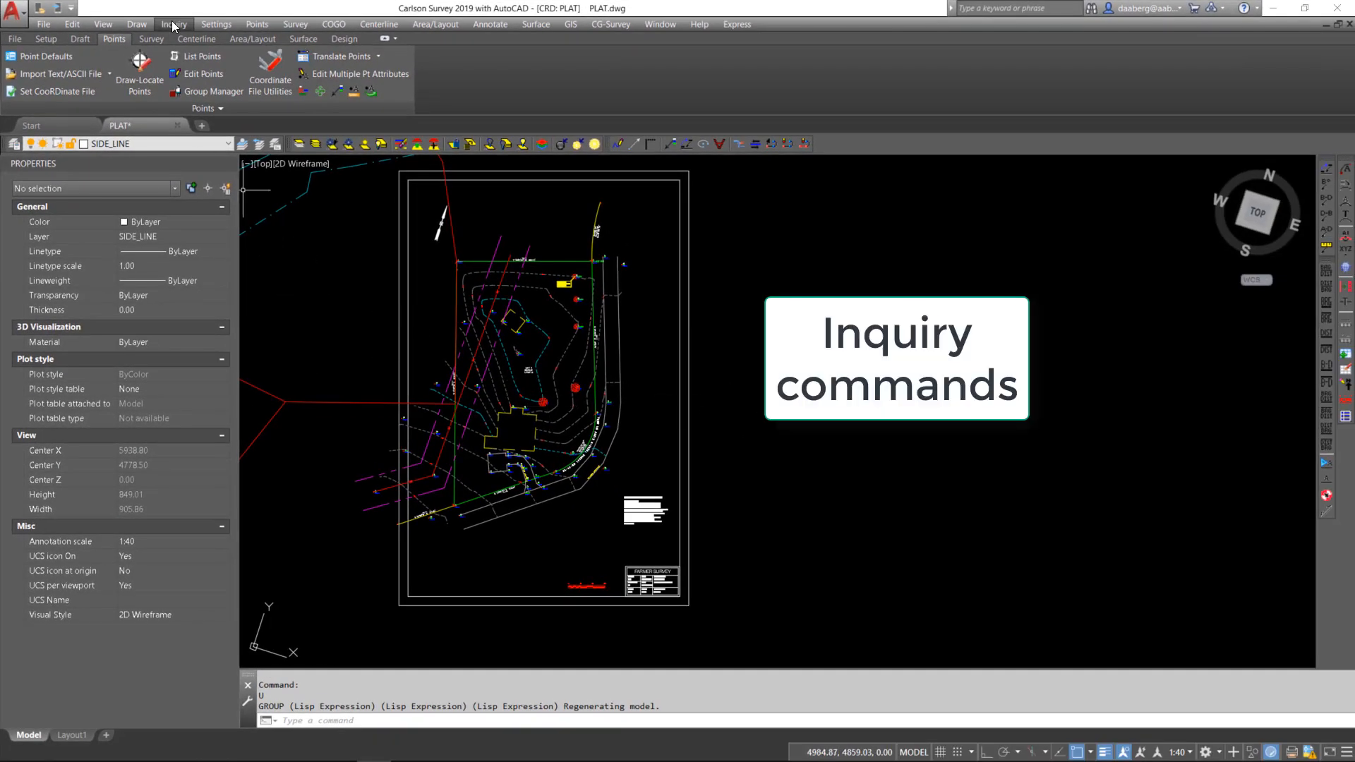
# - Turn on Drawing Inspector from Inquiry and bring up its options showing Display Layer Name checked
pyautogui.click(173, 24)
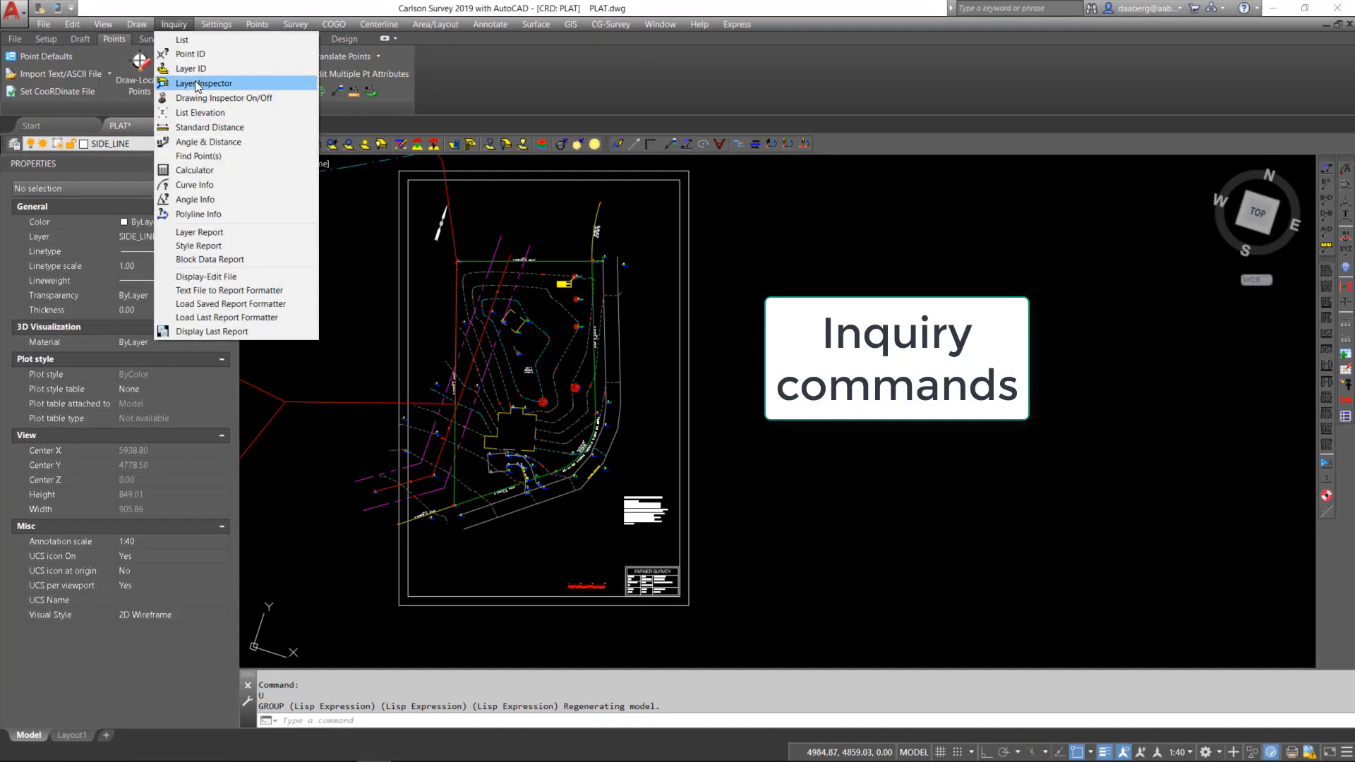
pyautogui.moveTo(203, 97)
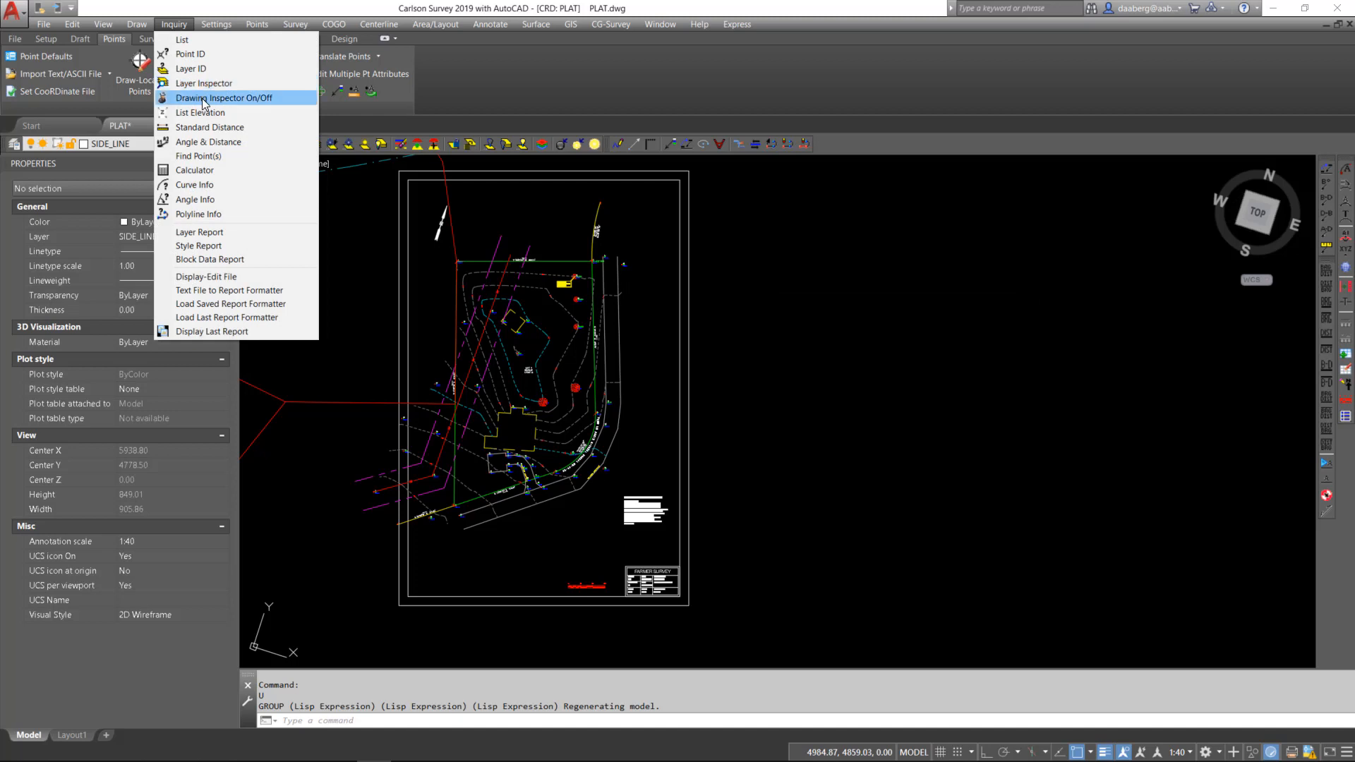
pyautogui.moveTo(257, 103)
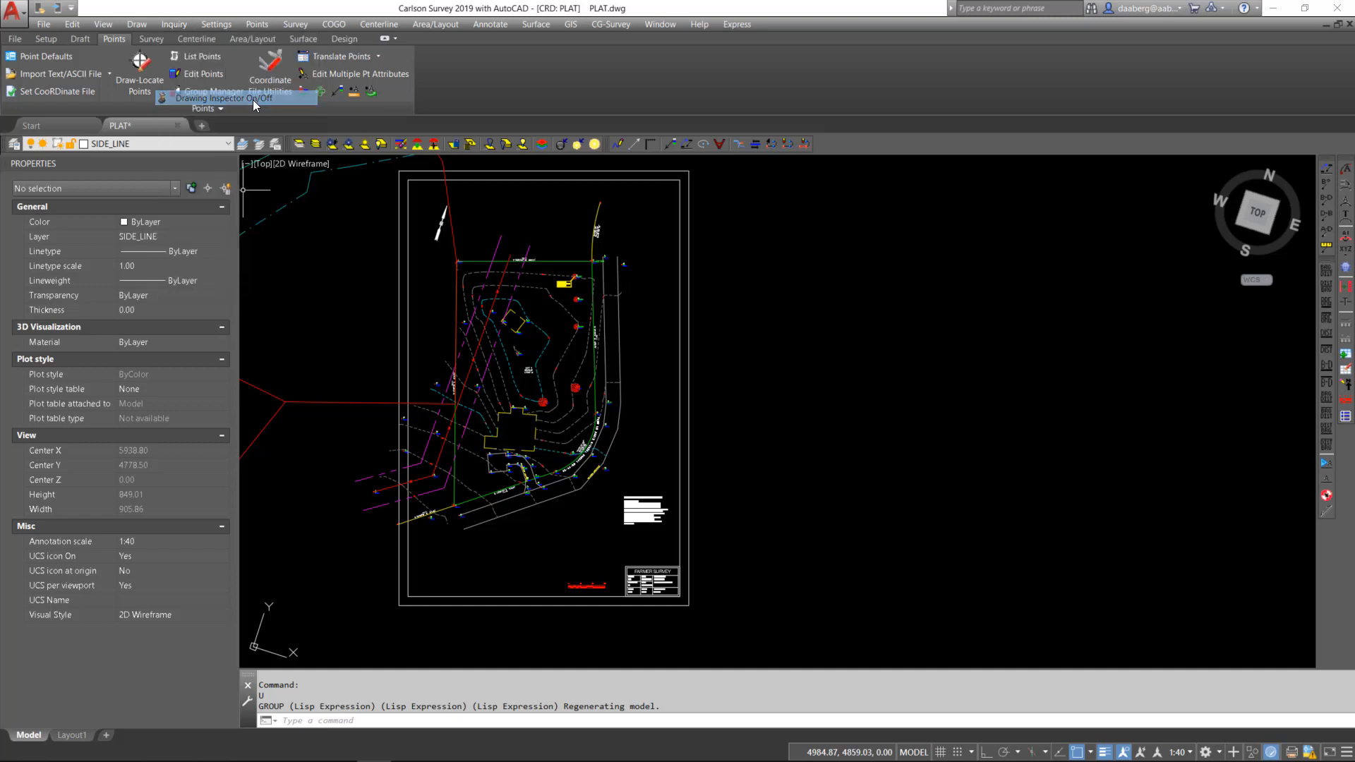
pyautogui.click(223, 98)
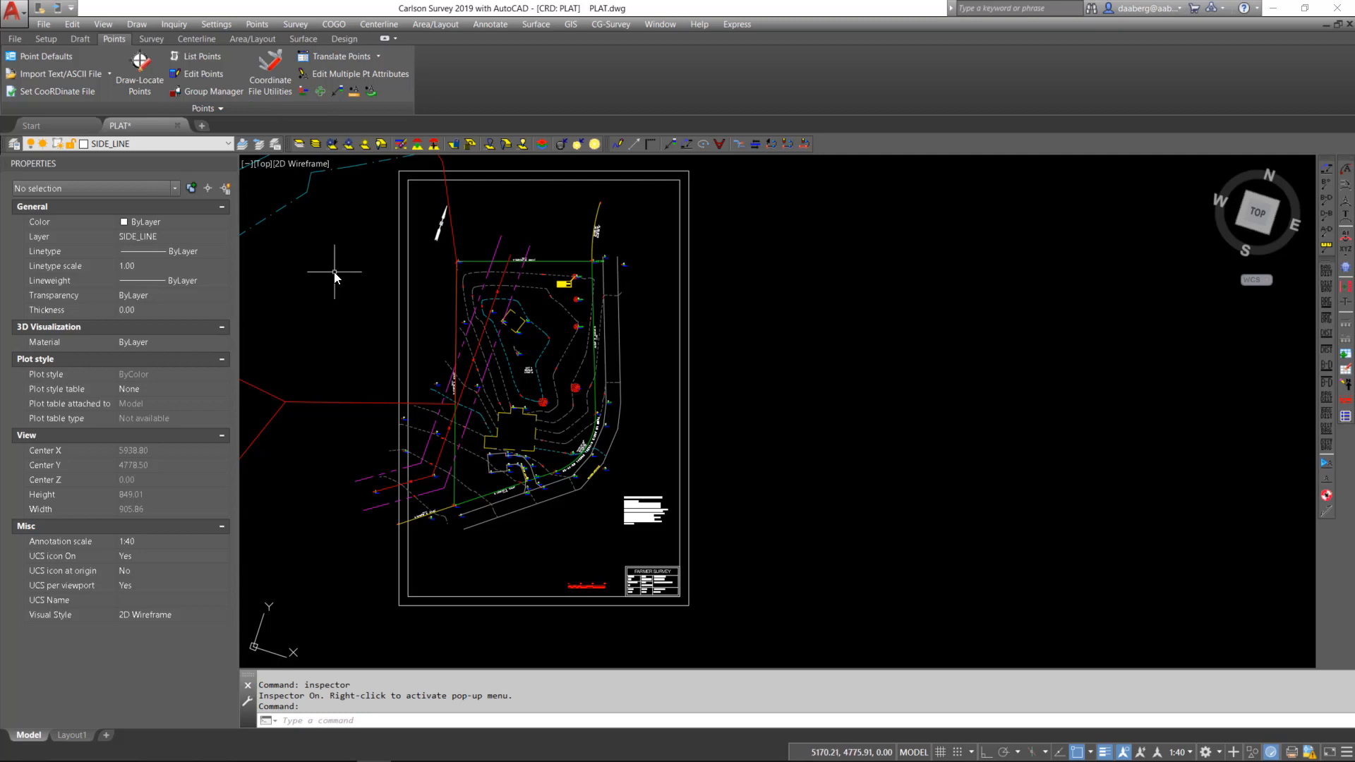
pyautogui.moveTo(350, 263)
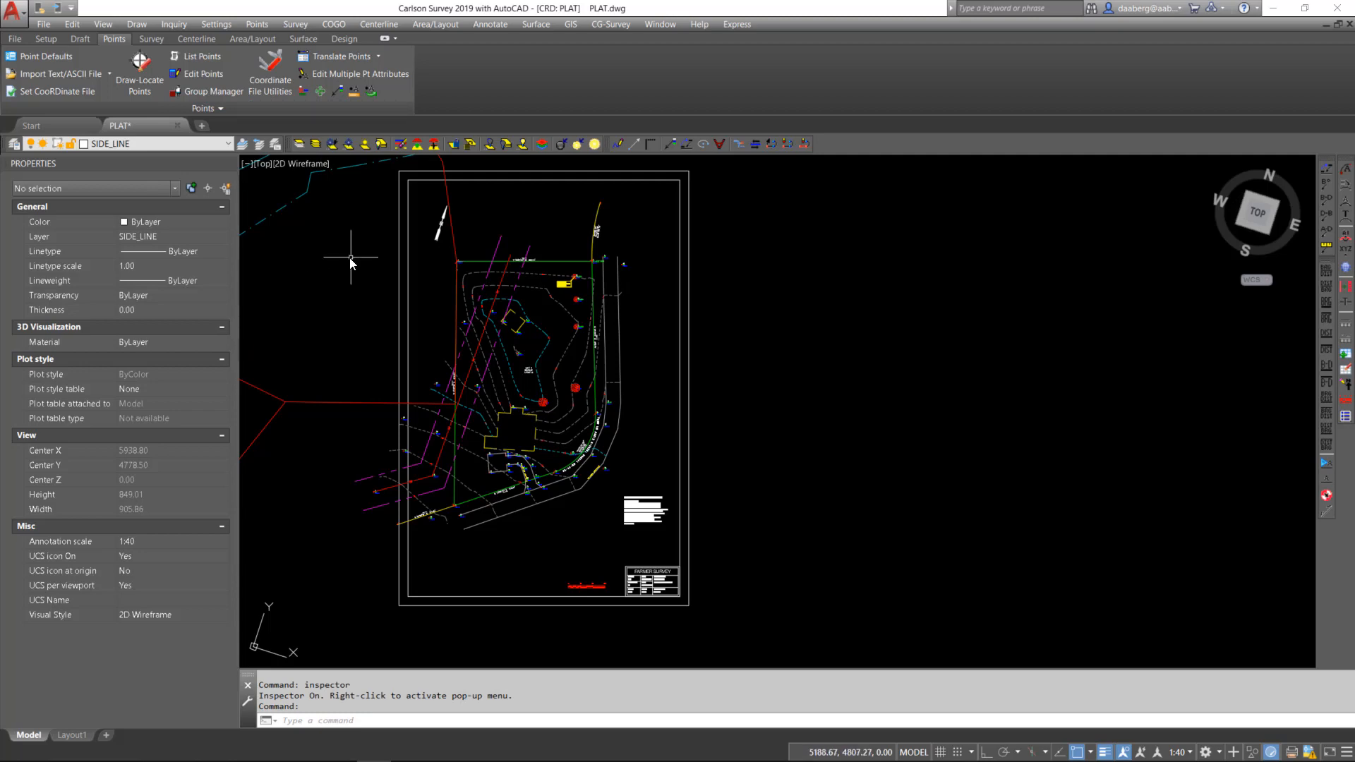
pyautogui.rightClick(350, 264)
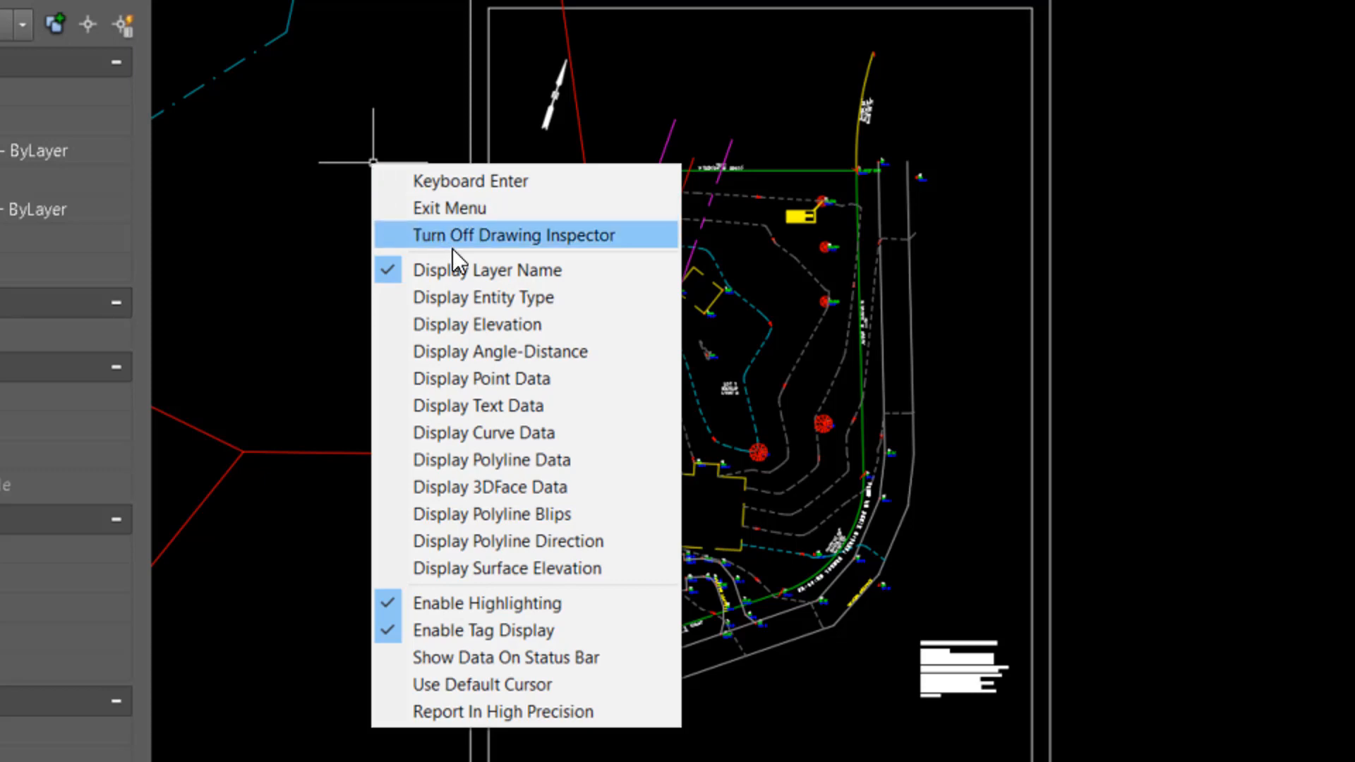
pyautogui.moveTo(480, 284)
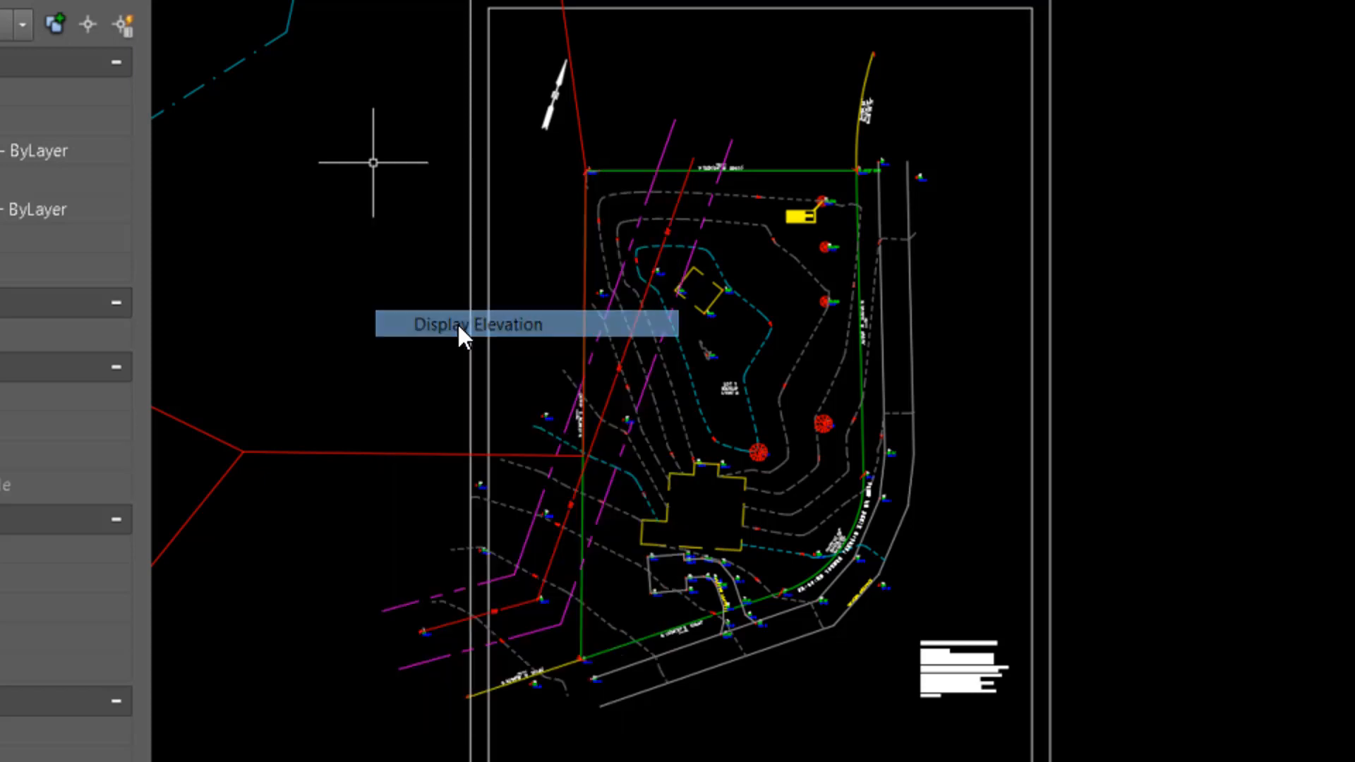
pyautogui.moveTo(786, 350)
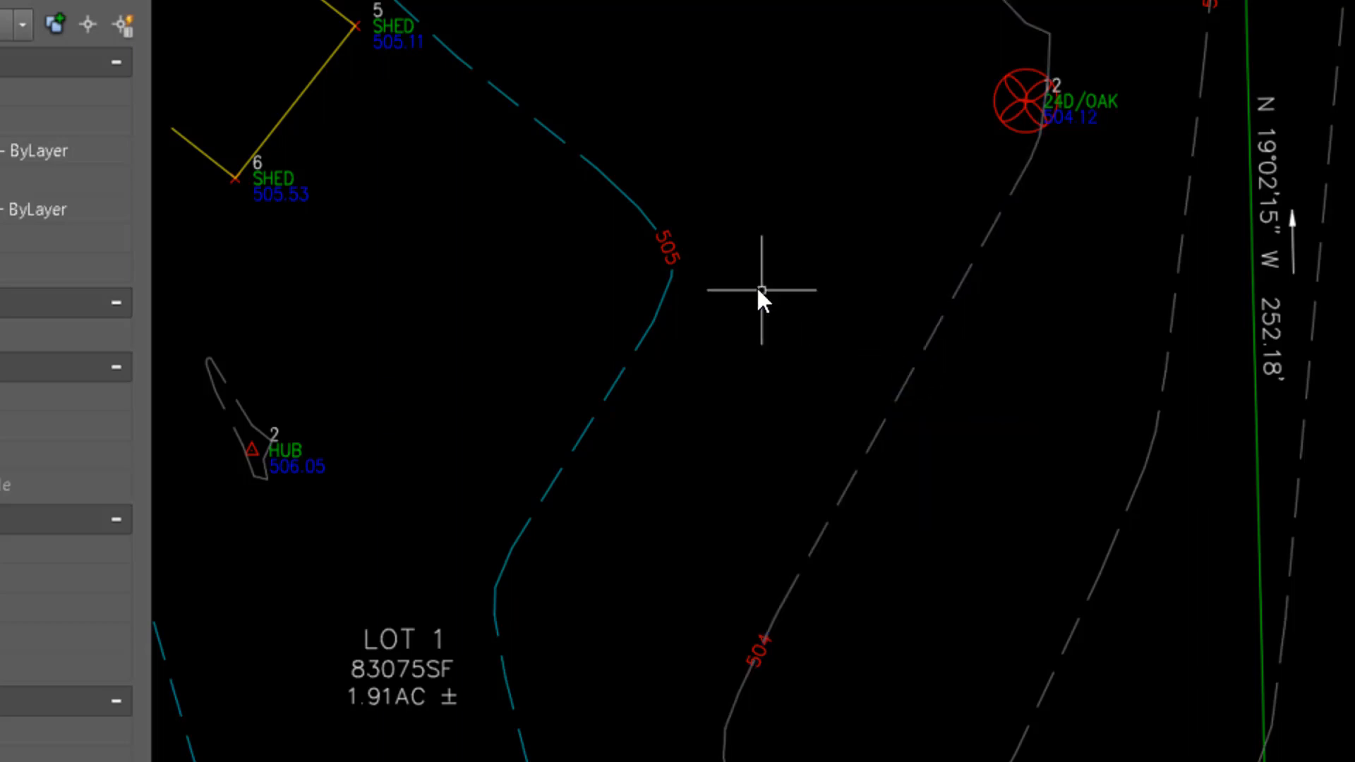
# - Enable Display Angle-Distance and Display Curve Data in the Drawing Inspector pop-up menu
pyautogui.rightClick(761, 289)
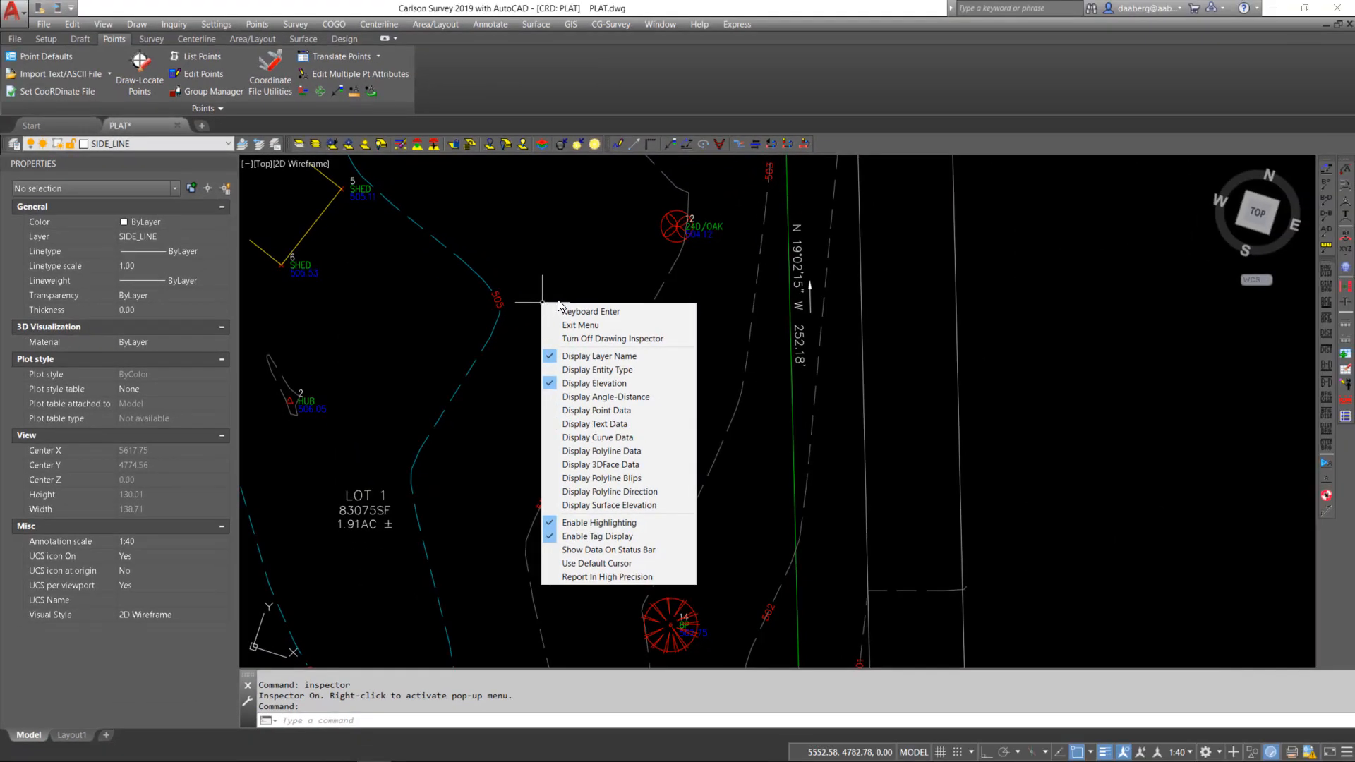
pyautogui.moveTo(605, 409)
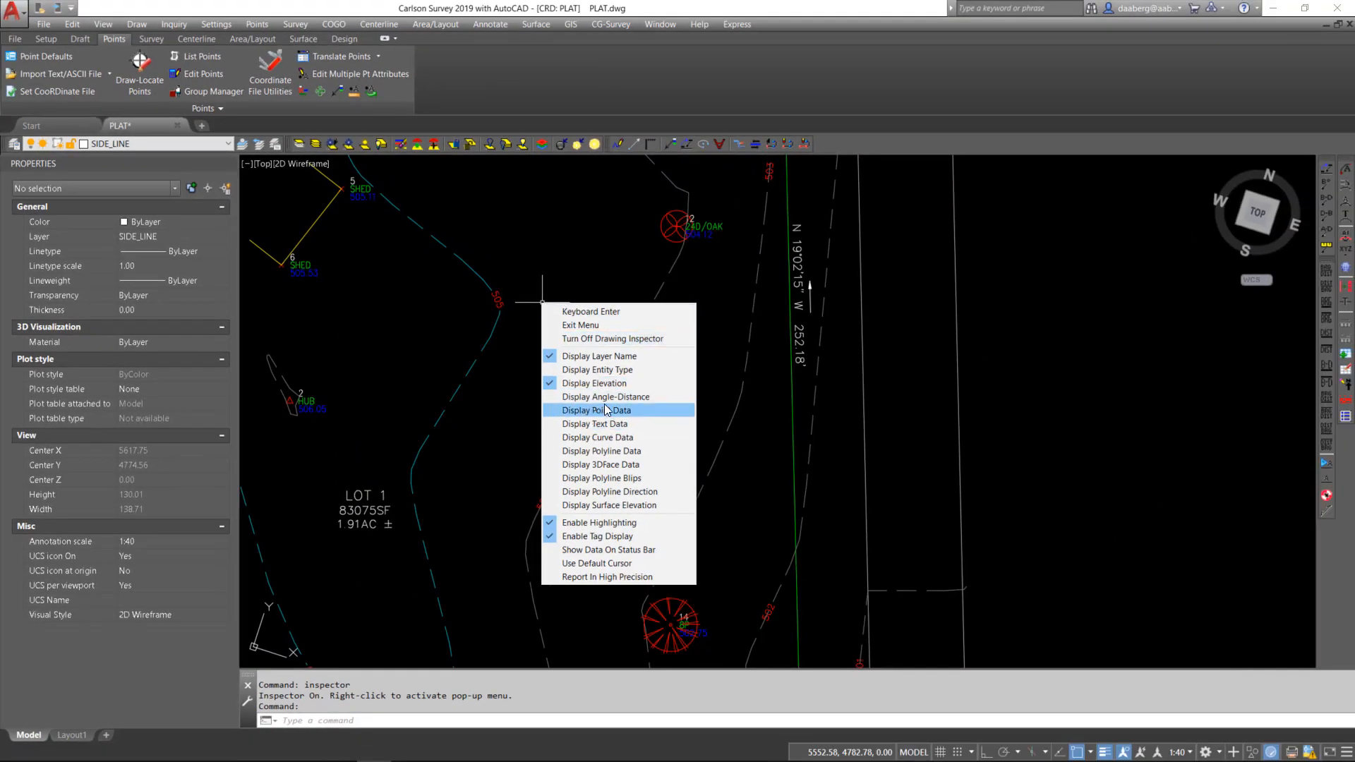
pyautogui.moveTo(605, 397)
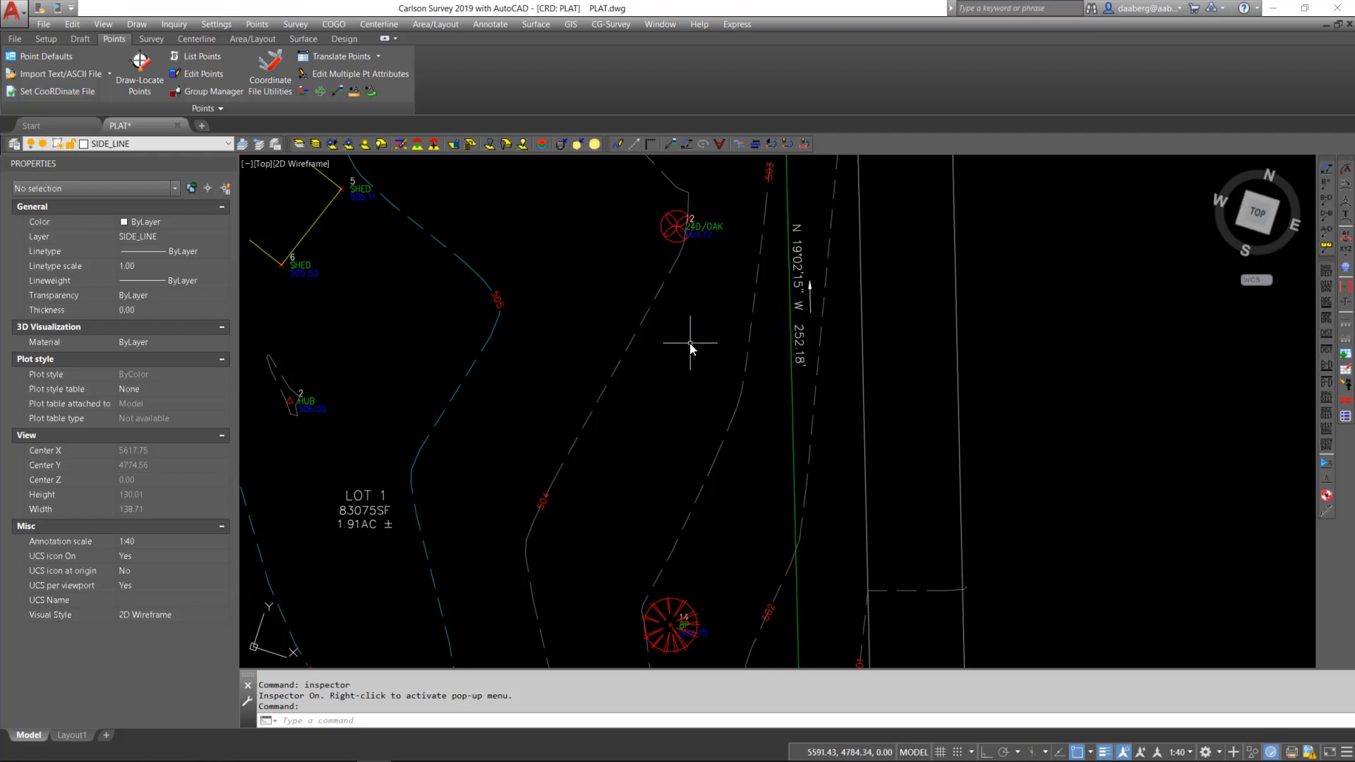
pyautogui.moveTo(664, 400)
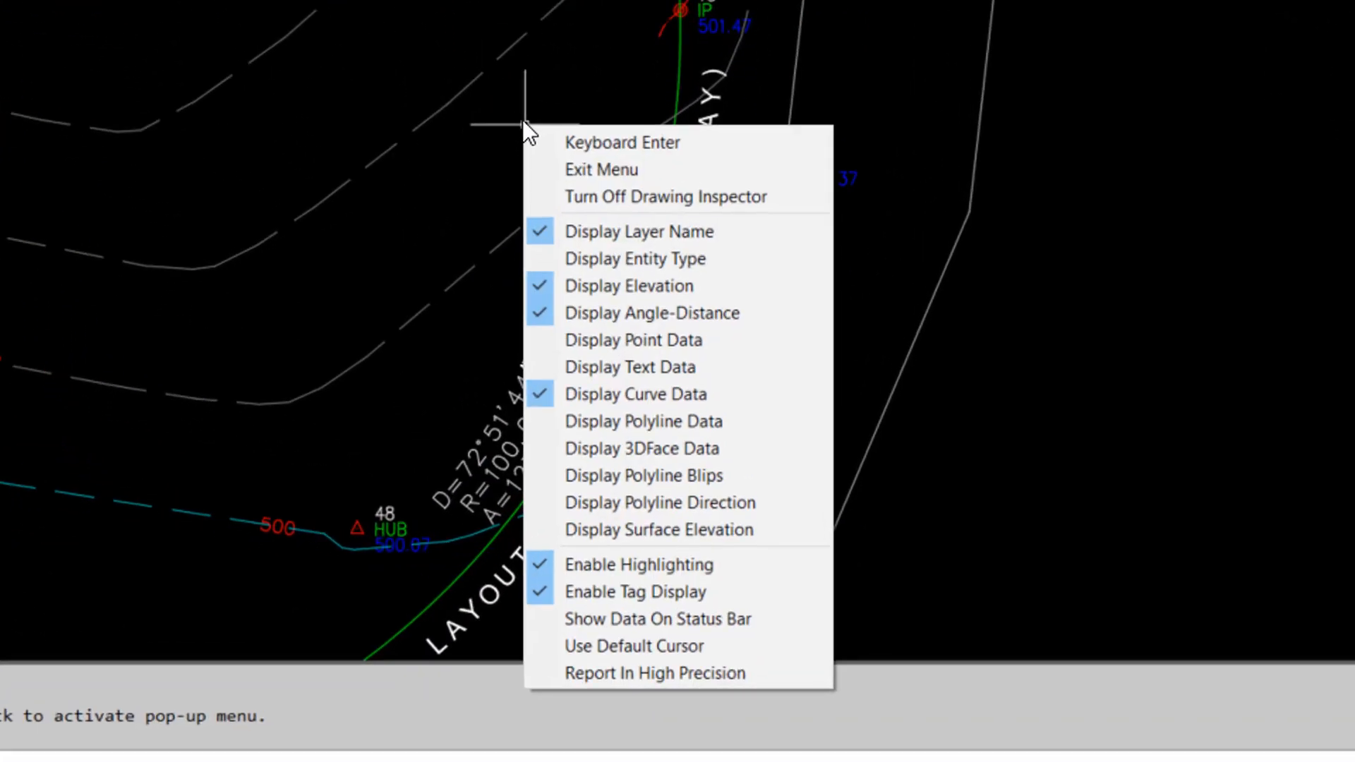
pyautogui.moveTo(615, 206)
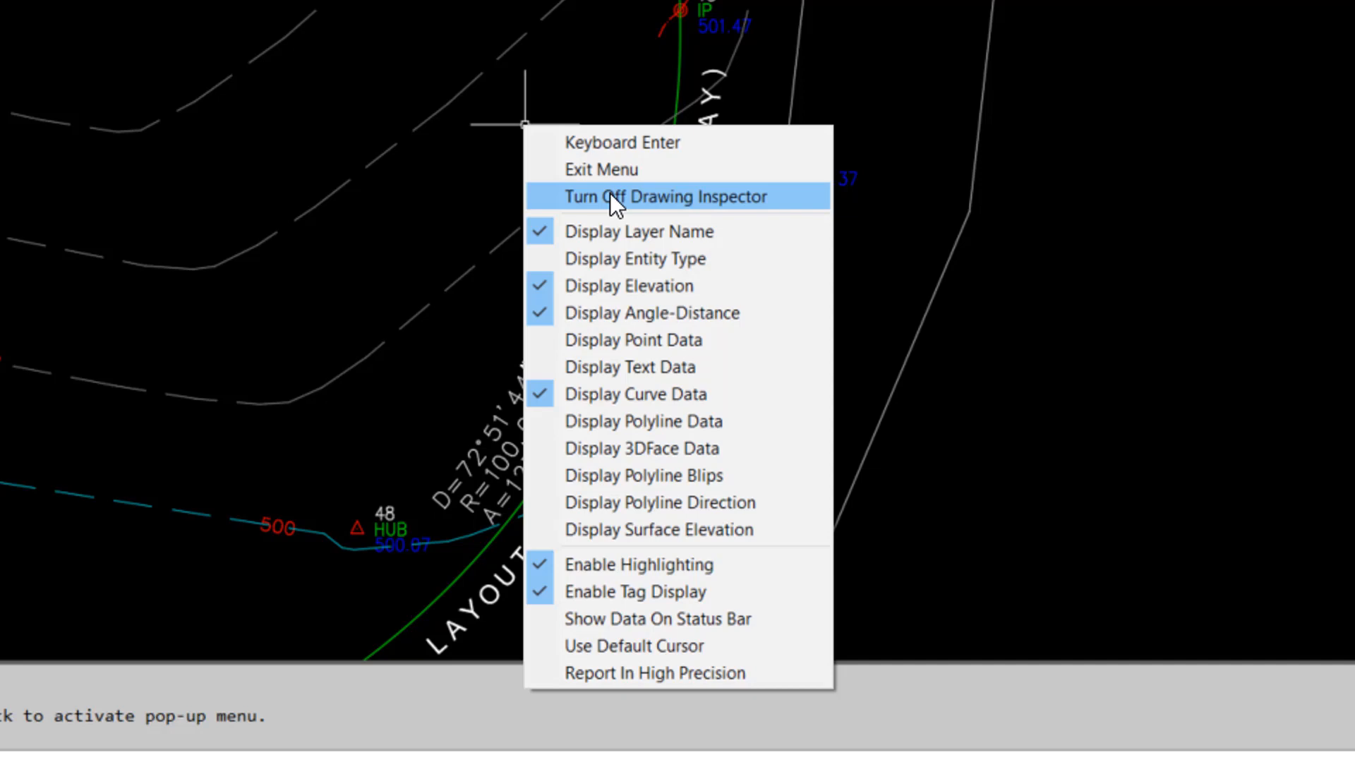
# - Turn off the Drawing Inspector, then try the Calculator's Scientific and Conversion tabs with value 121.5
pyautogui.click(665, 196)
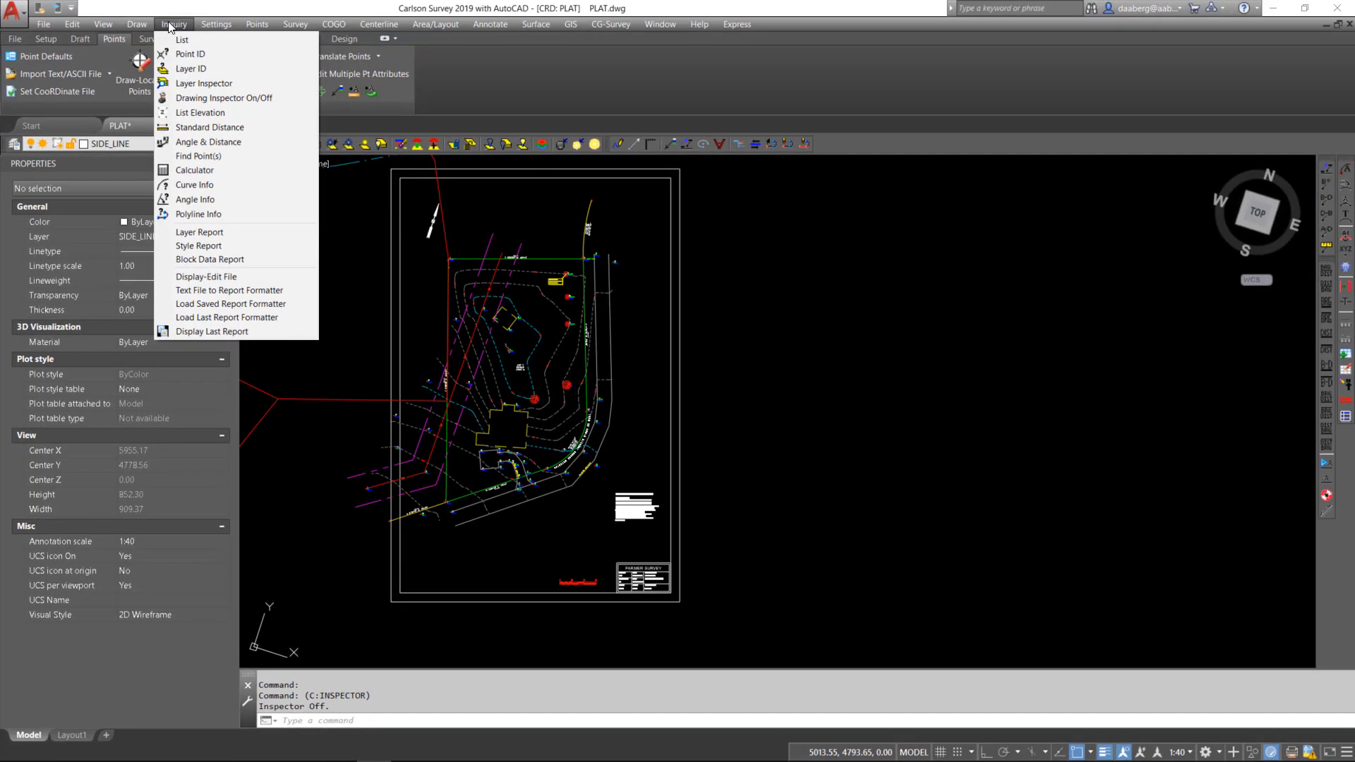
pyautogui.moveTo(194, 169)
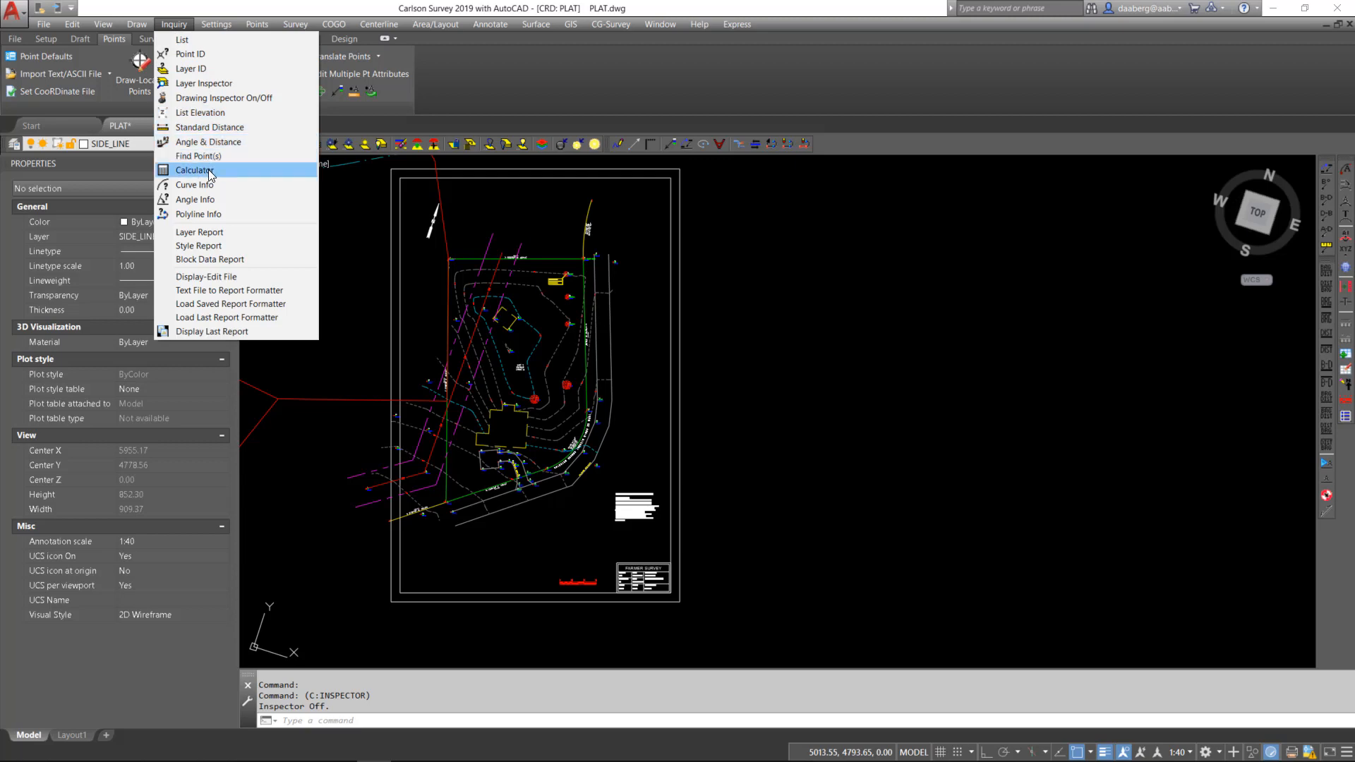
pyautogui.click(193, 169)
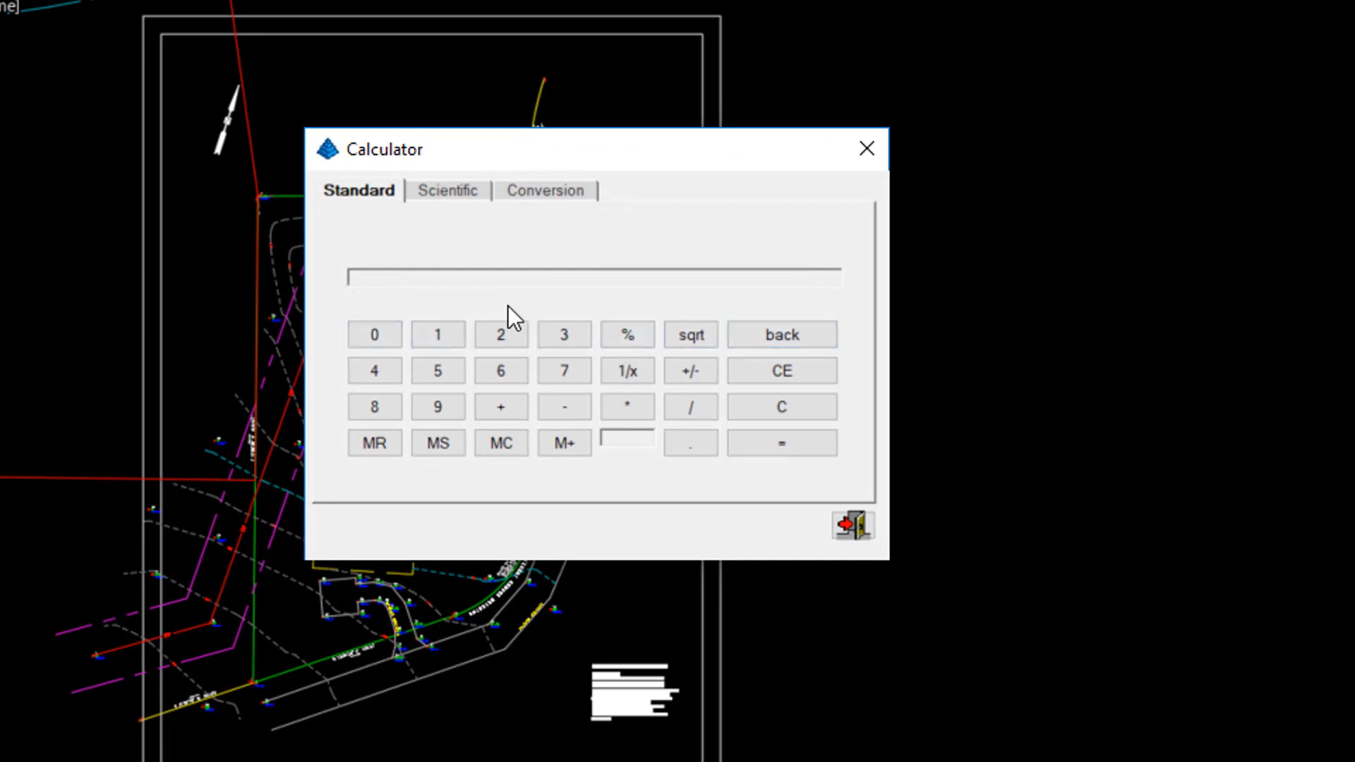
pyautogui.click(447, 191)
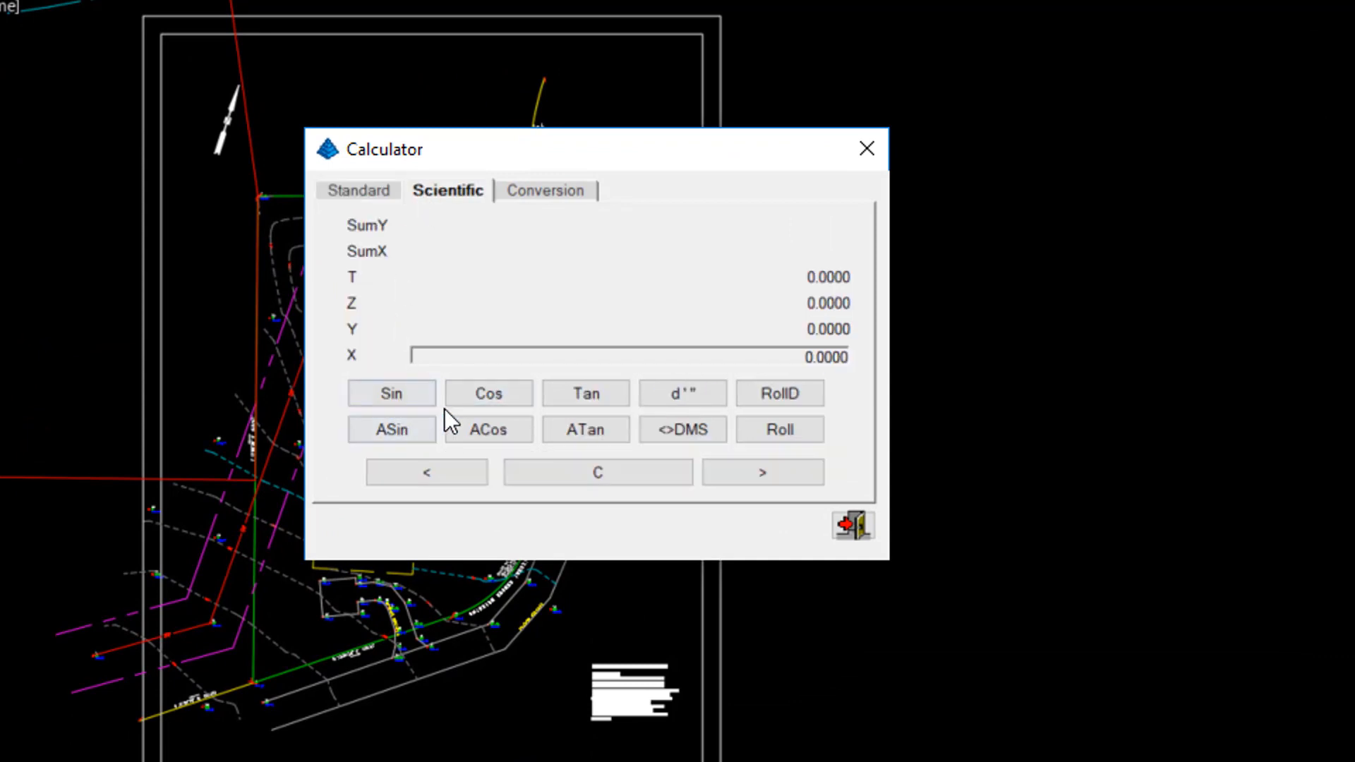
pyautogui.click(545, 190)
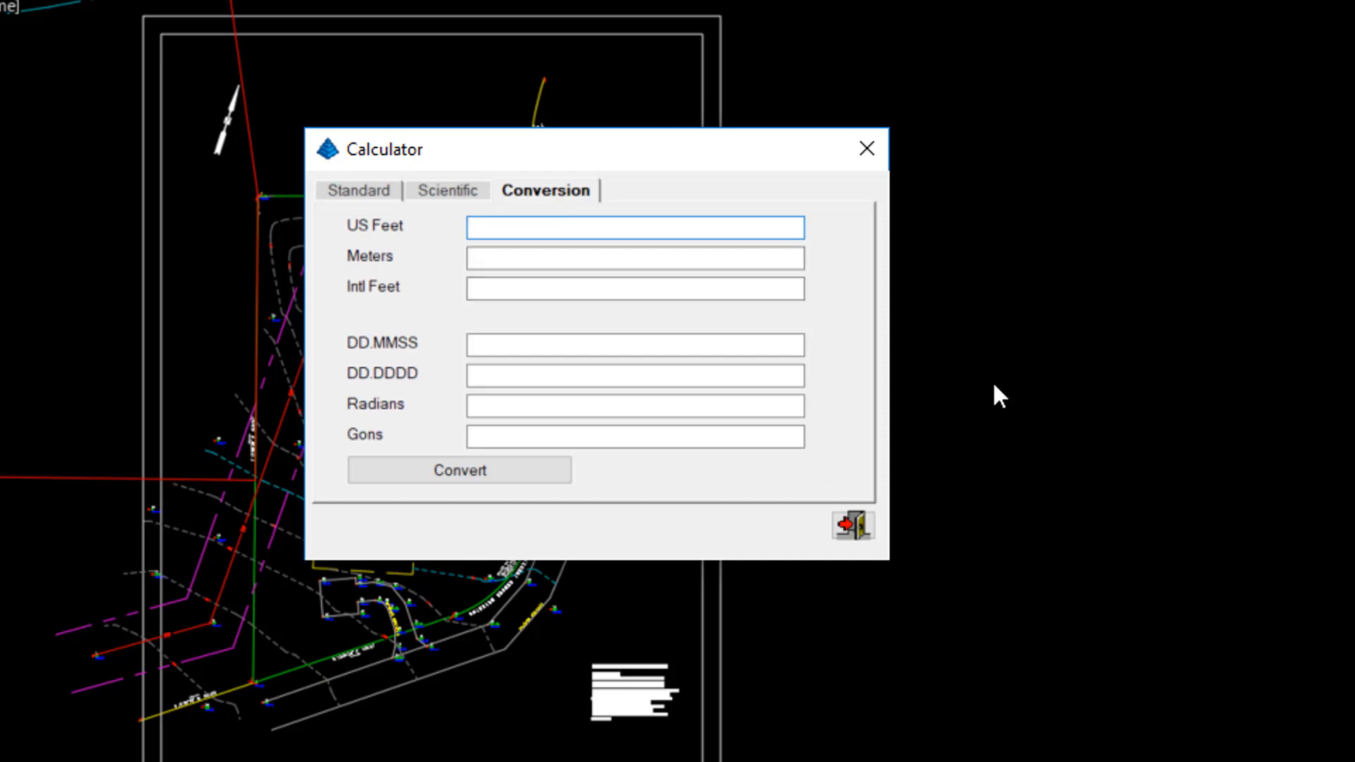
pyautogui.write('121.5')
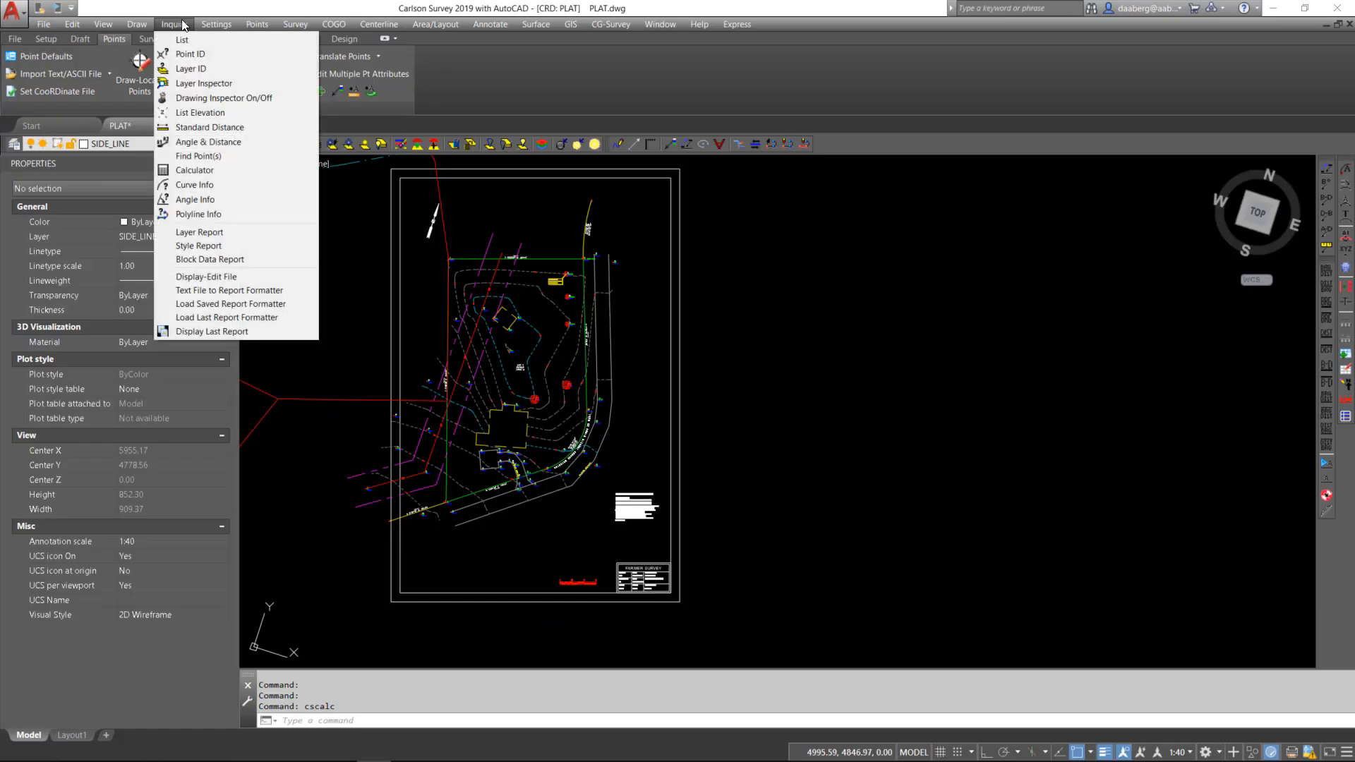
pyautogui.moveTo(195, 199)
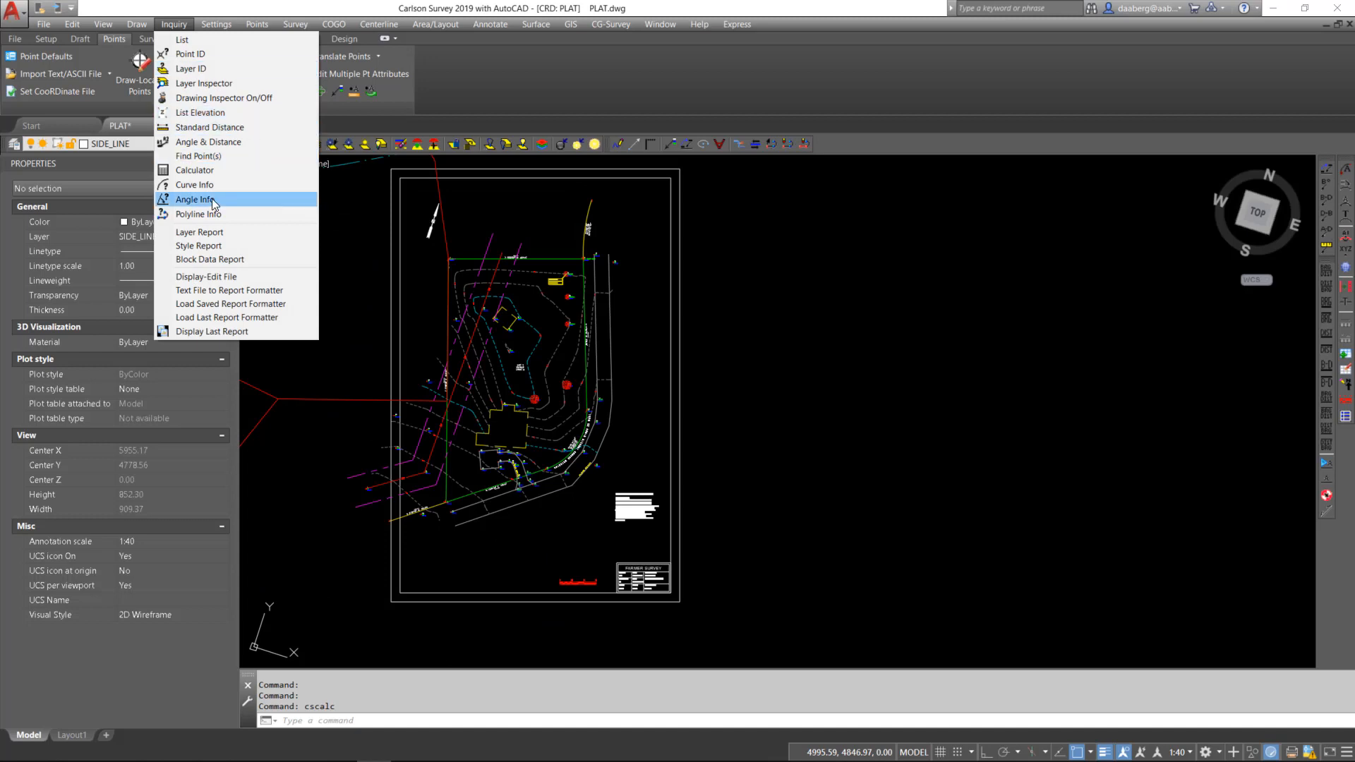
# - Measure the lot corner angle with Angle Info (interior 91°22'38") and close the report
pyautogui.click(194, 199)
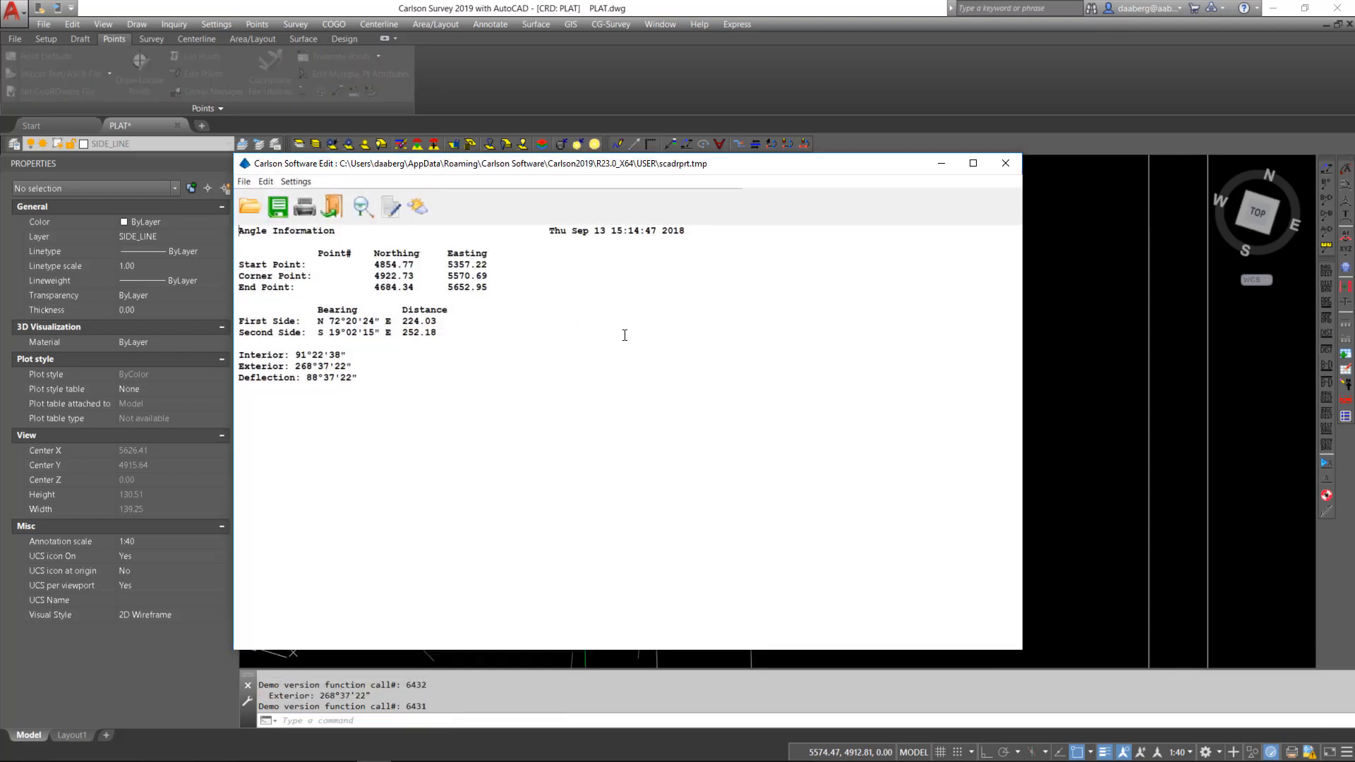
pyautogui.moveTo(384, 418)
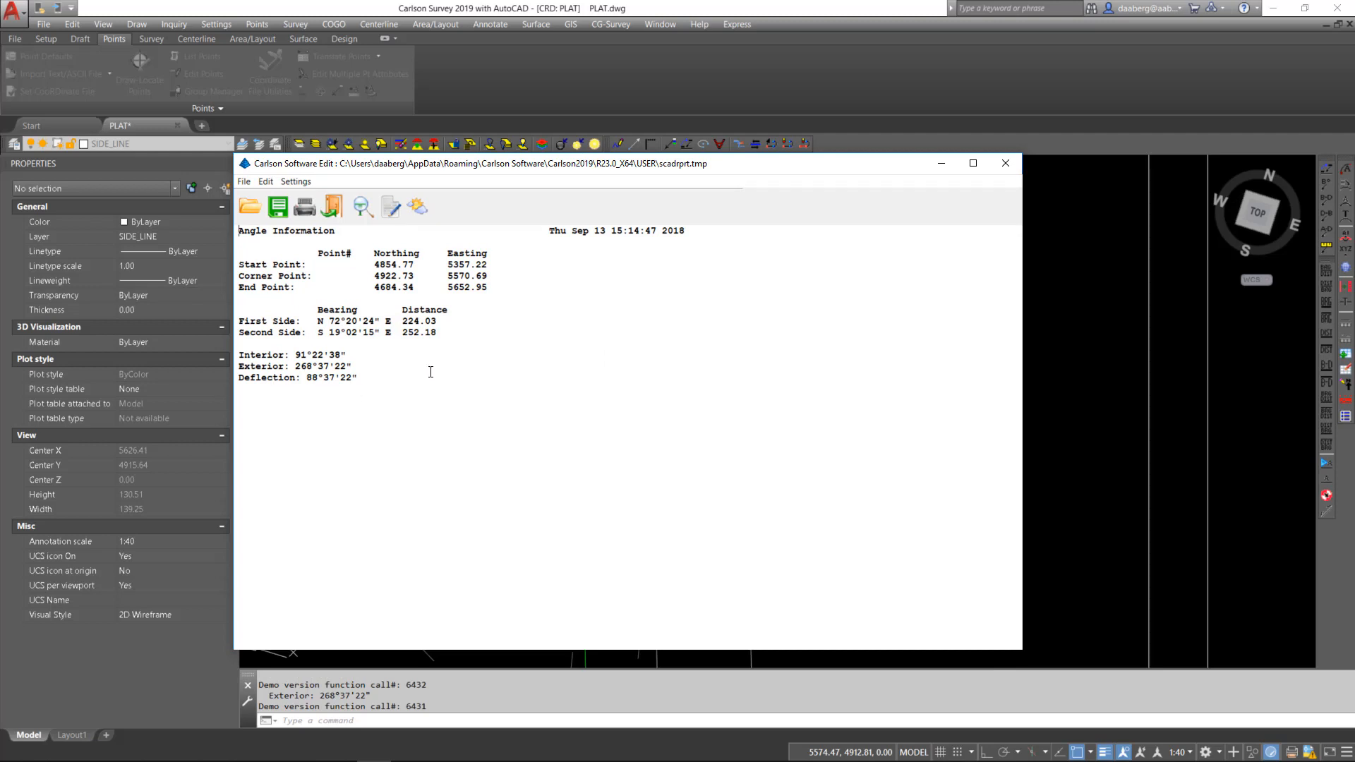
pyautogui.moveTo(445, 333)
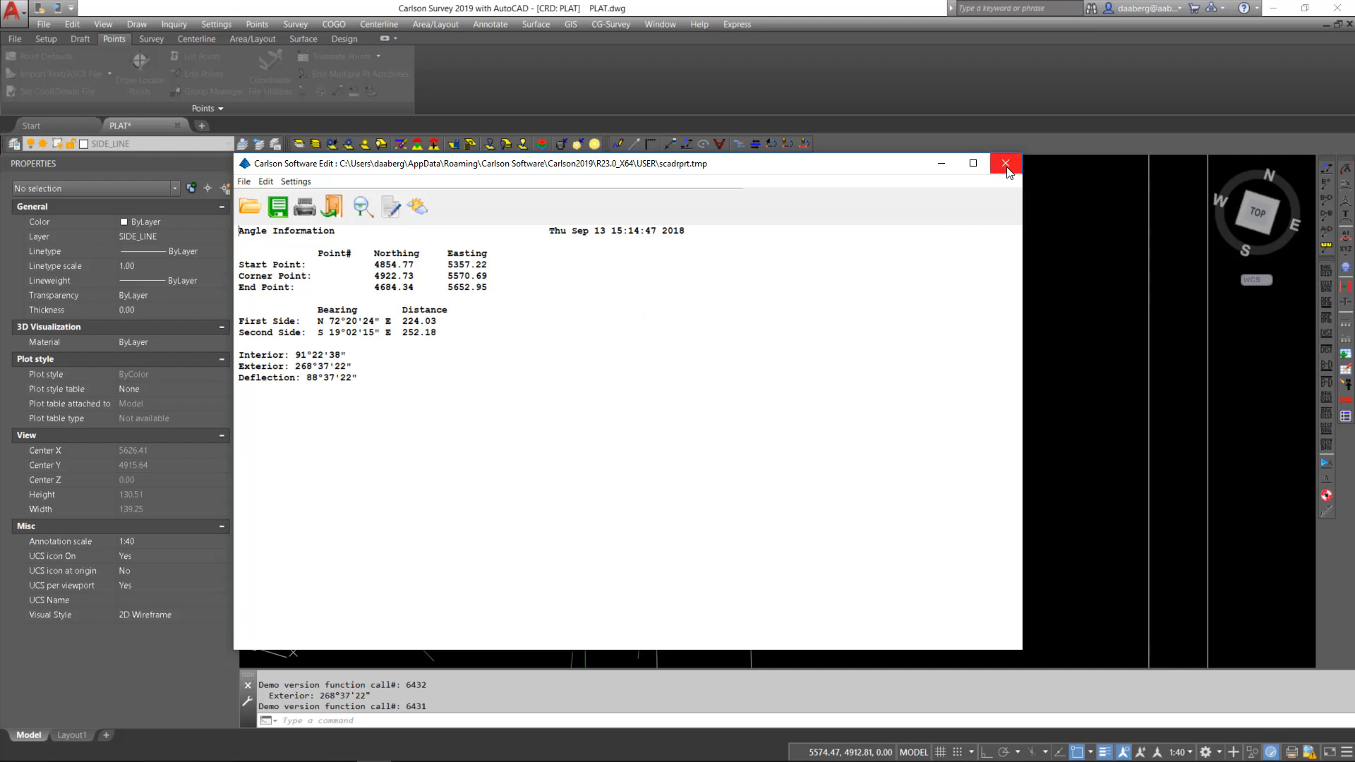
pyautogui.click(174, 24)
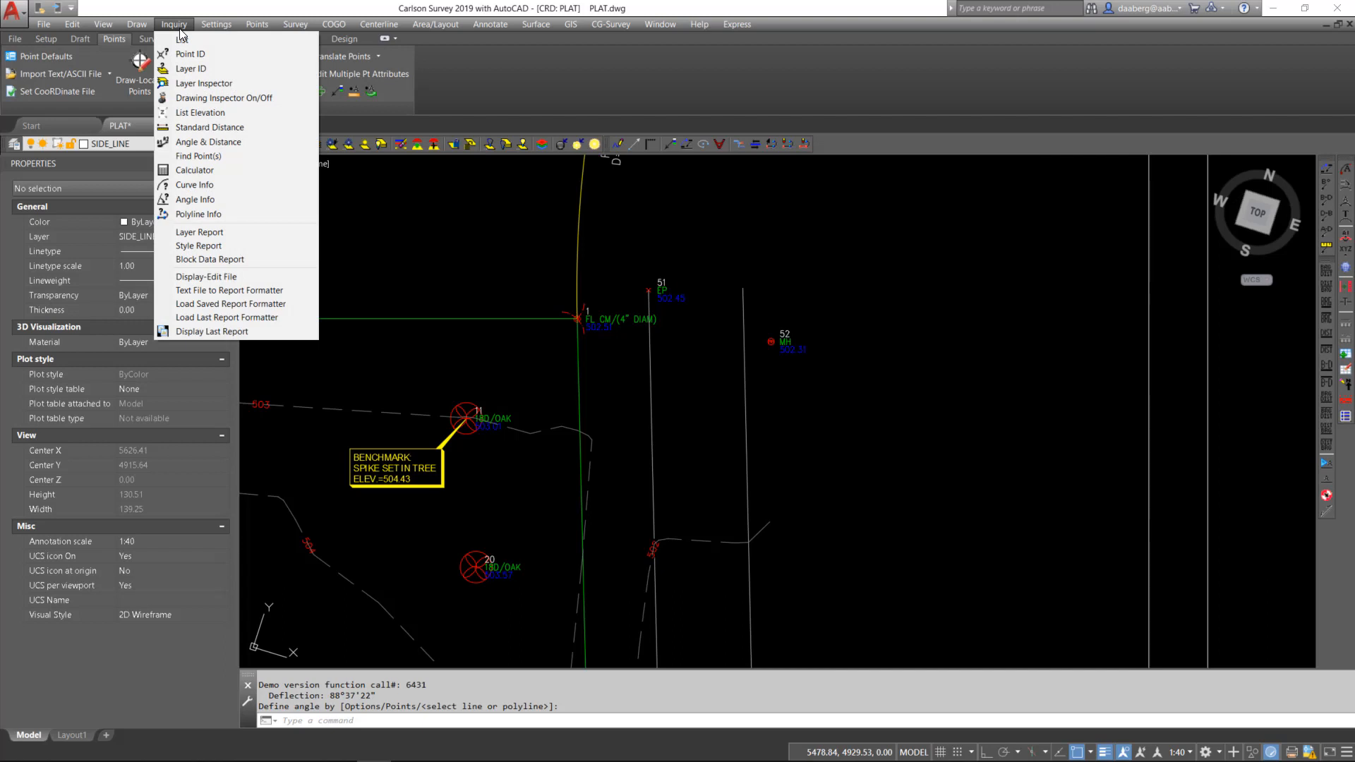
pyautogui.moveTo(199, 231)
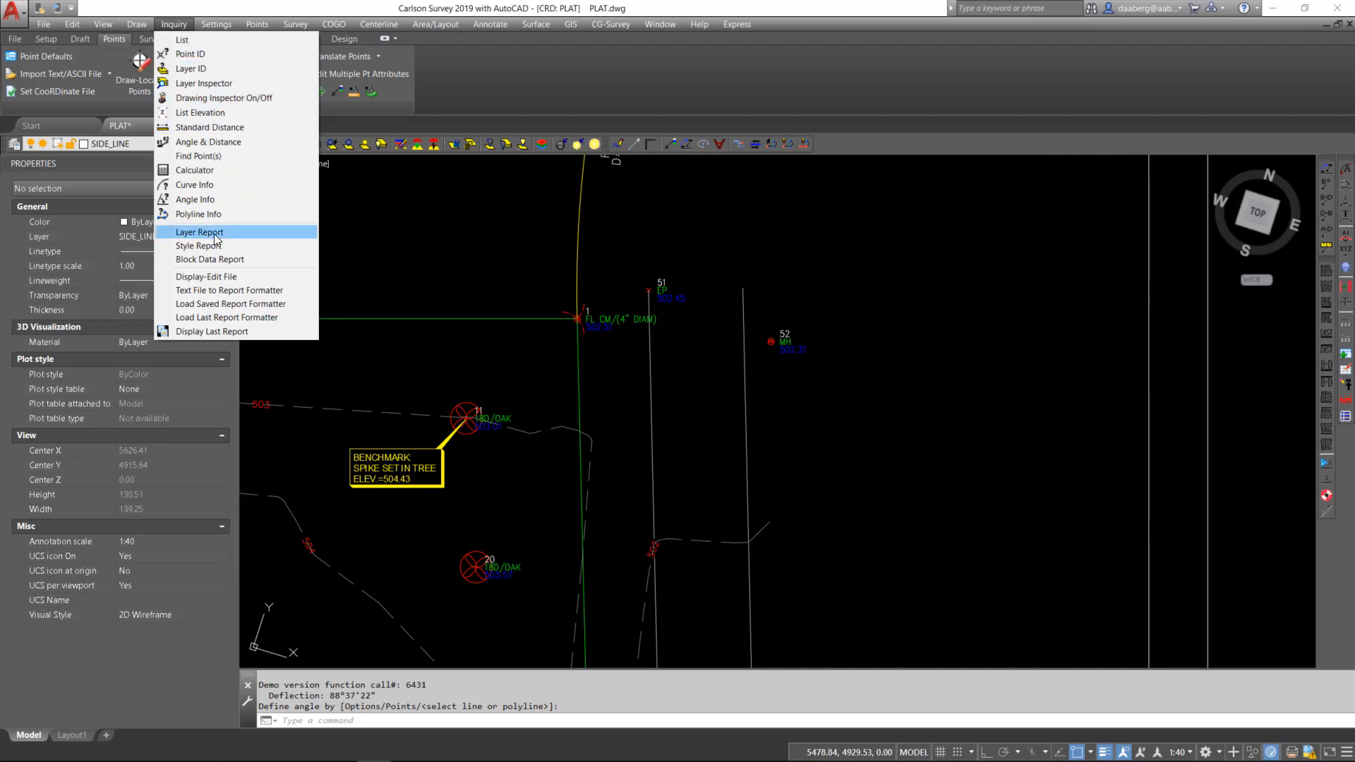
# - Build a Layer Report with Layer, Color and Linetype columns and bring up its Export options
pyautogui.click(199, 231)
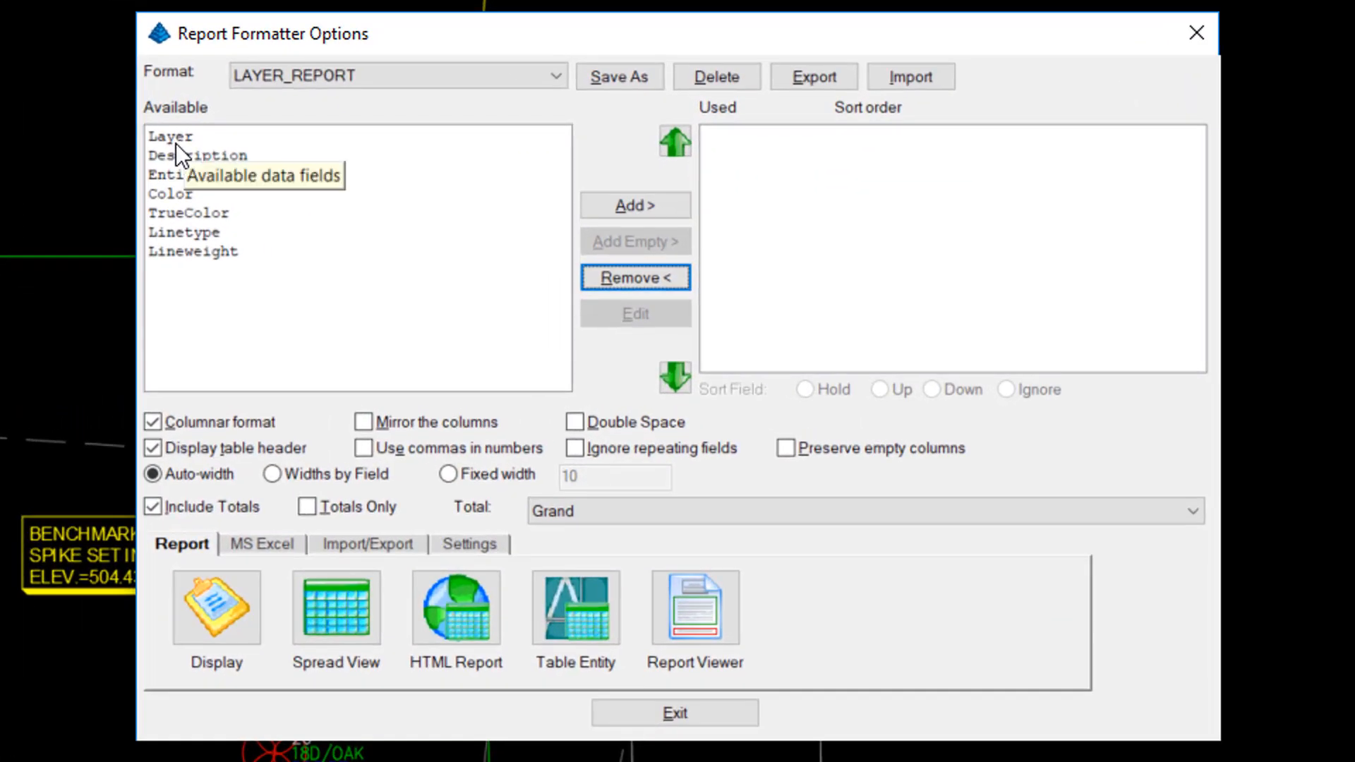
pyautogui.click(169, 136)
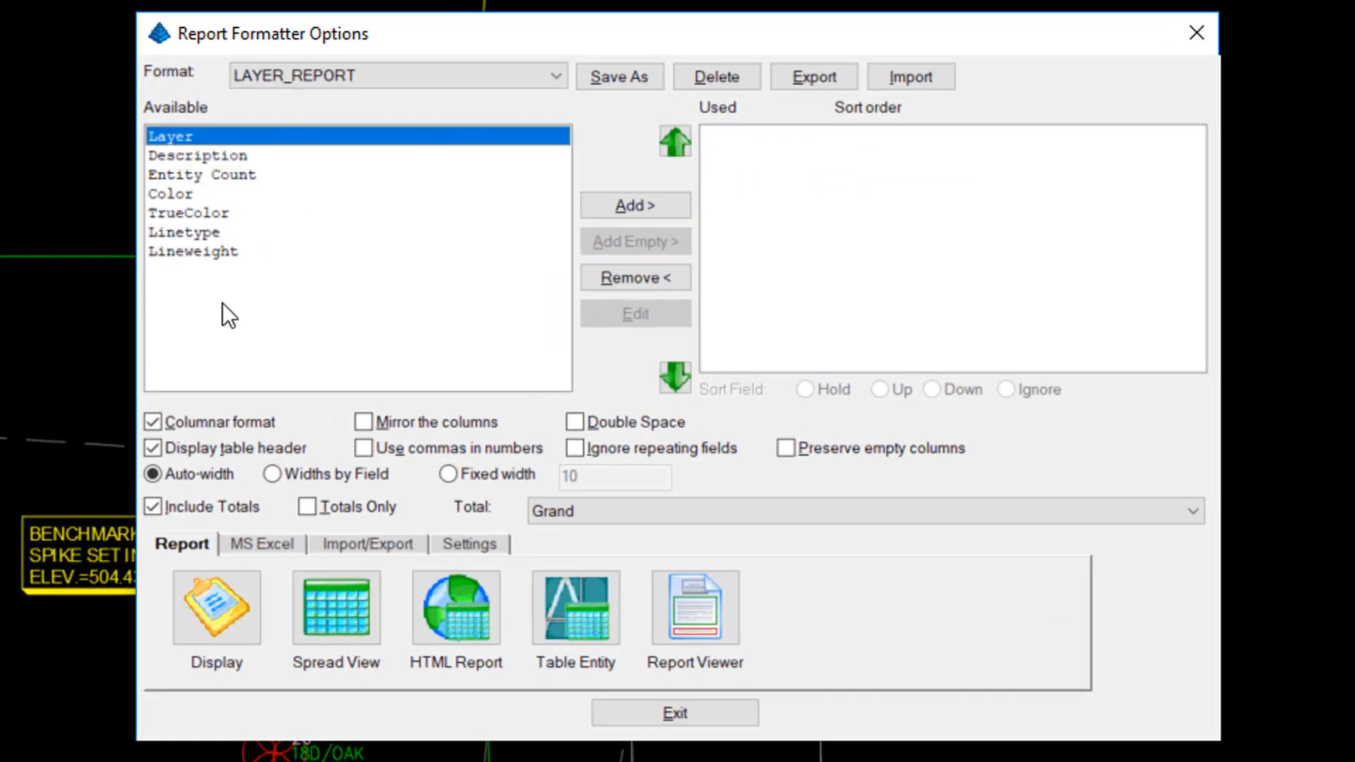
pyautogui.moveTo(205, 363)
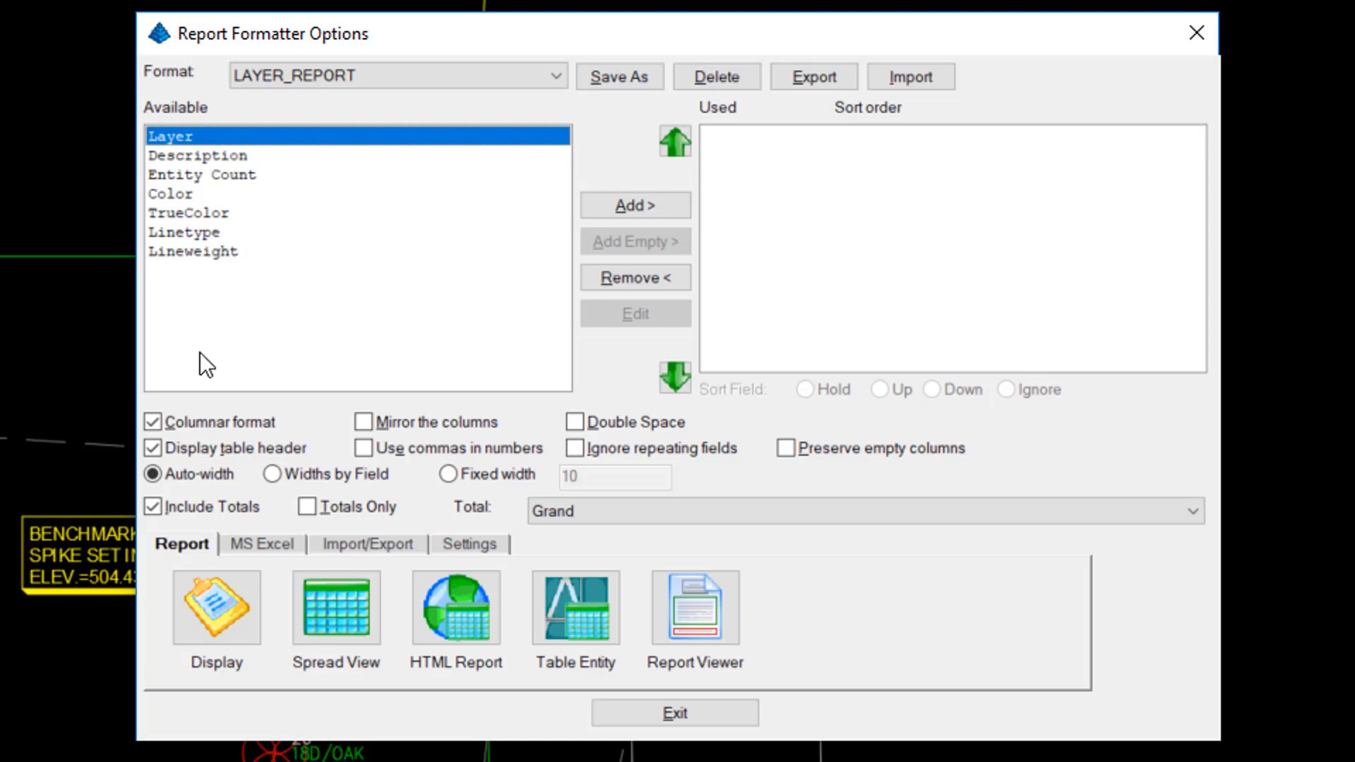
pyautogui.moveTo(775, 208)
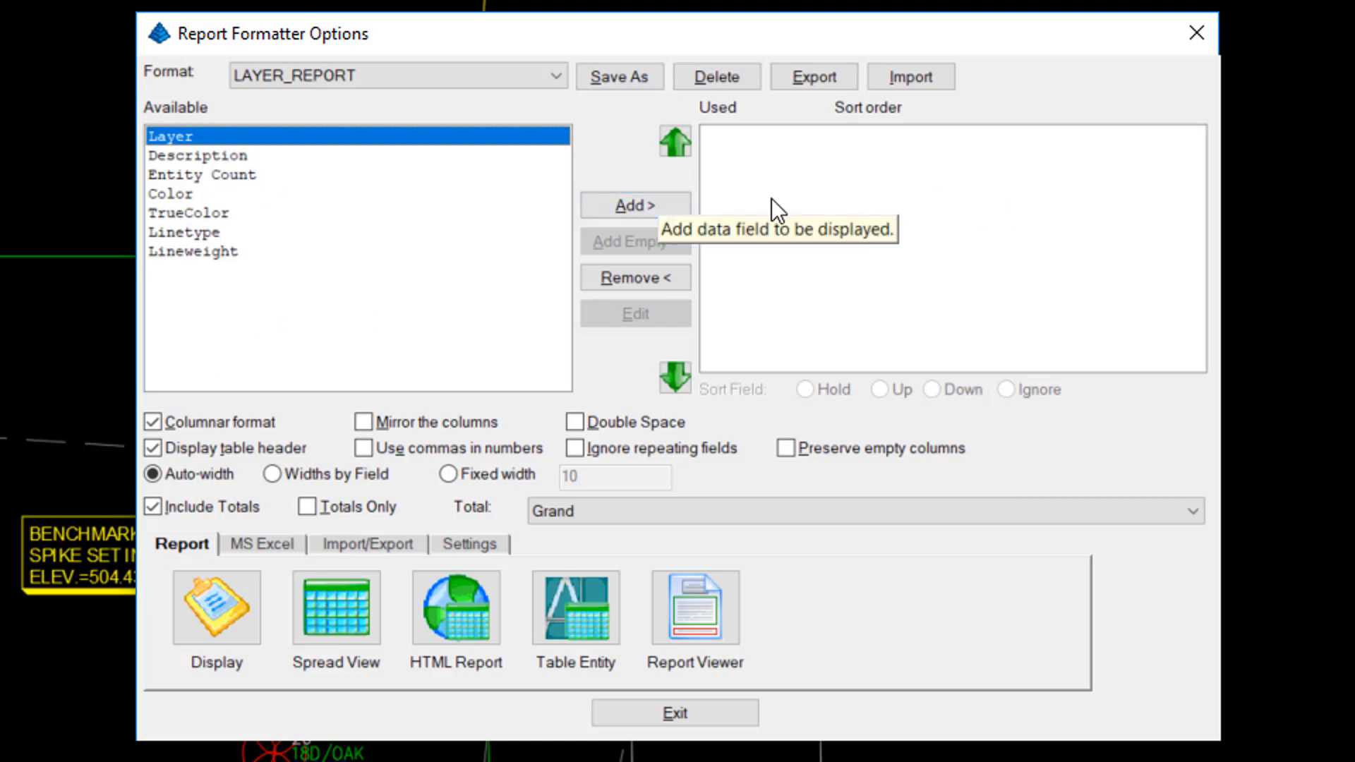
pyautogui.moveTo(240, 310)
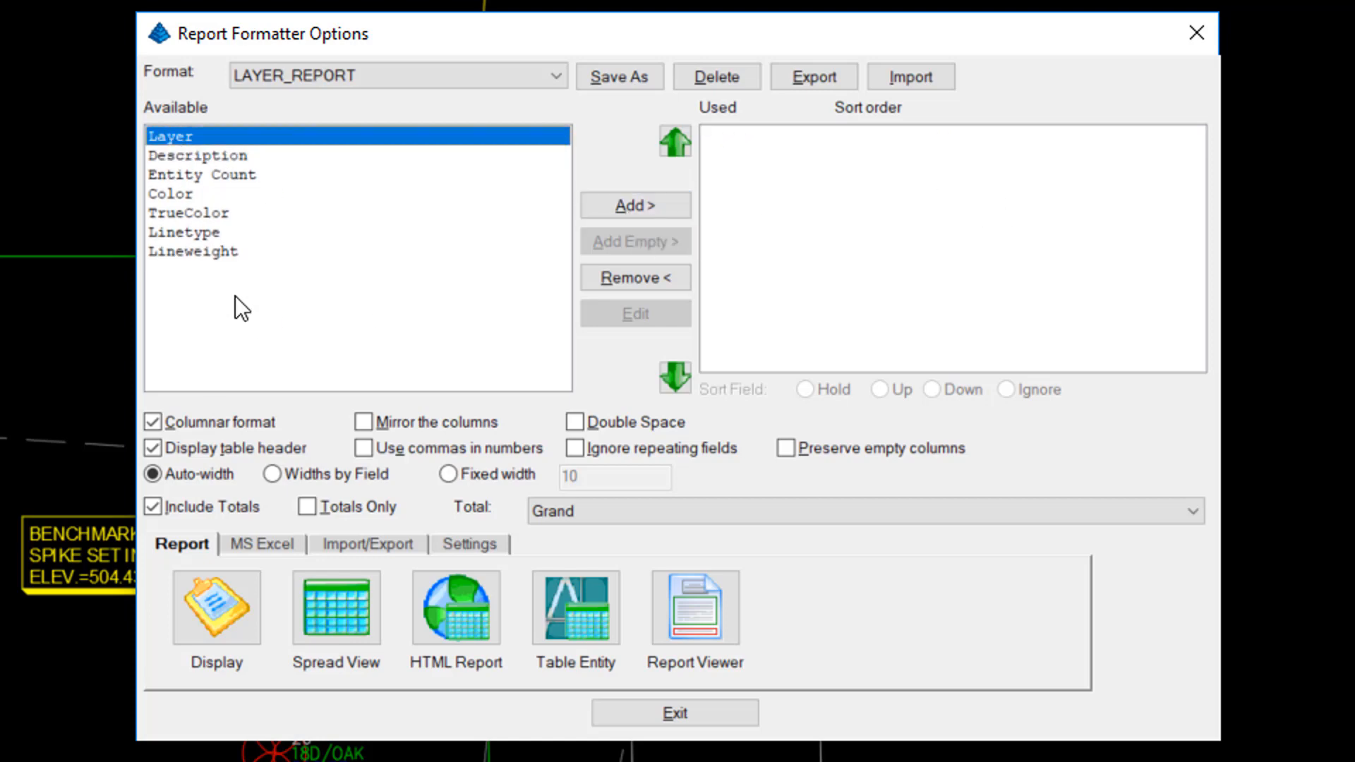
pyautogui.moveTo(633, 206)
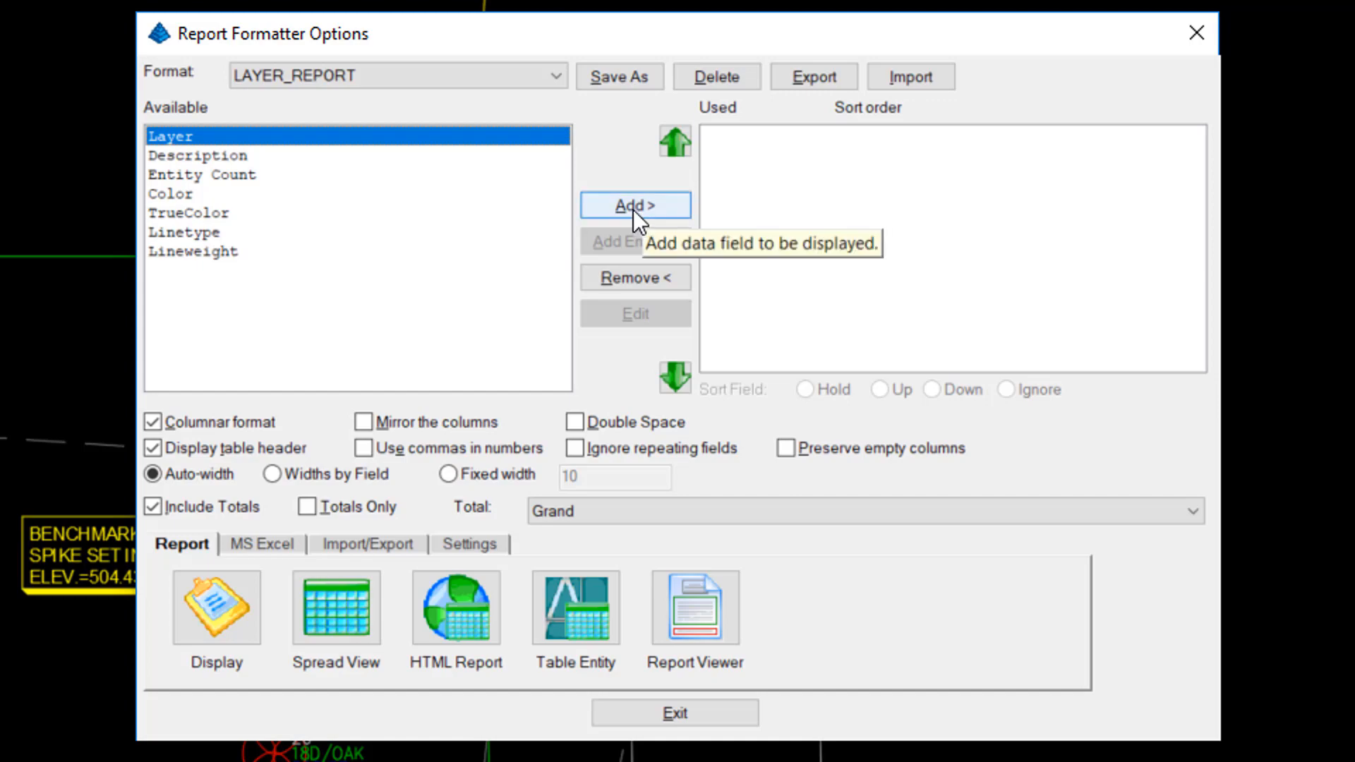
pyautogui.click(633, 206)
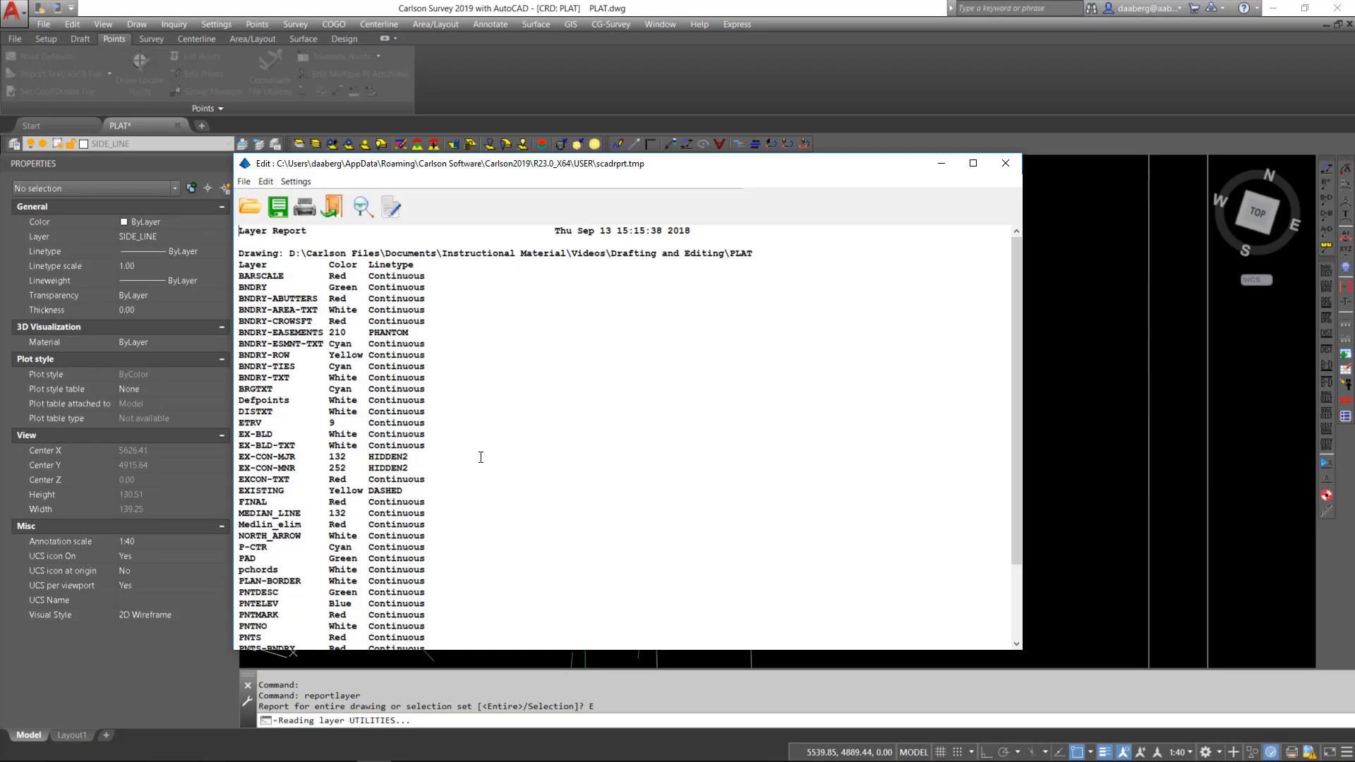
pyautogui.moveTo(322, 471)
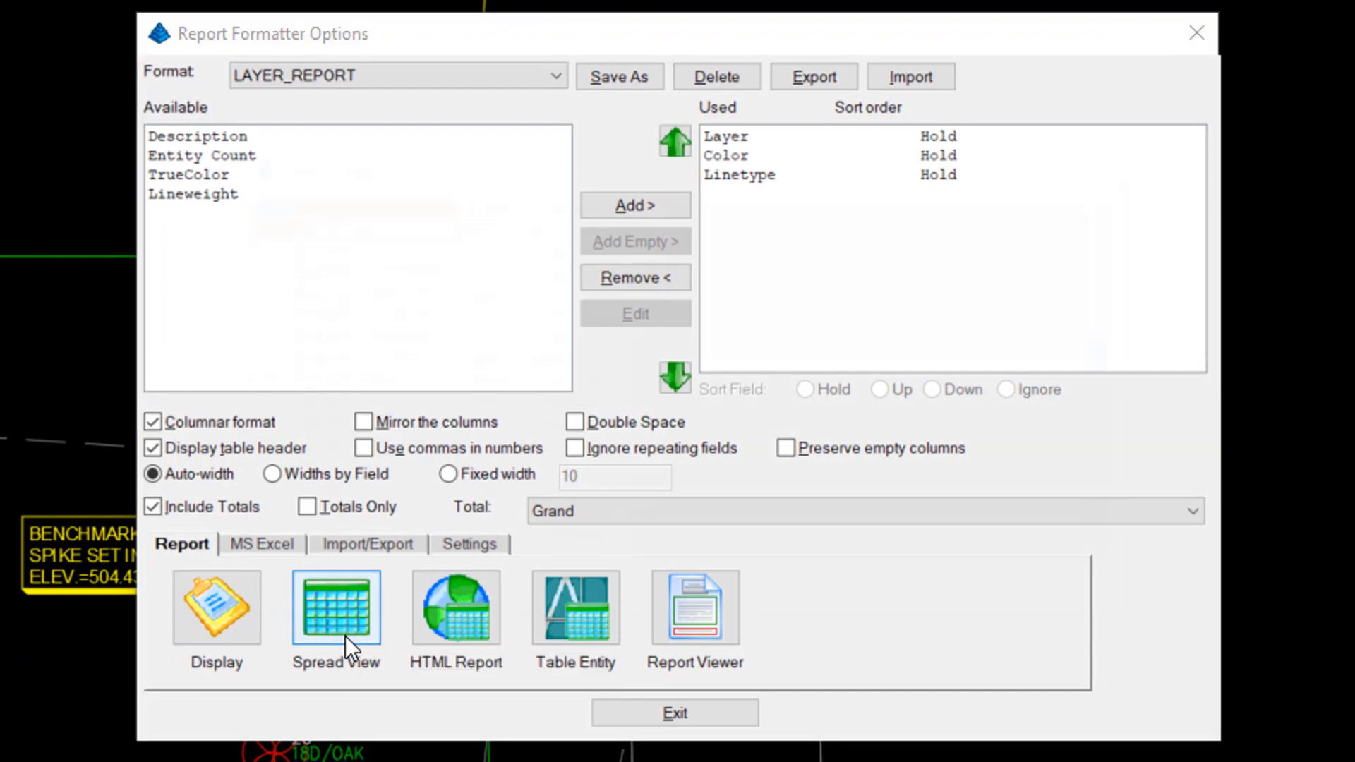
pyautogui.moveTo(293, 557)
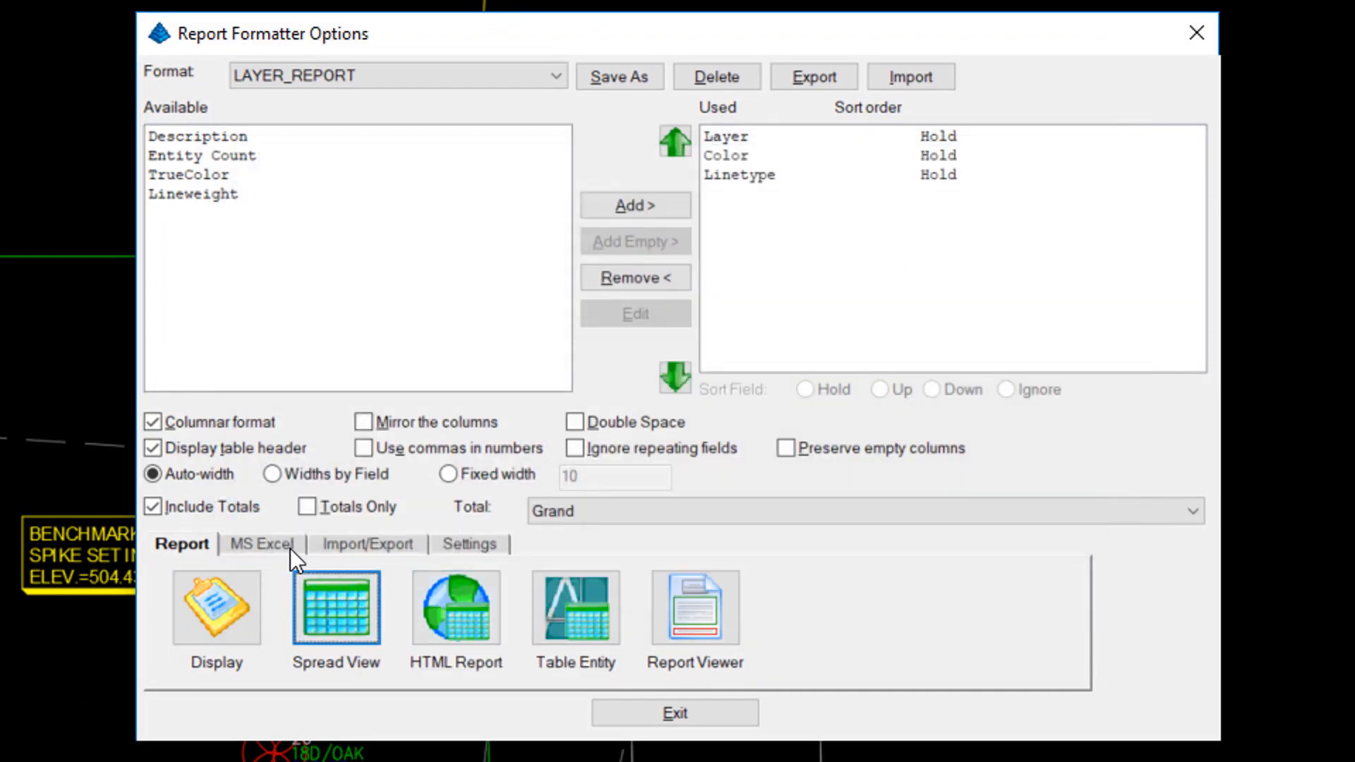
pyautogui.click(216, 607)
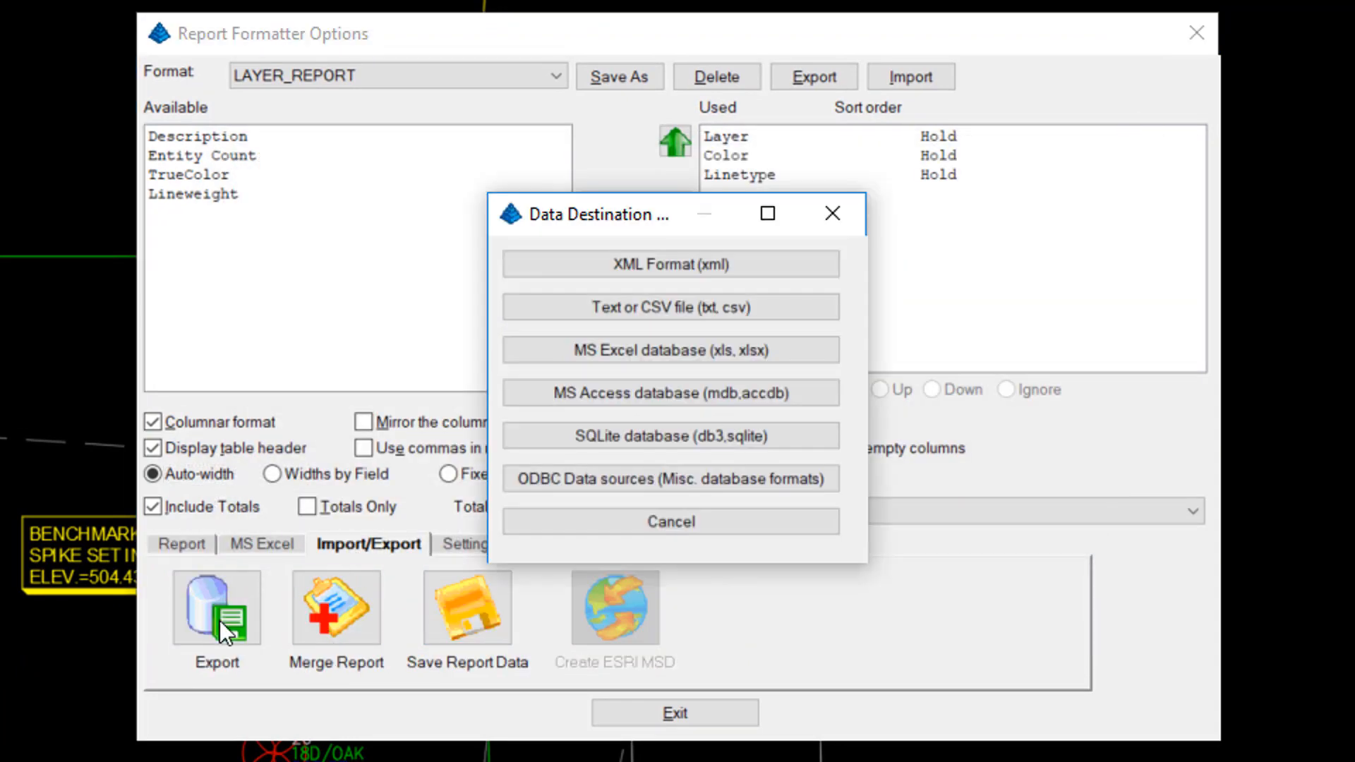